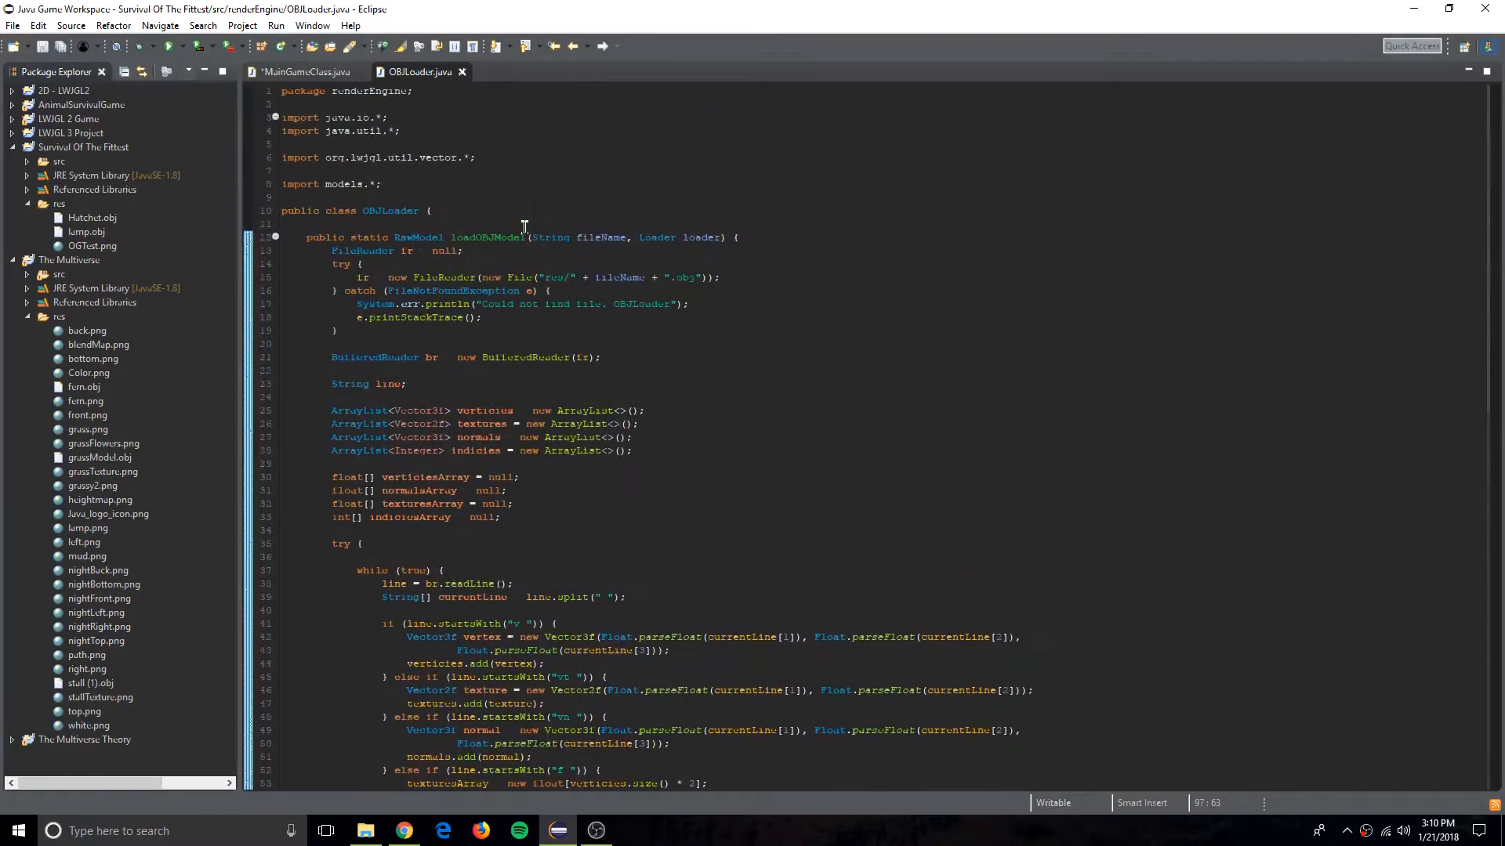
Run the Survival of the Fittest game from MainGameClass so its red OpenGL window appears.
{"action": "left_click", "coordinate": [303, 72]}
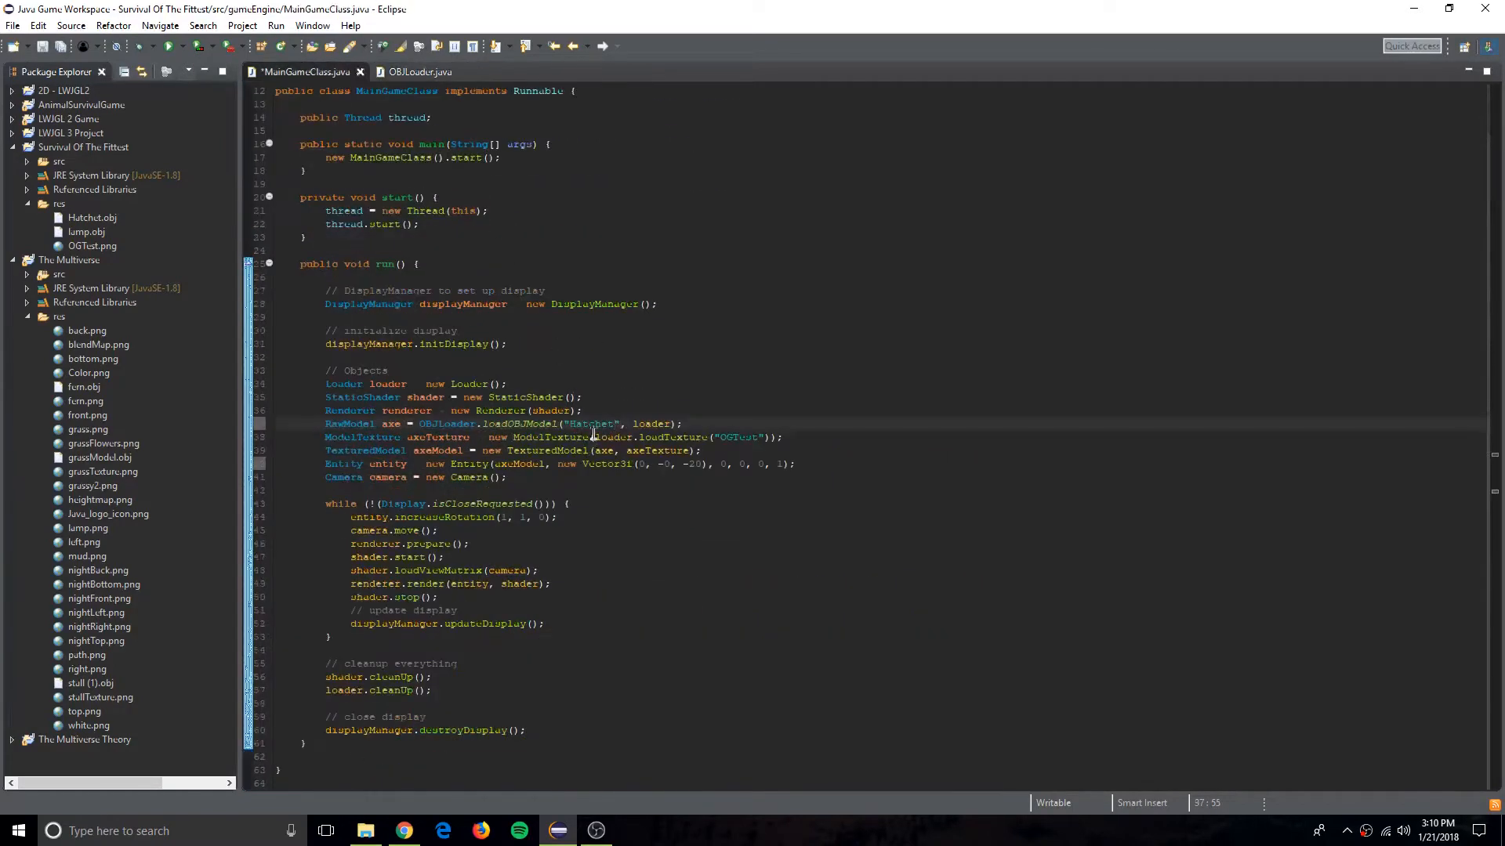
{"action": "double_click", "coordinate": [592, 424]}
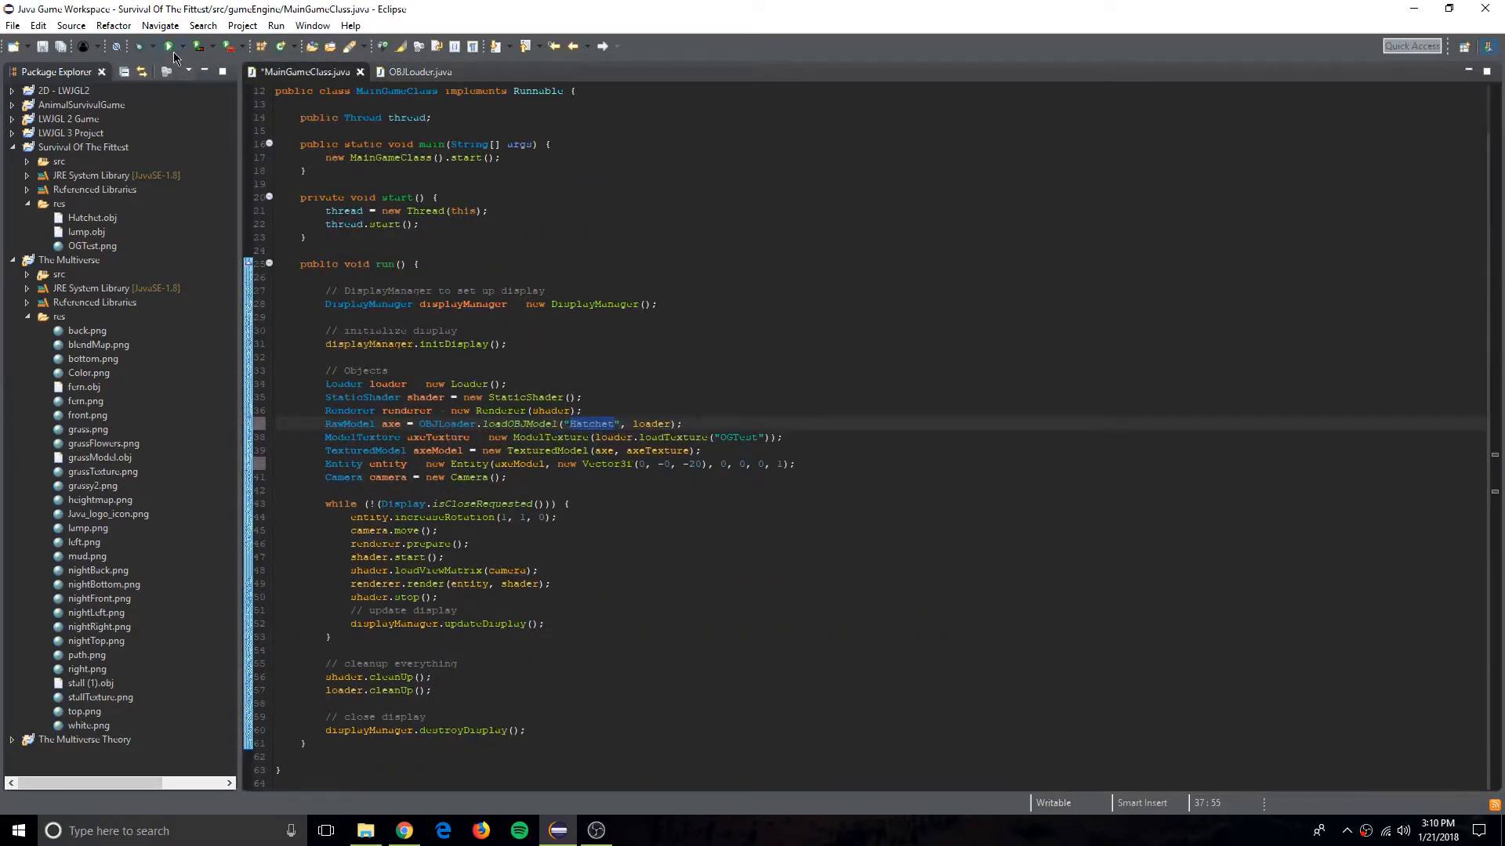
{"action": "left_click", "coordinate": [165, 46]}
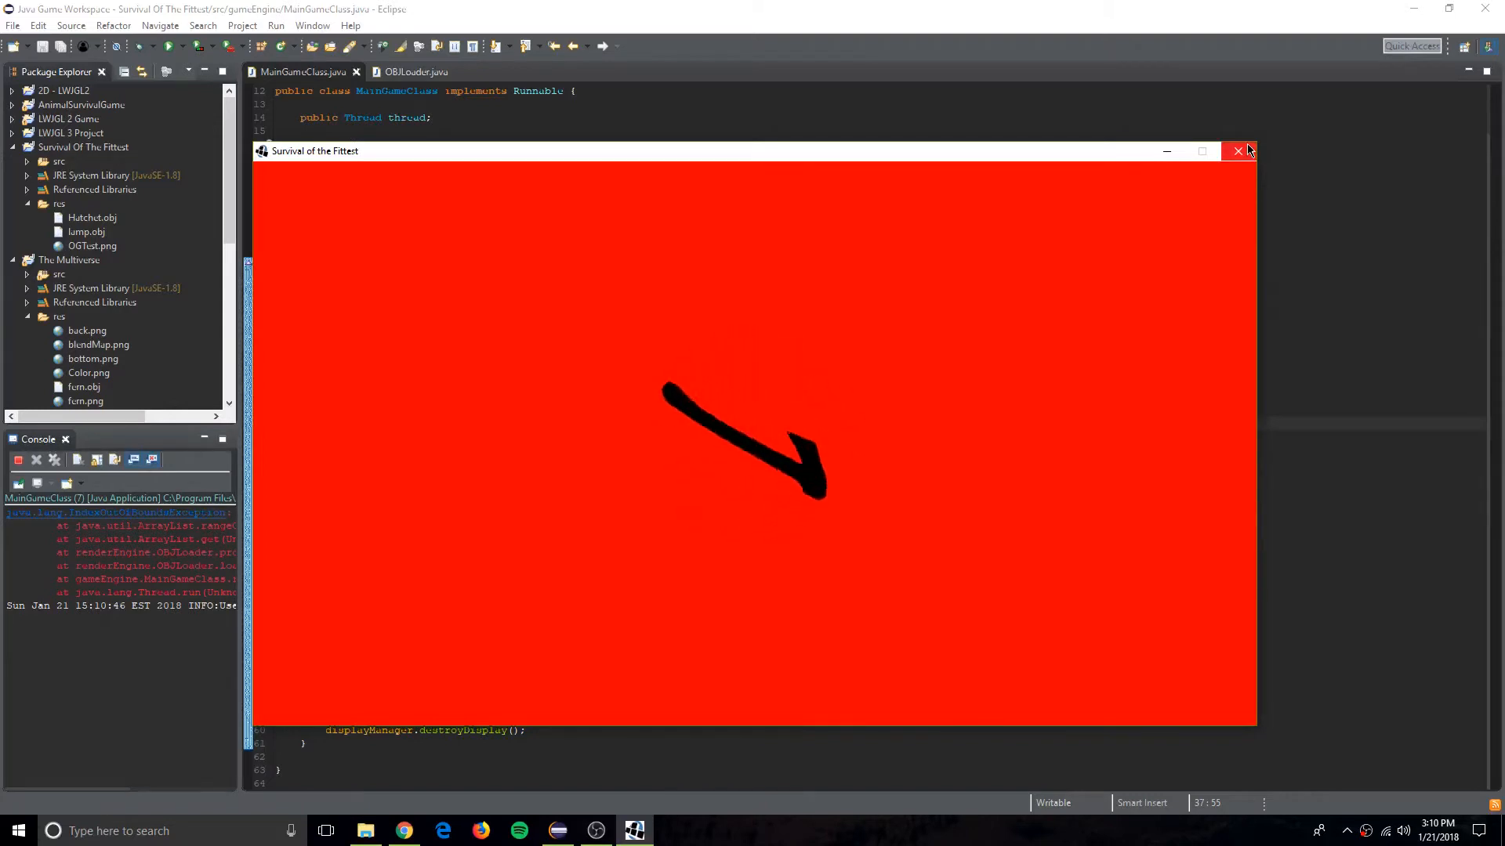
Add nDot1, brightness and diffuse to the fragment shader and multiply out_color by vec4(diffuse,1.0).
{"action": "left_click", "coordinate": [1239, 151]}
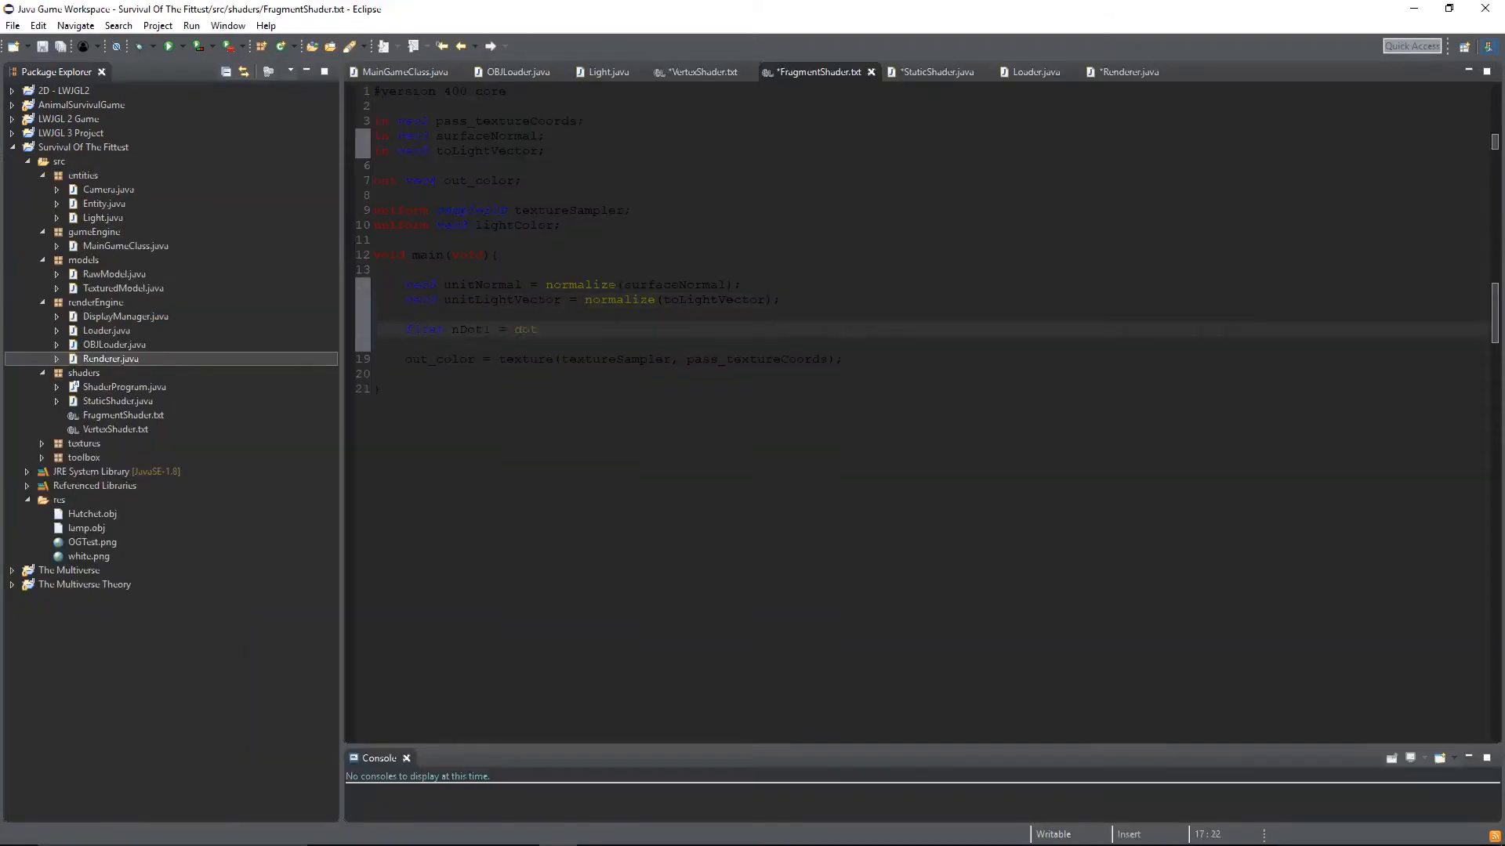
{"action": "type", "text": "(unitNormal, unitLightVector);"}
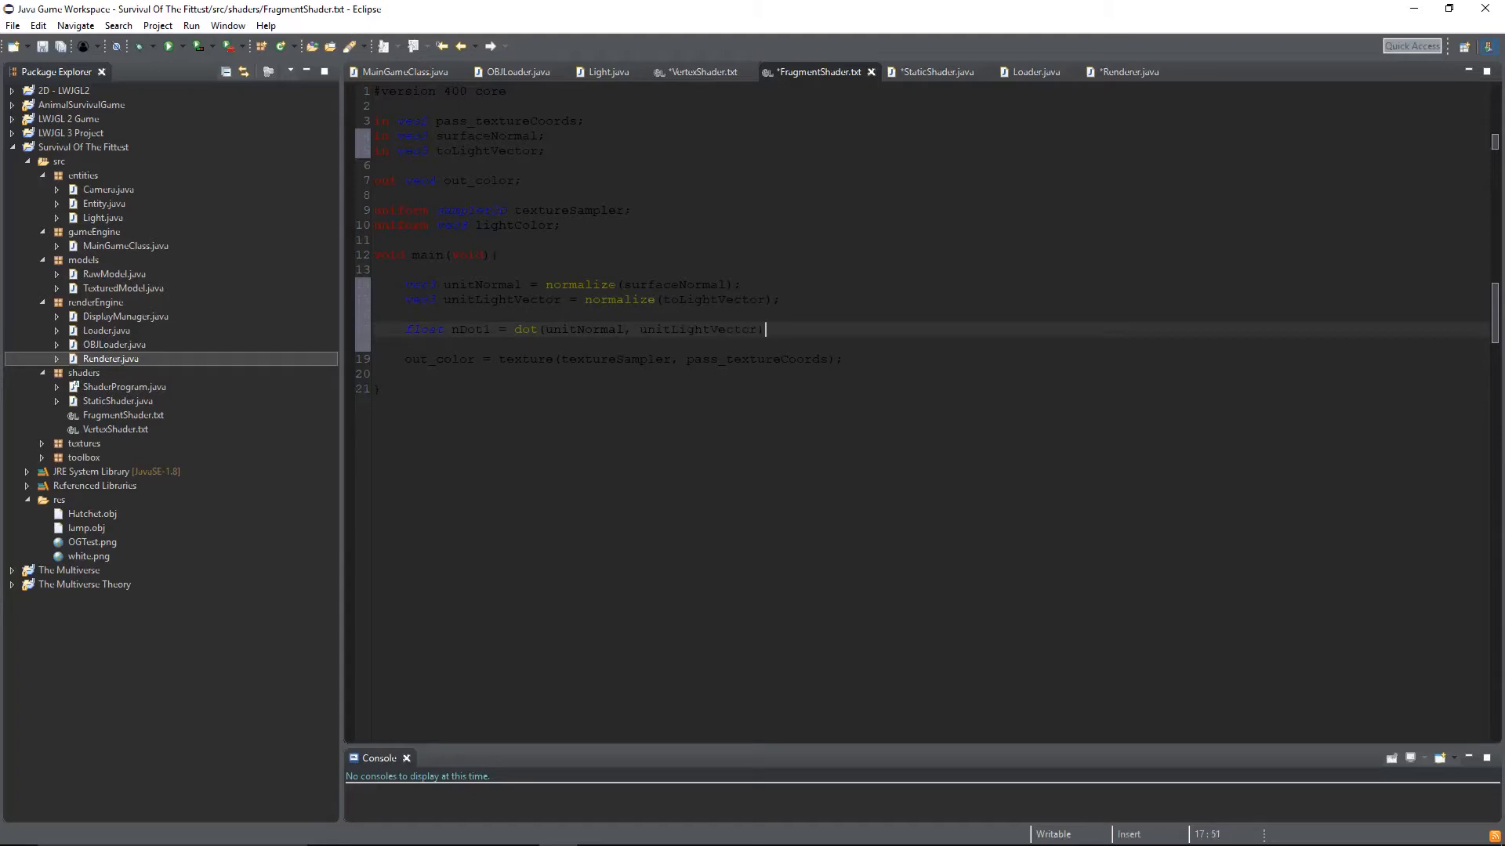
{"action": "type", "text": "float brightness = max(n"}
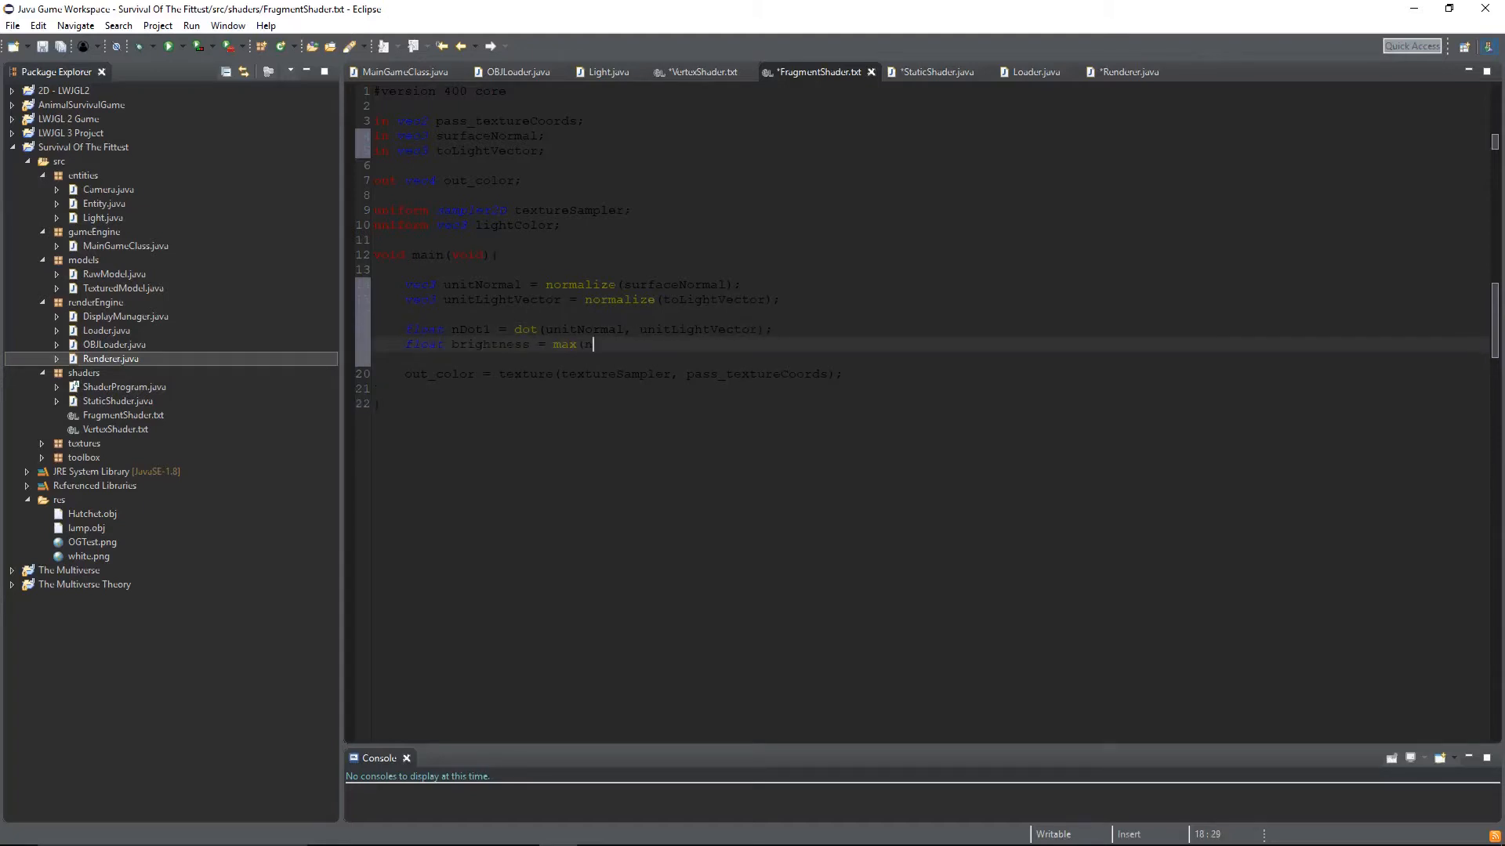
{"action": "type", "text": "nDot1, 0.0);"}
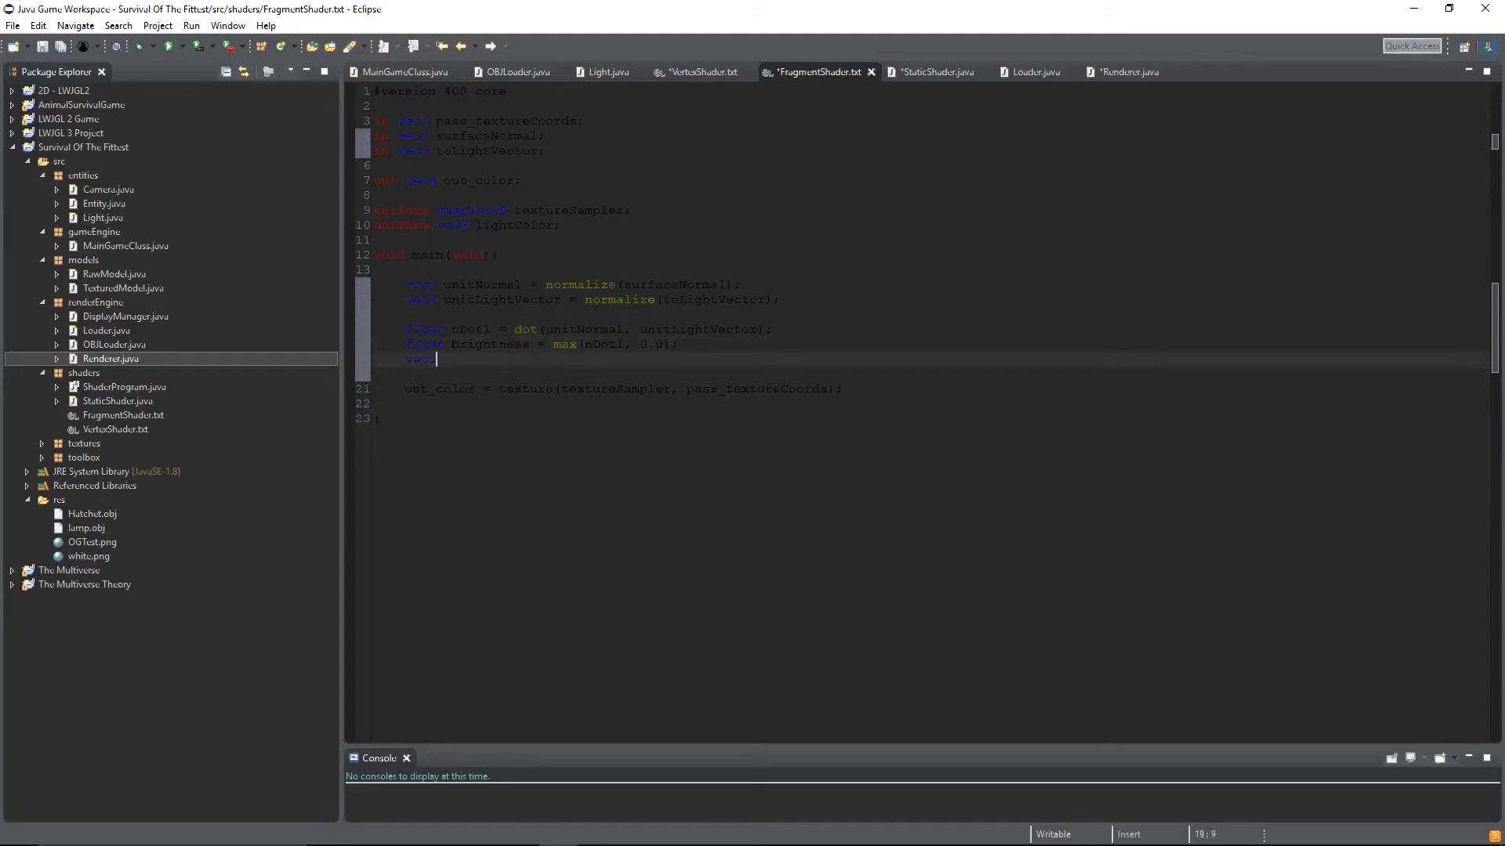
{"action": "type", "text": "diffuse = brightness * light"}
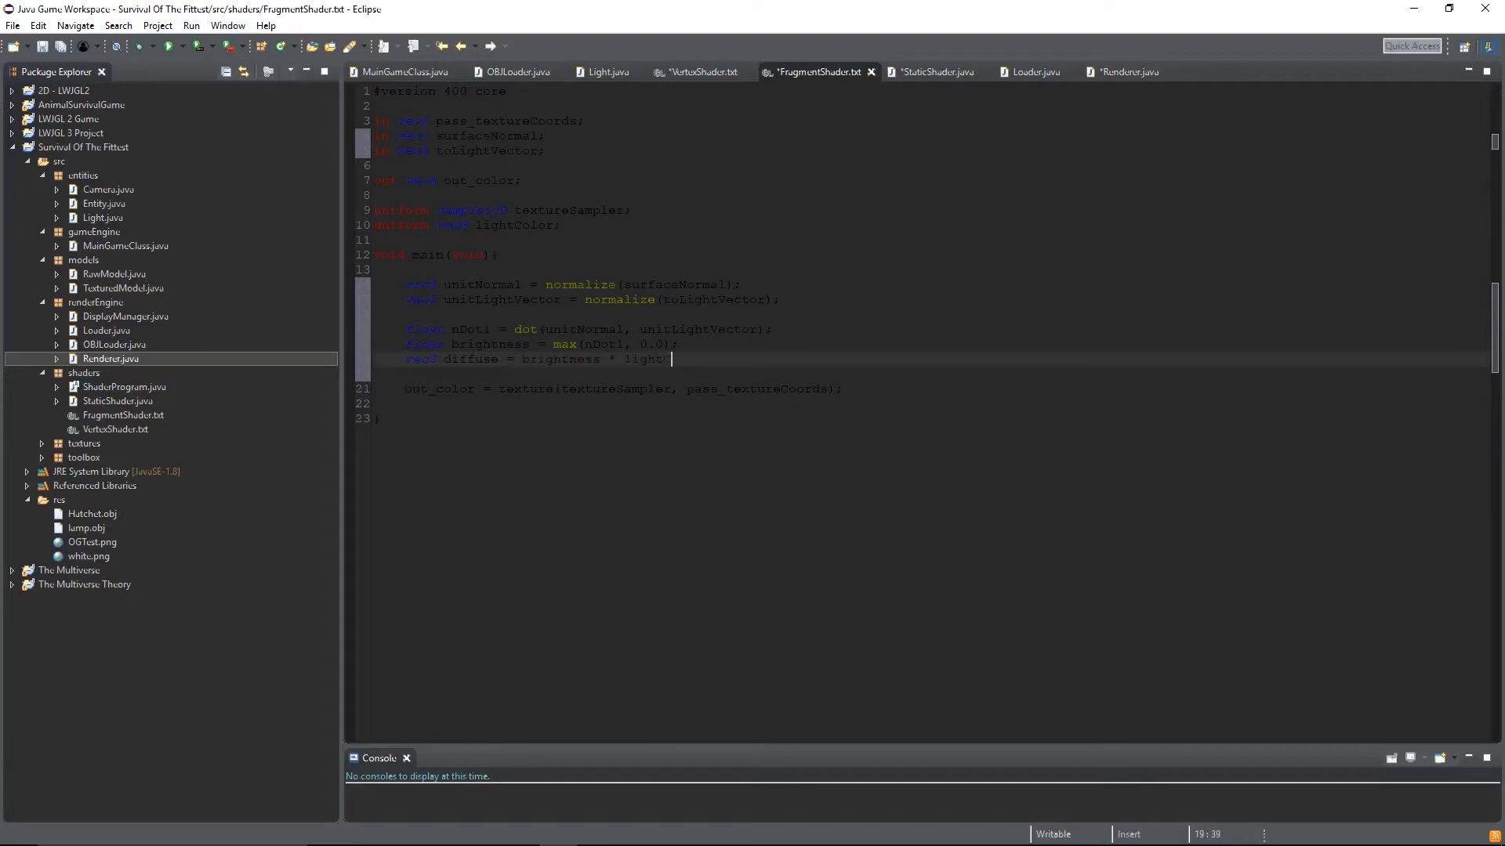
{"action": "type", "text": "Color;"}
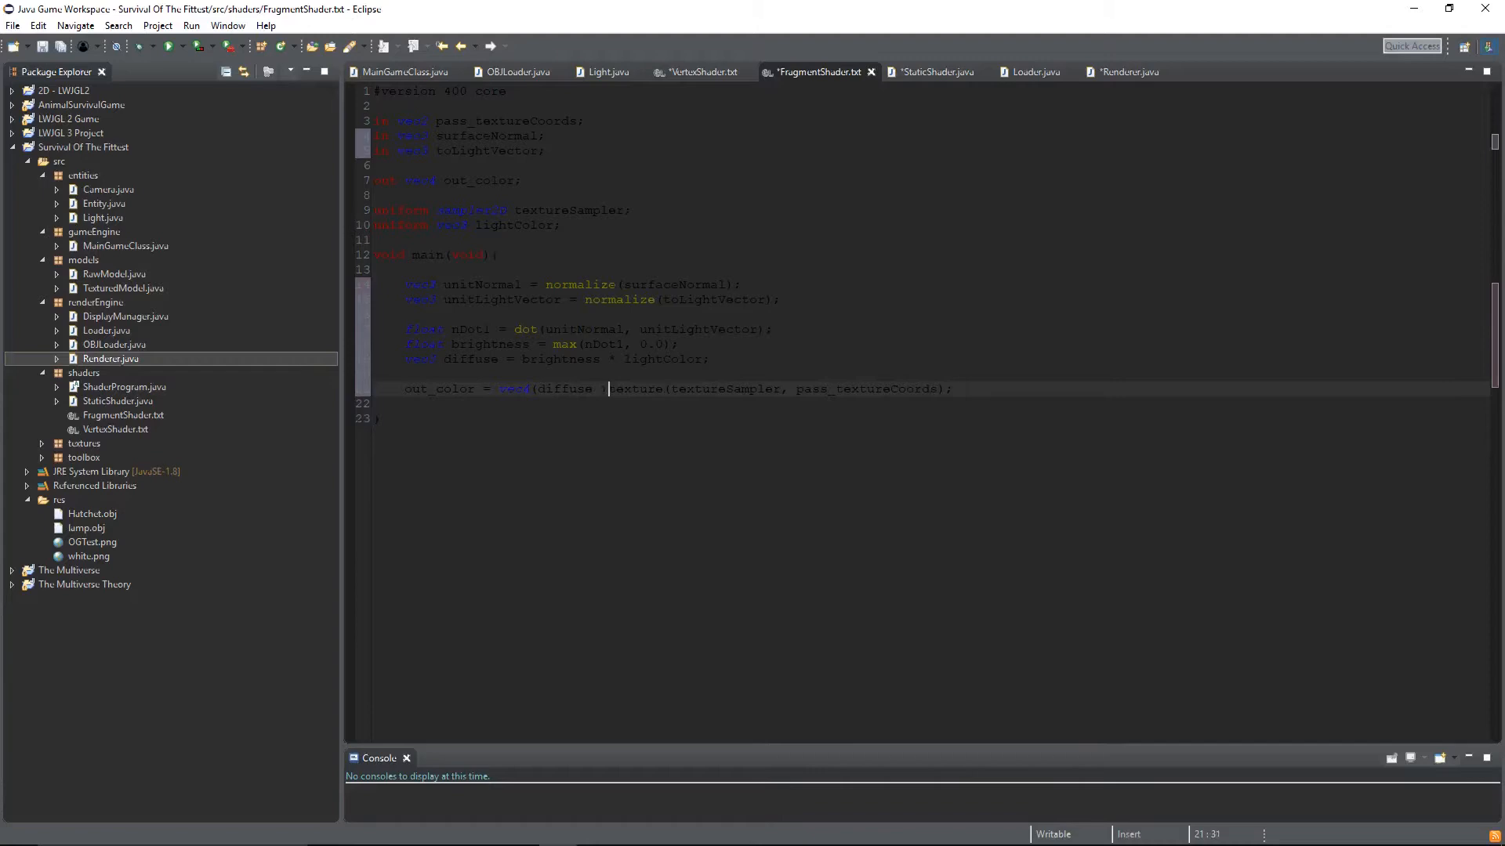
{"action": "type", "text": ",1.0)"}
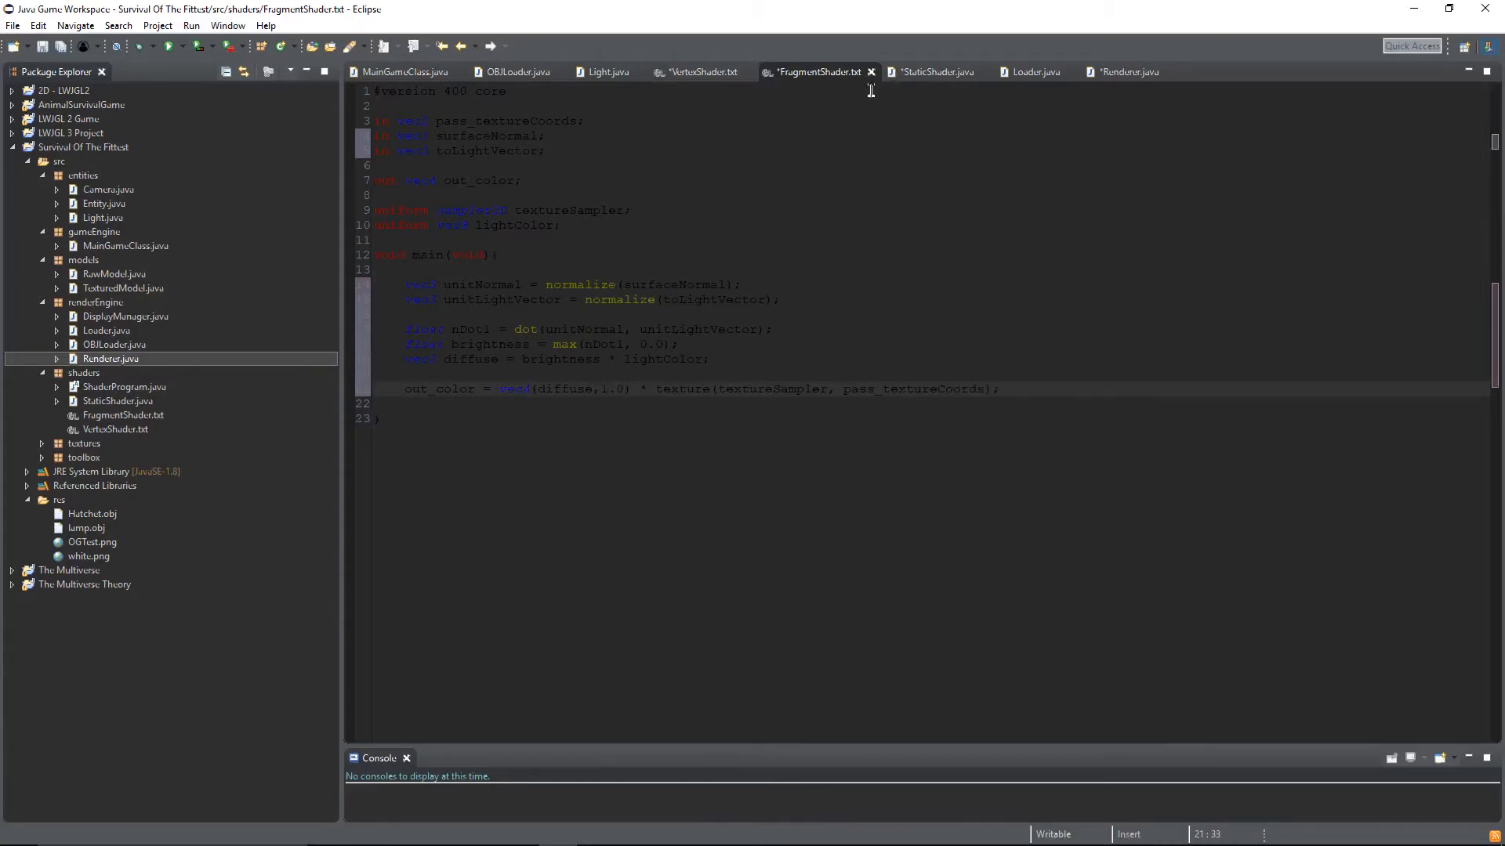
Create a Light in MainGameClass, call shader.loadLight(light), and set the axe texture's shine damper to 100.
{"action": "left_click", "coordinate": [407, 72]}
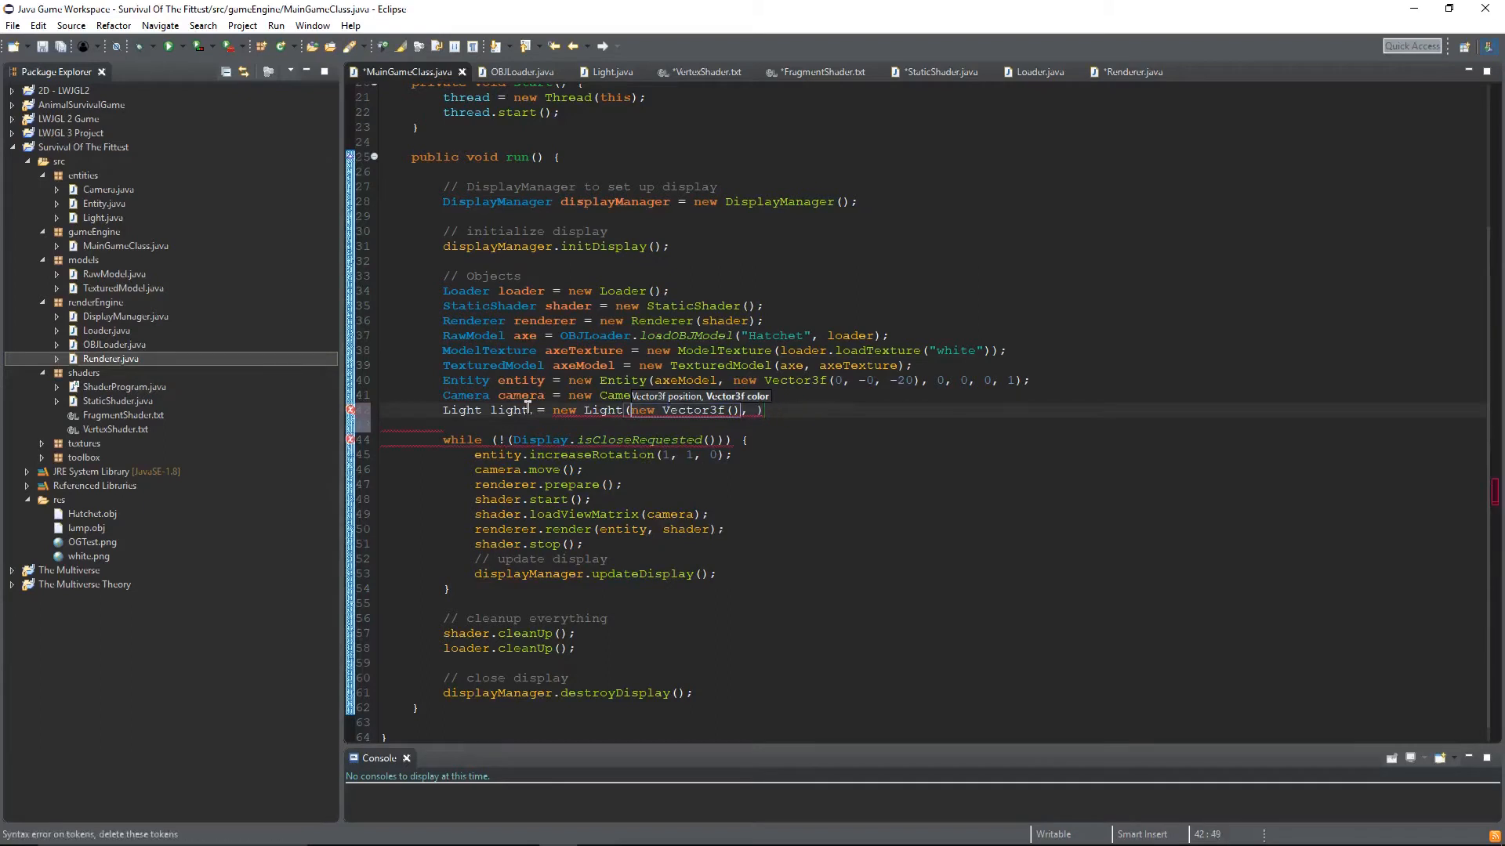
{"action": "type", "text": "new Vector3f());"}
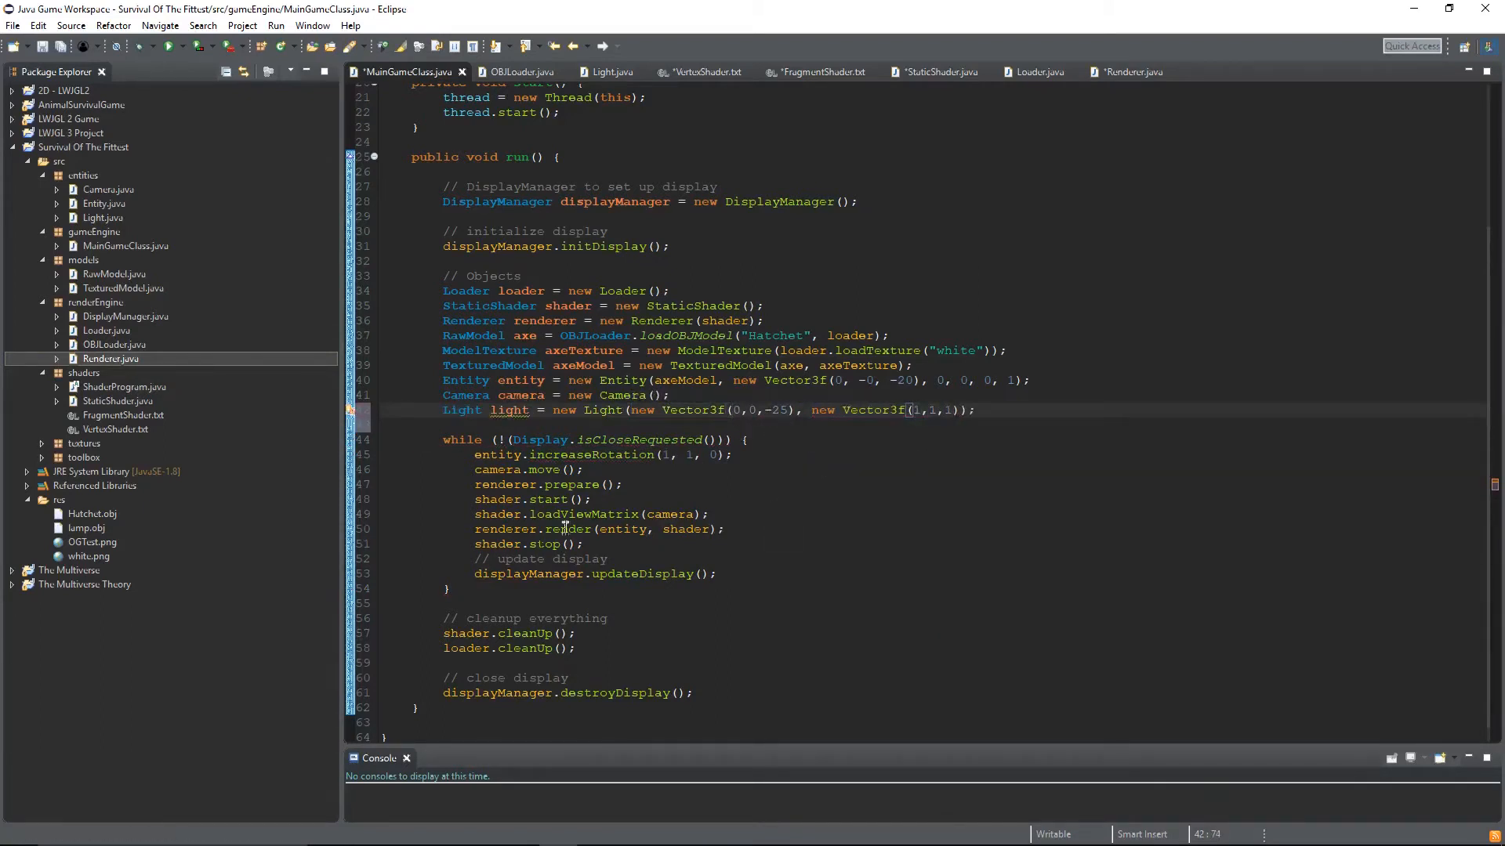
{"action": "type", "text": "shader.loadLight(light);"}
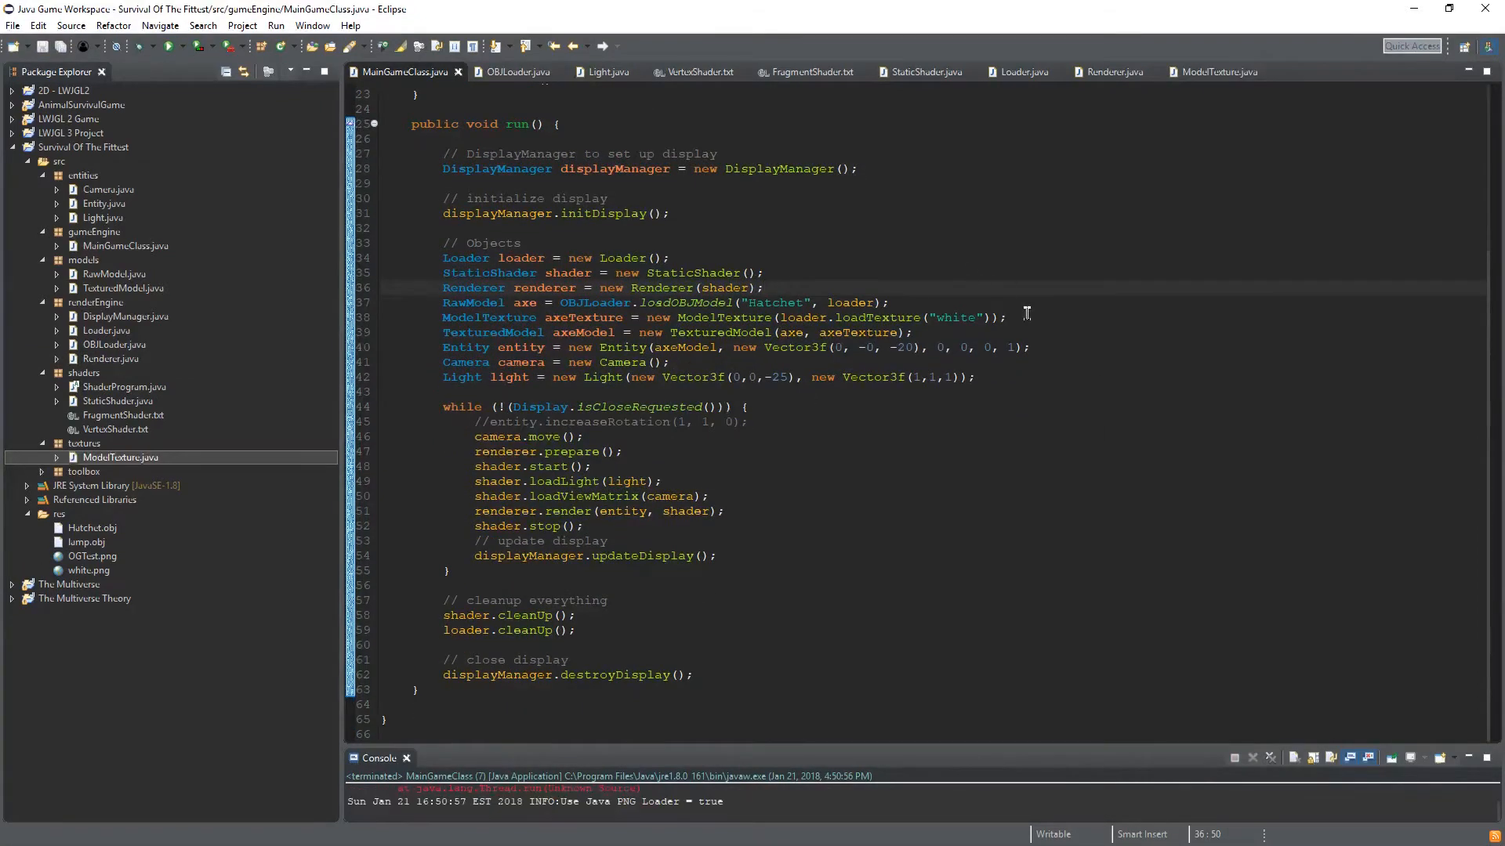
{"action": "type", "text": "axeTexture.setShineDamper(100);"}
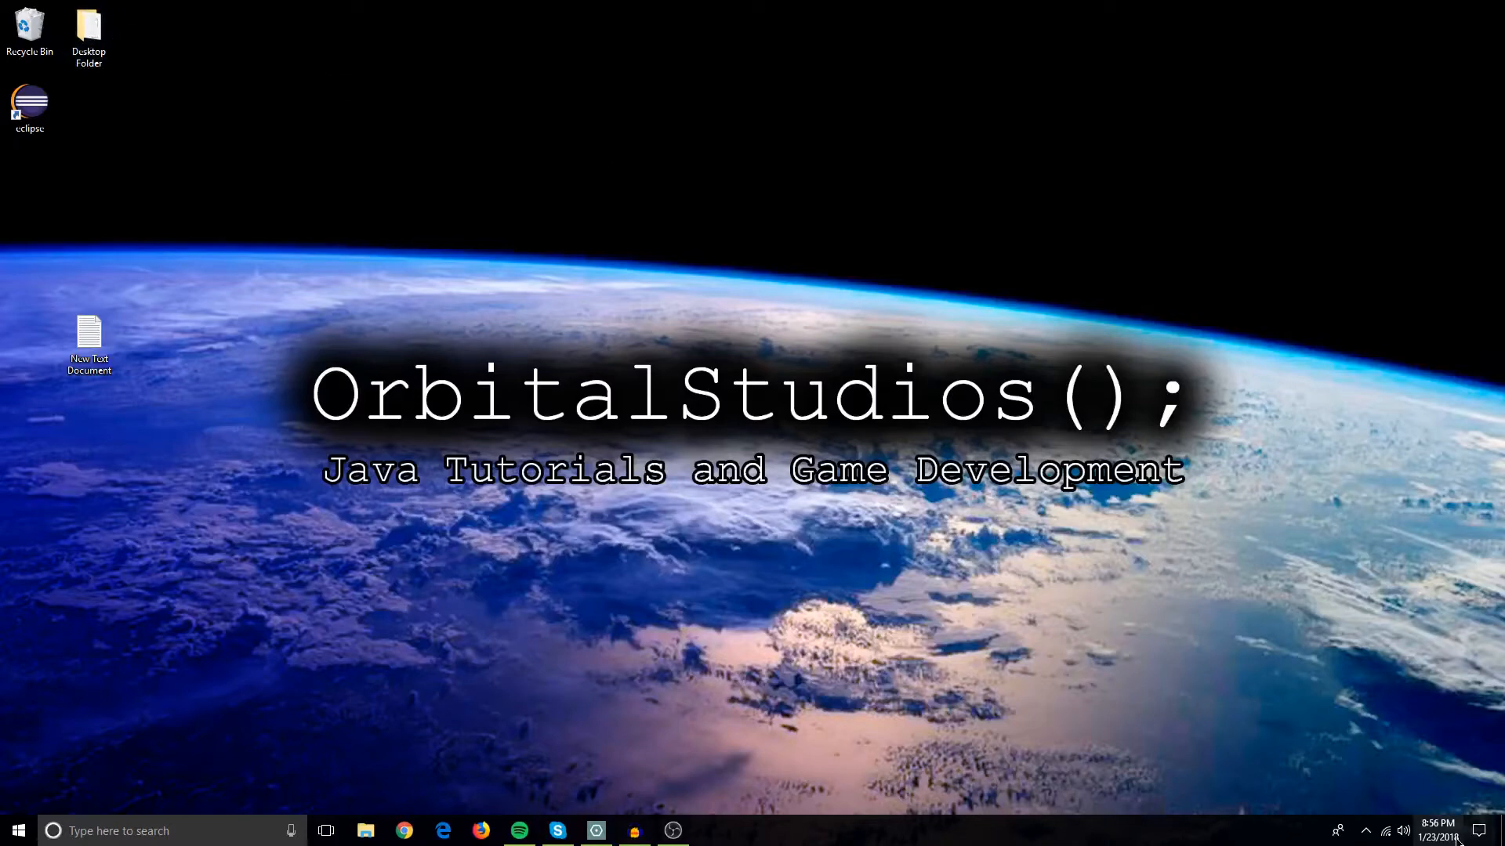
{"action": "mouse_move", "coordinate": [530, 313]}
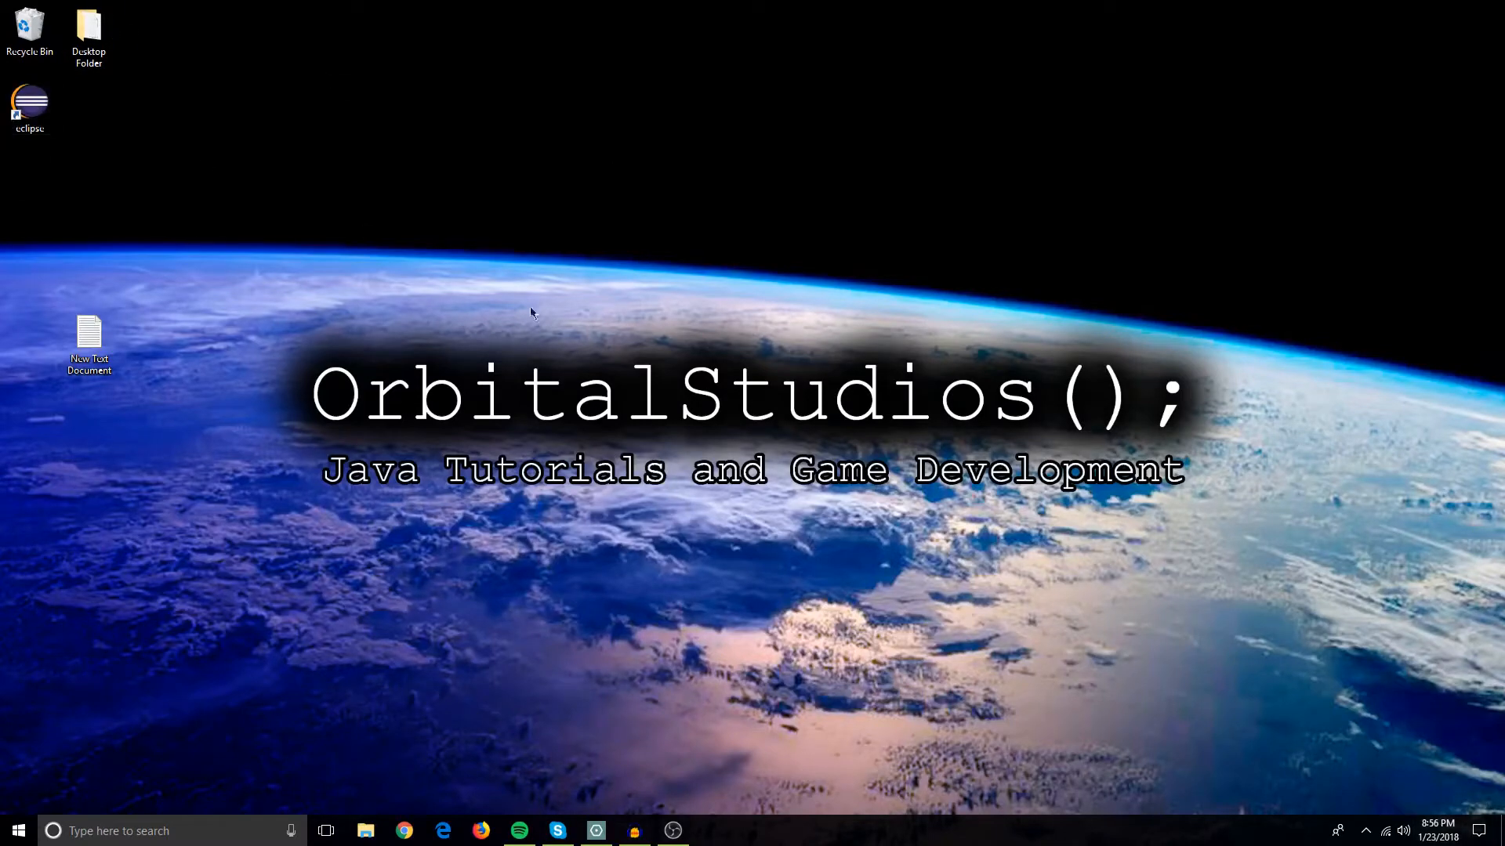
{"action": "mouse_move", "coordinate": [1151, 317]}
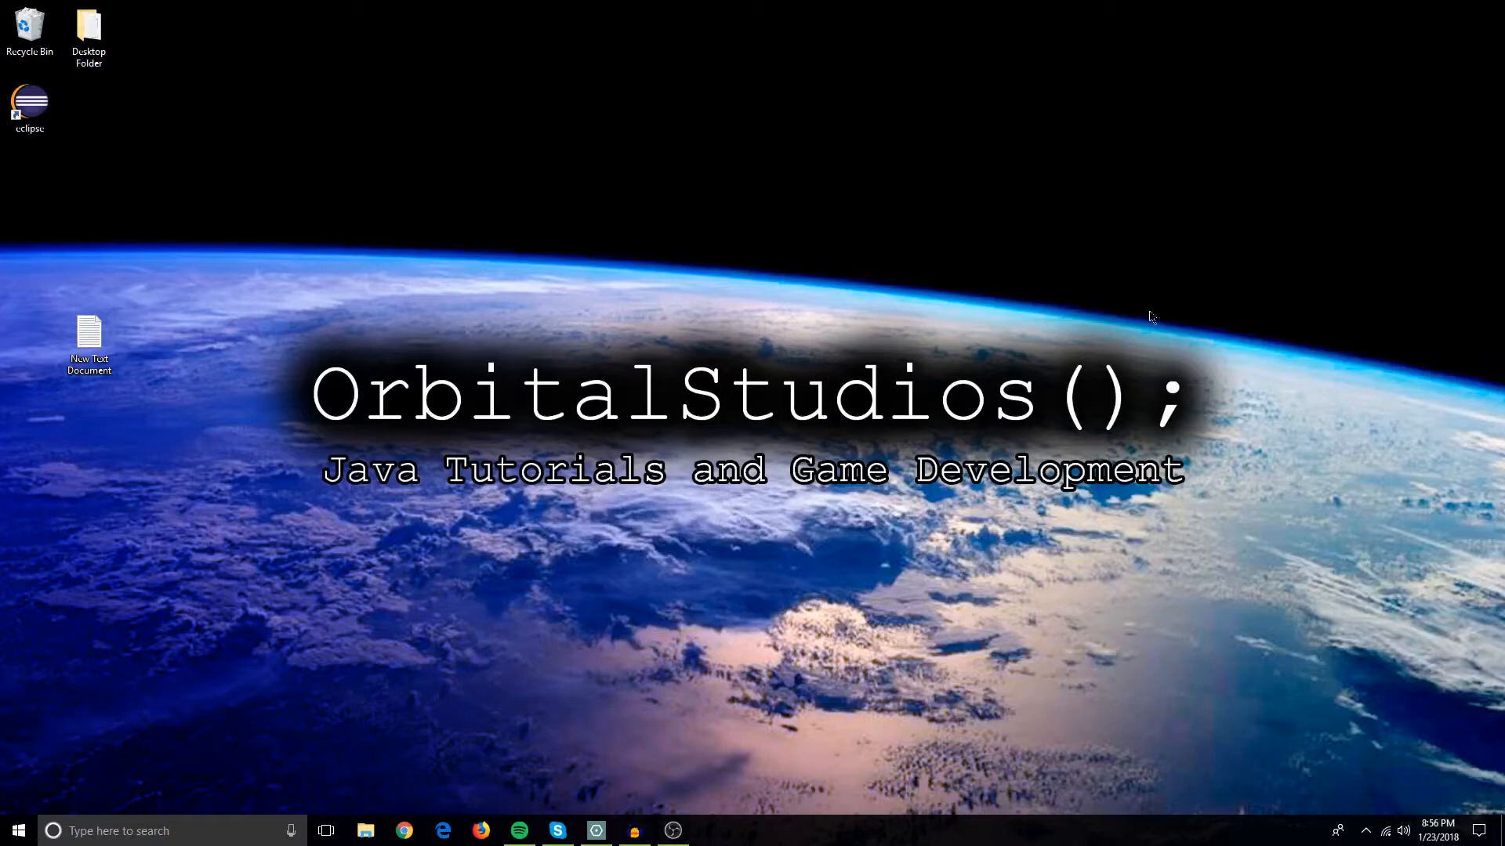
{"action": "mouse_move", "coordinate": [1161, 352]}
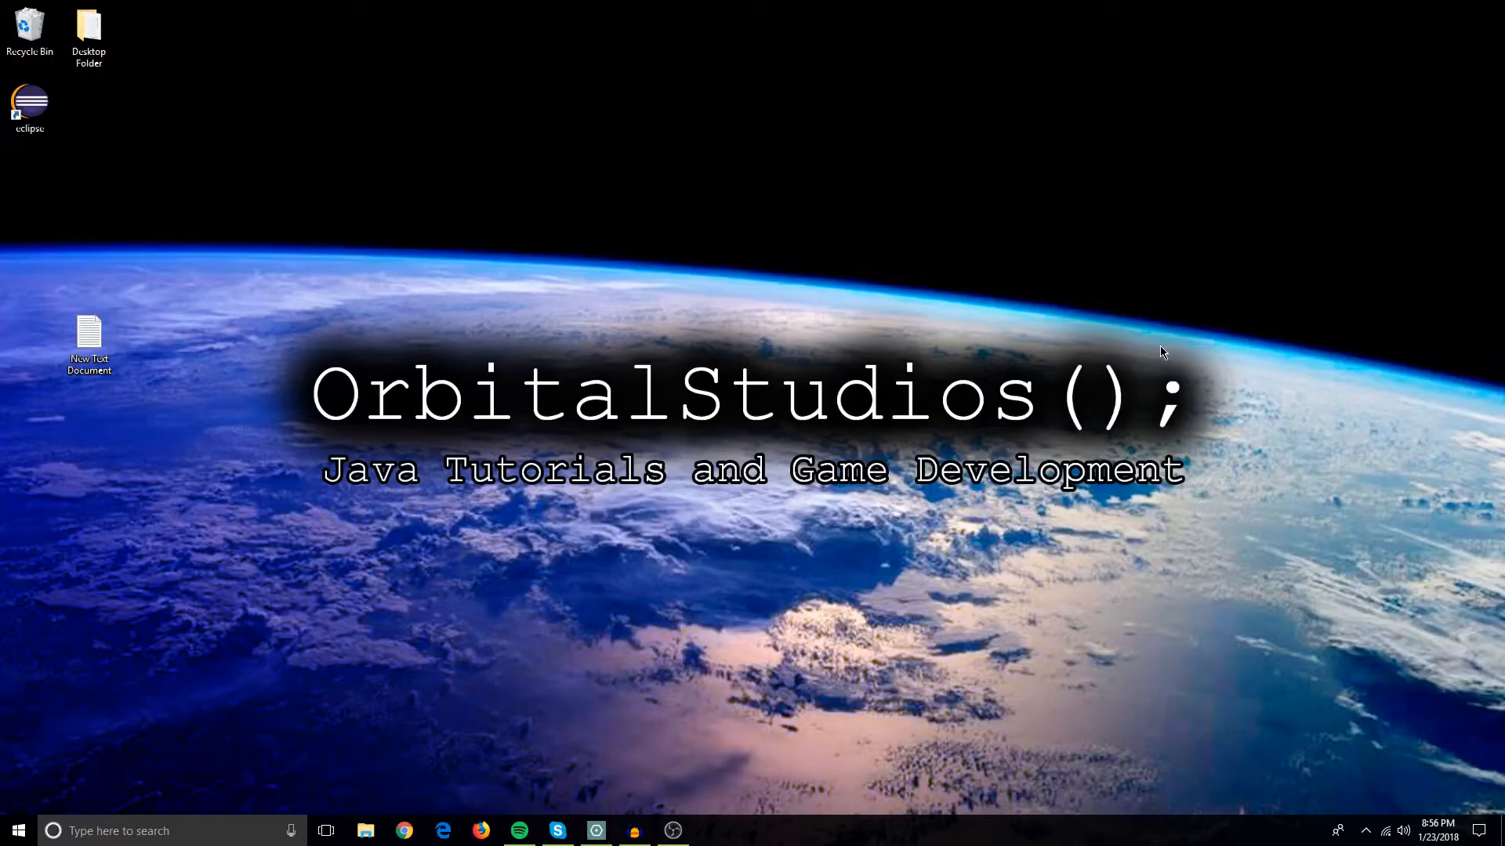
{"action": "mouse_move", "coordinate": [1140, 339]}
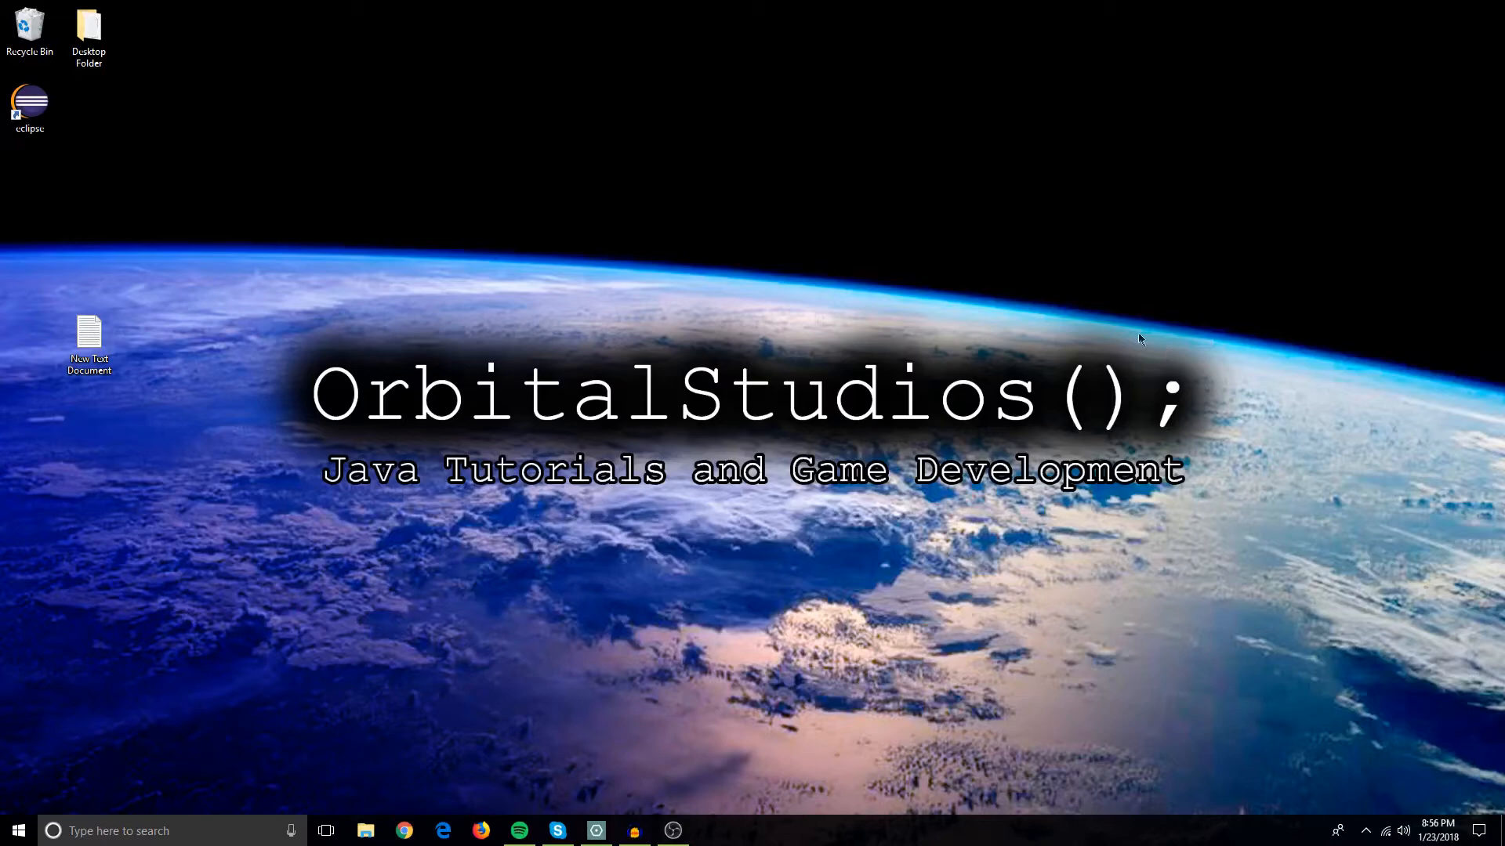
Launch Eclipse, expand Low Poly Terrain's src packages, and run then close LowPolyDemoApp.
{"action": "double_click", "coordinate": [29, 104]}
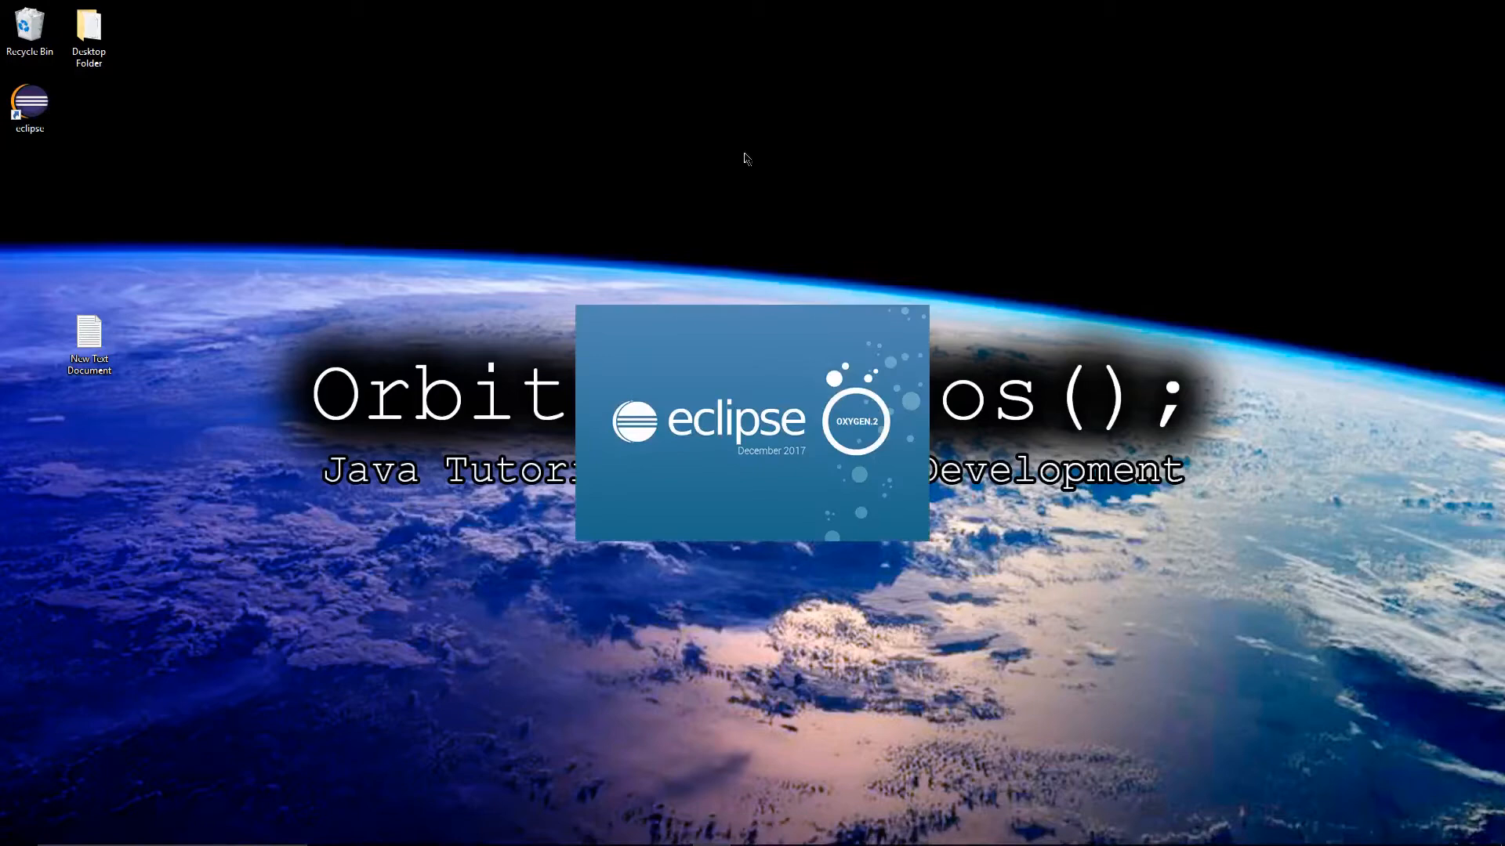
{"action": "mouse_move", "coordinate": [602, 228]}
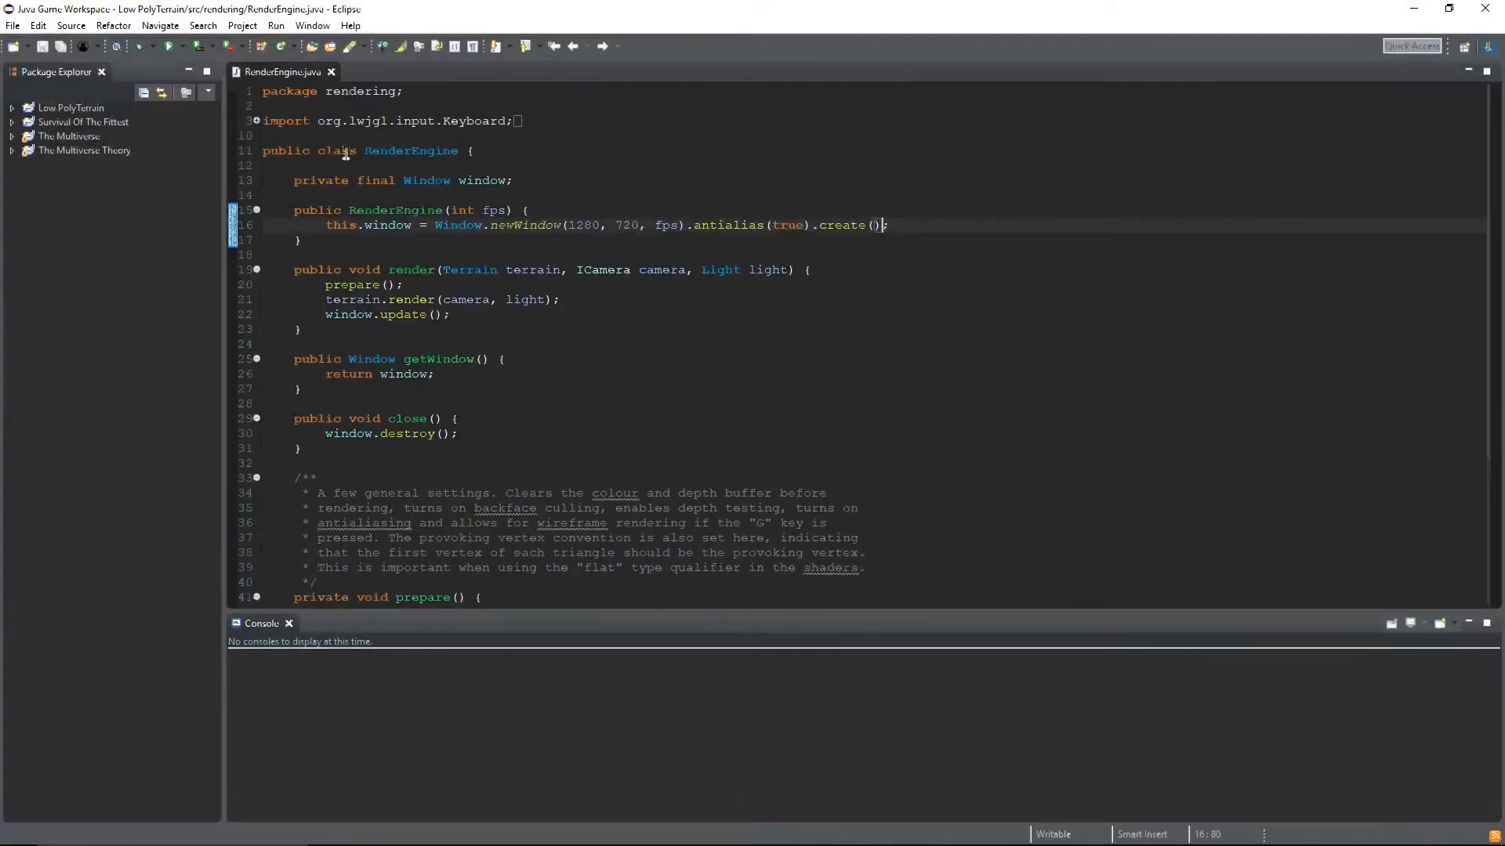
{"action": "left_click", "coordinate": [9, 107]}
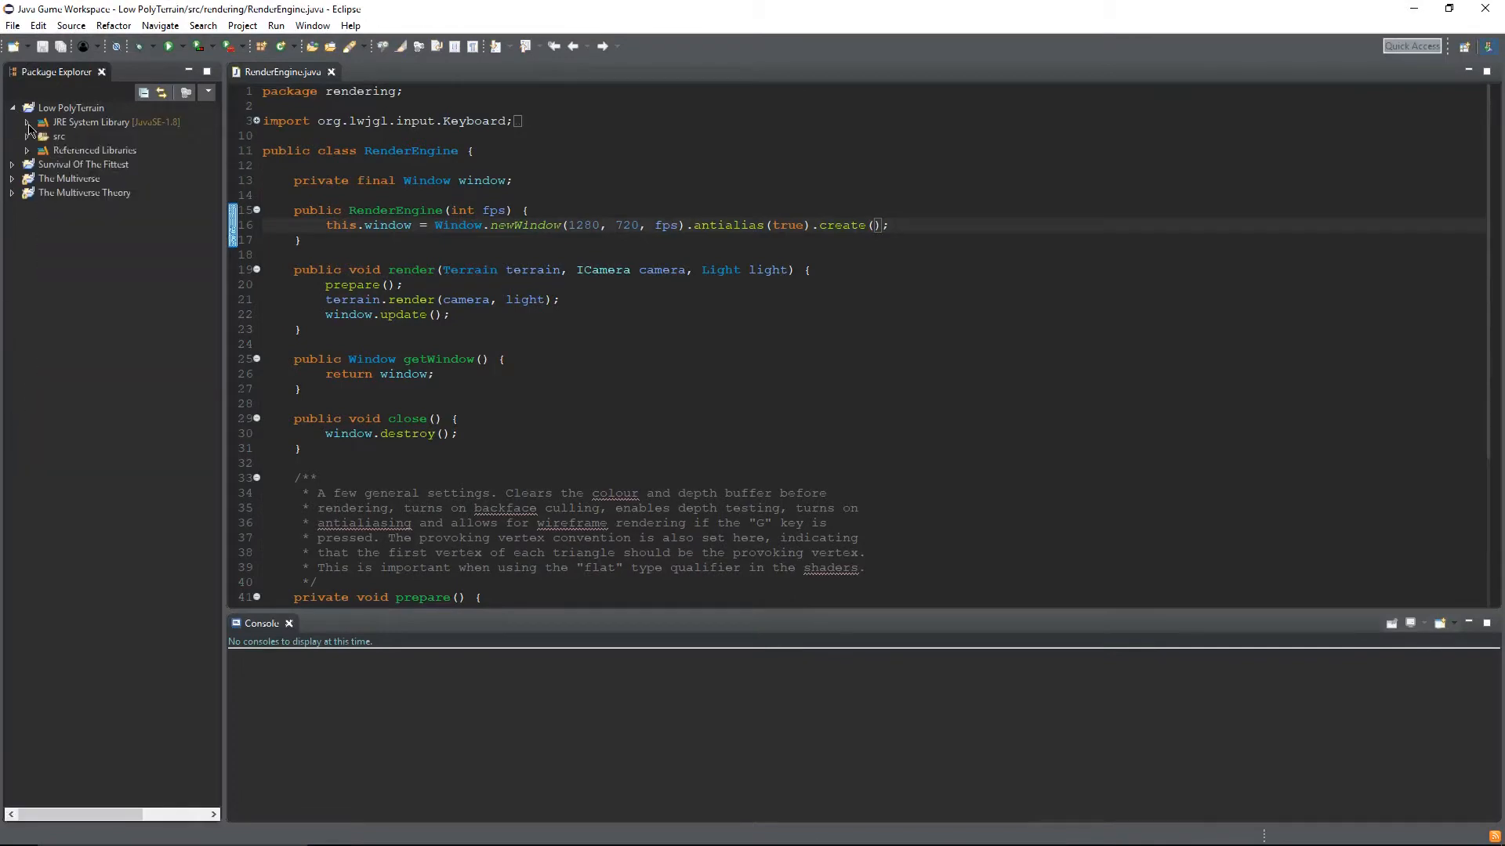
{"action": "left_click", "coordinate": [29, 136]}
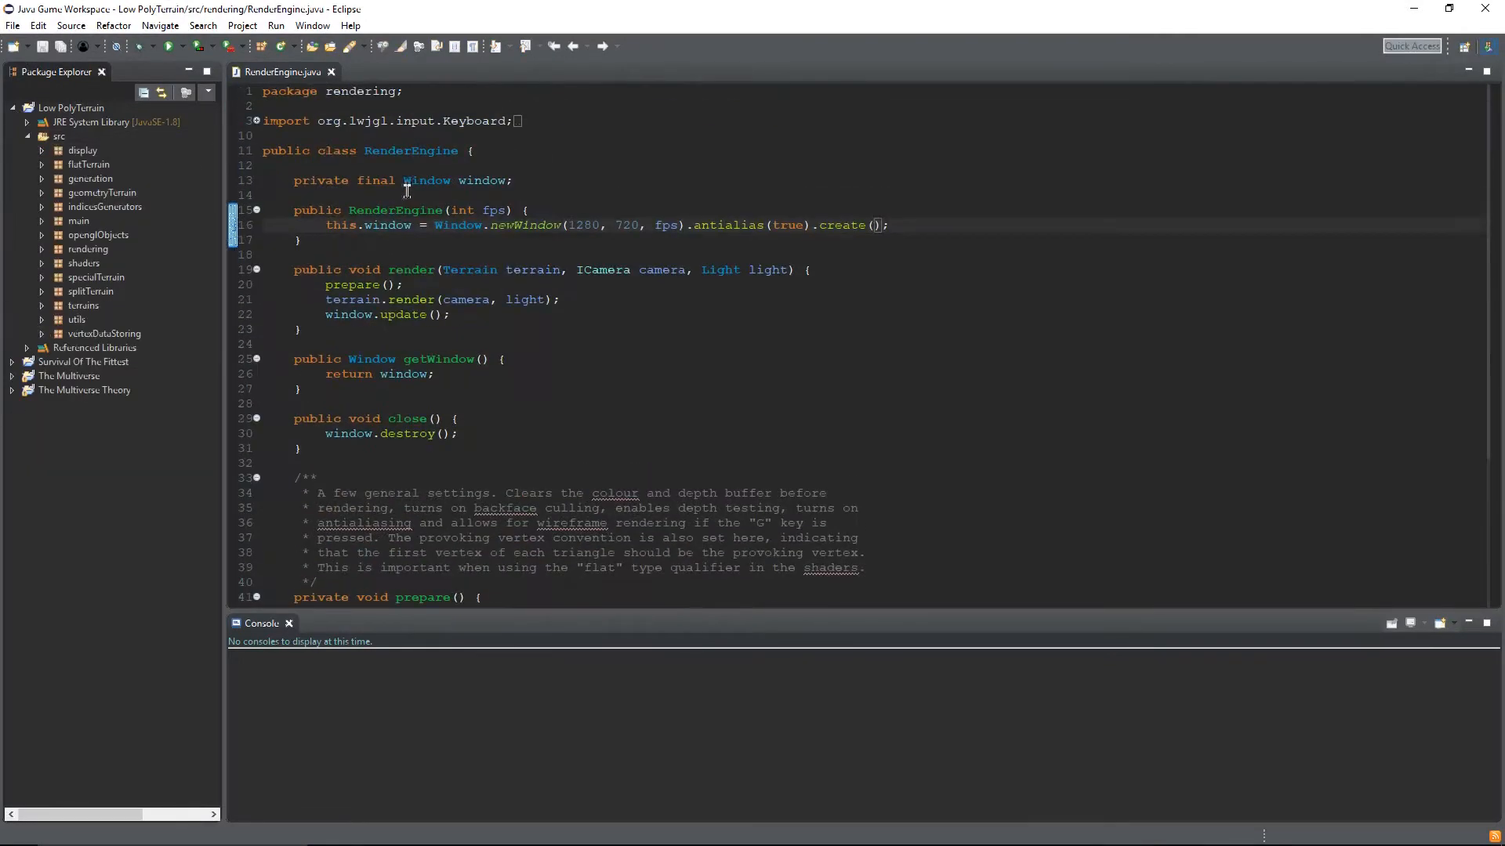
{"action": "left_click", "coordinate": [43, 192]}
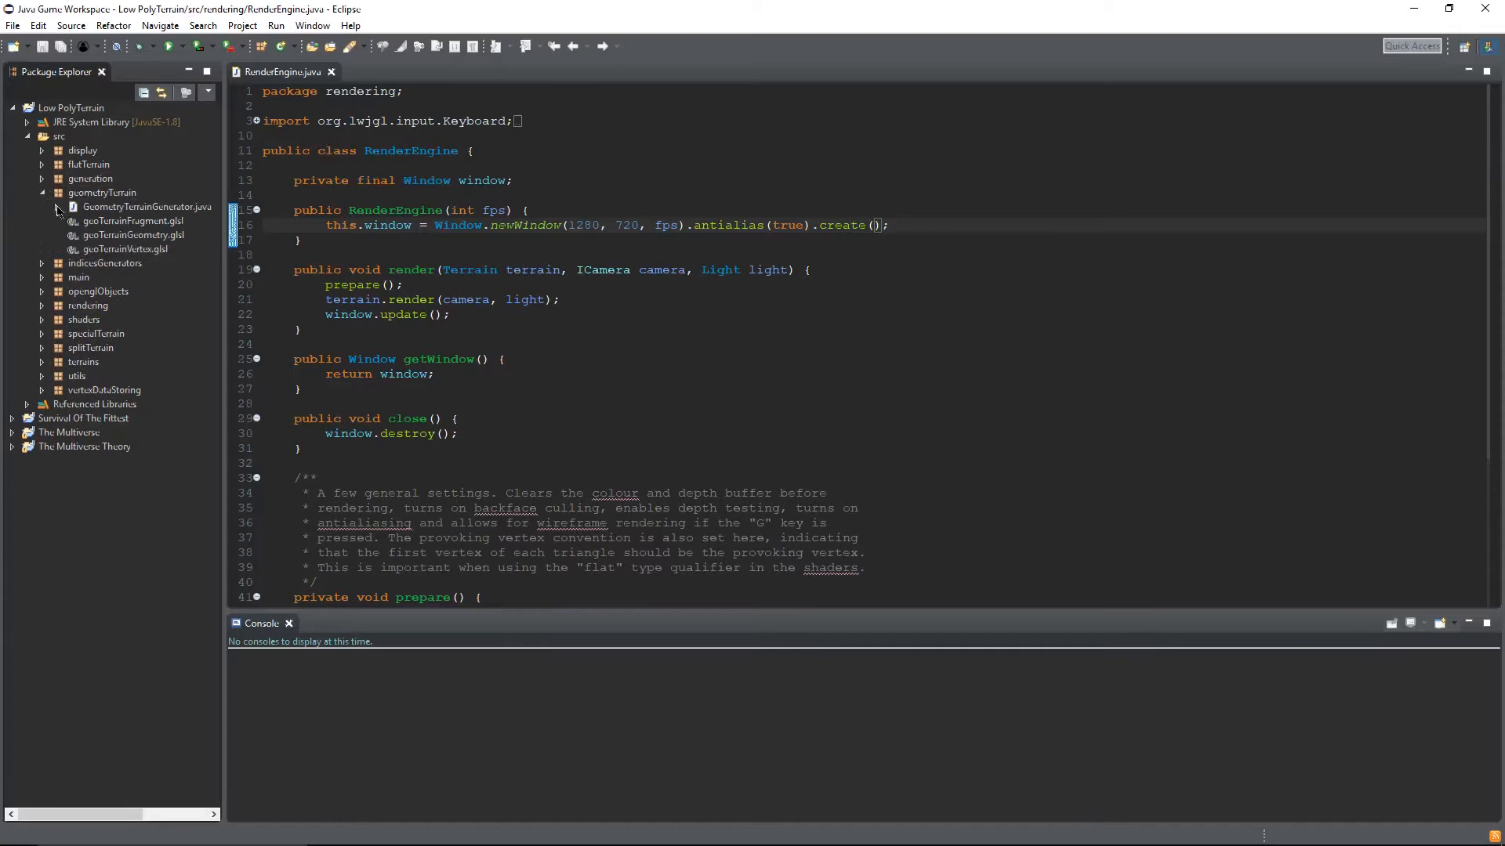
{"action": "left_click", "coordinate": [56, 178]}
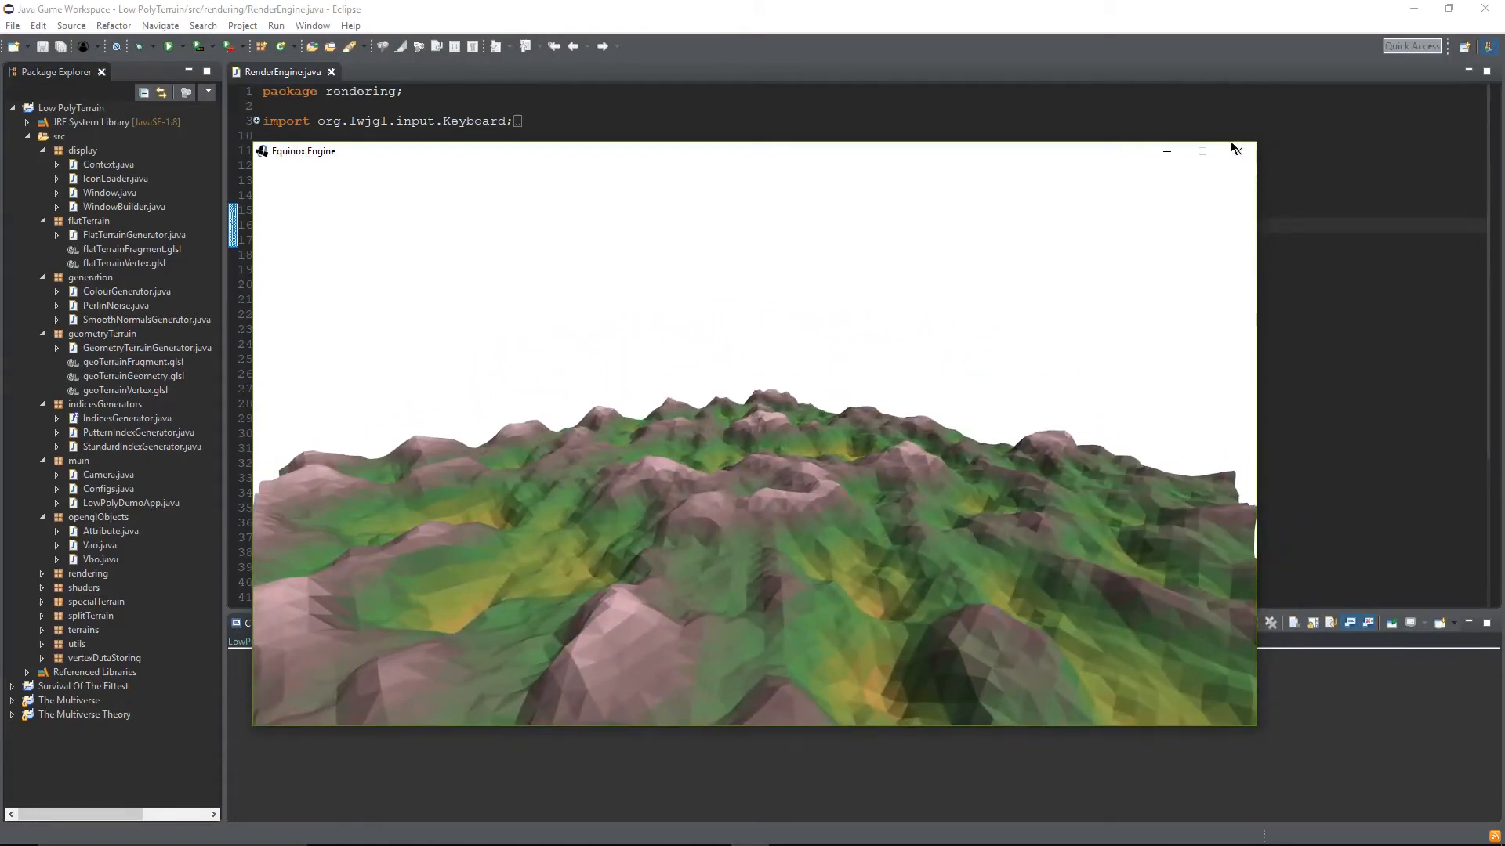
{"action": "left_click", "coordinate": [1236, 151]}
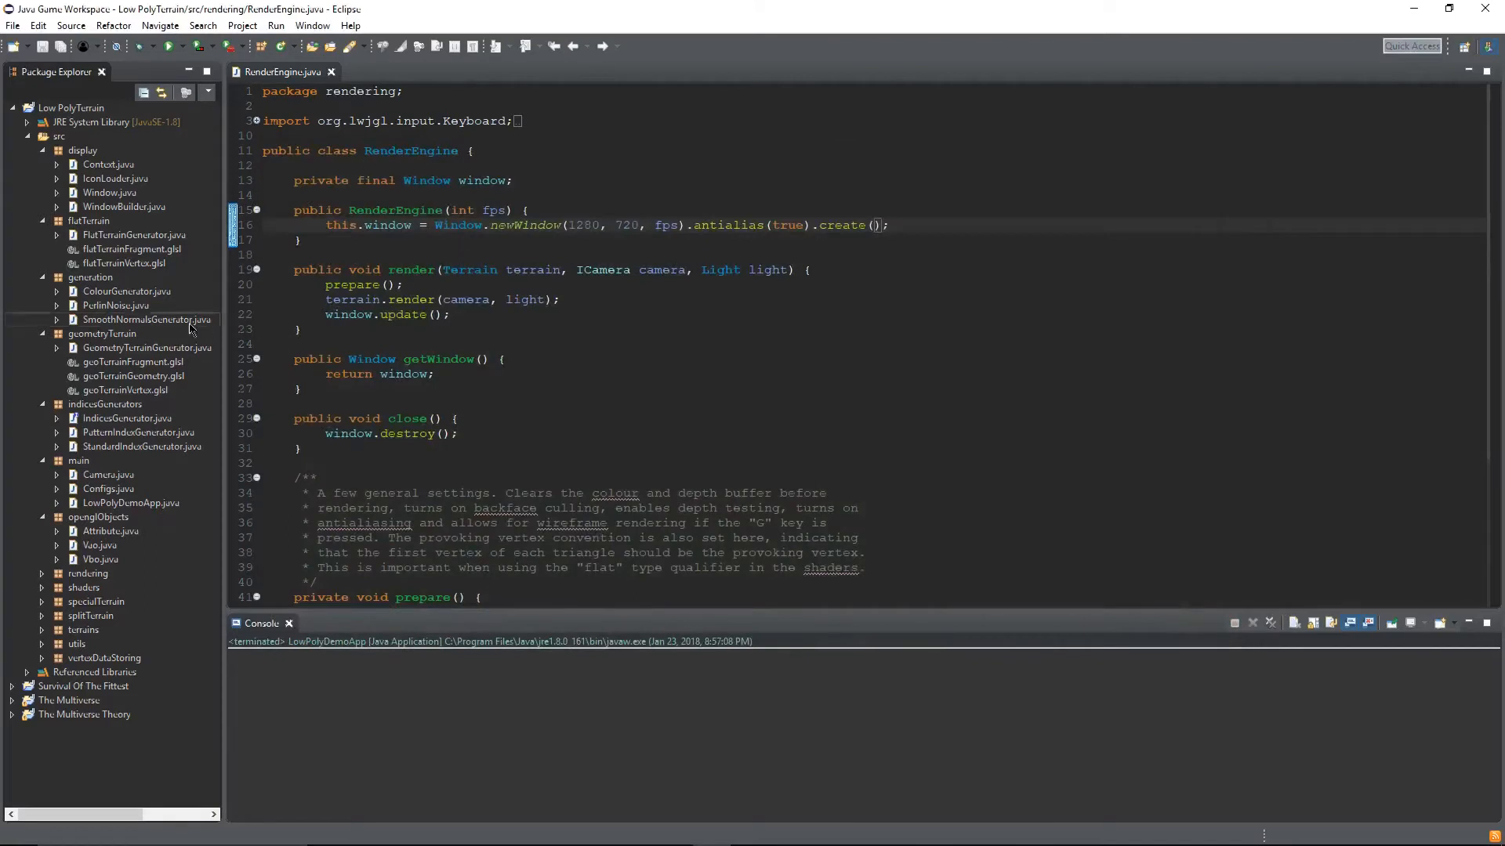
{"action": "mouse_move", "coordinate": [142, 411]}
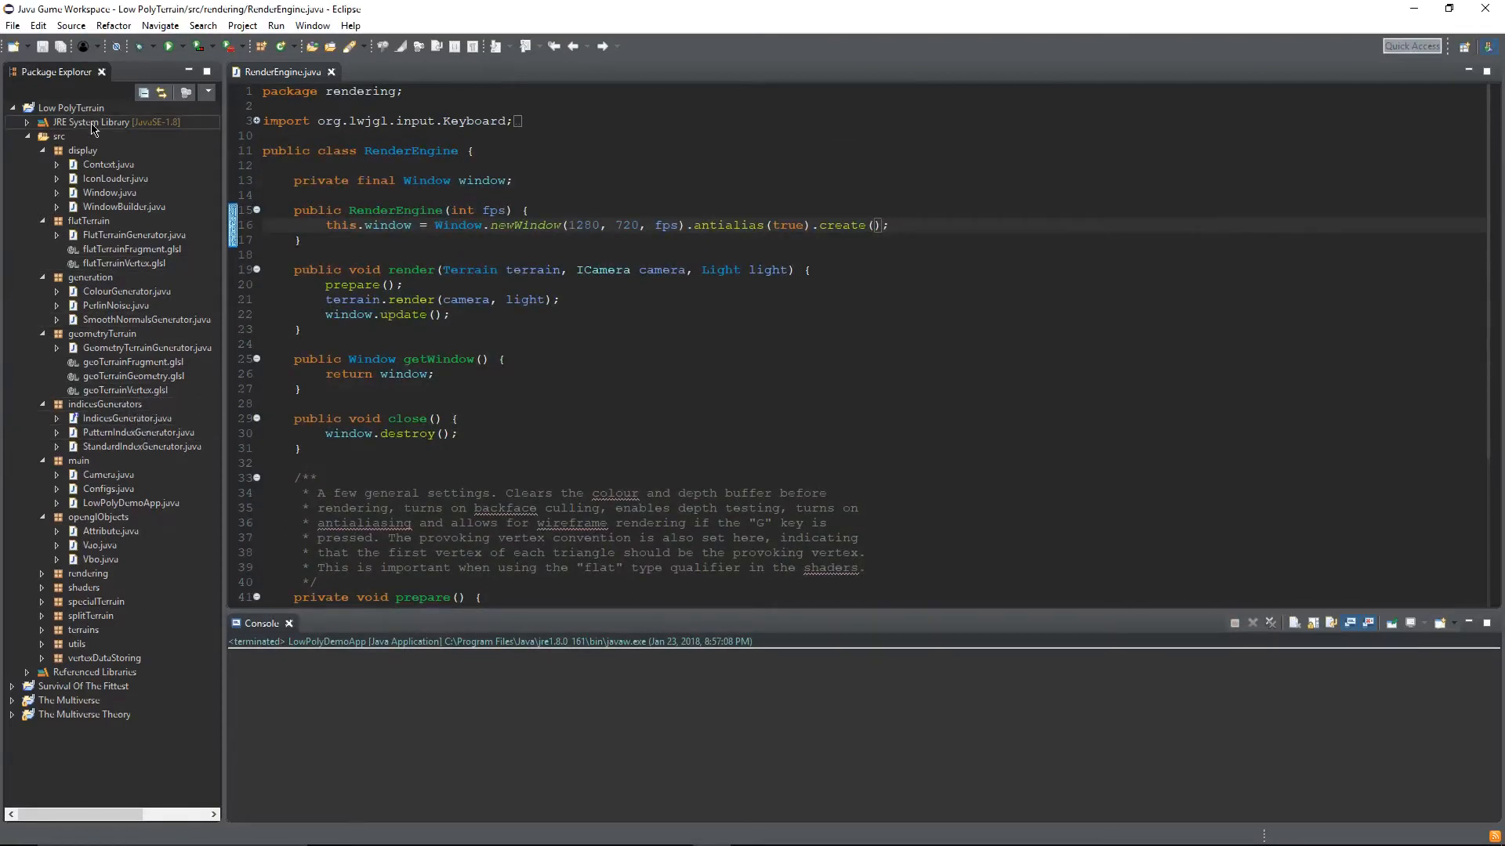
{"action": "mouse_move", "coordinate": [185, 304]}
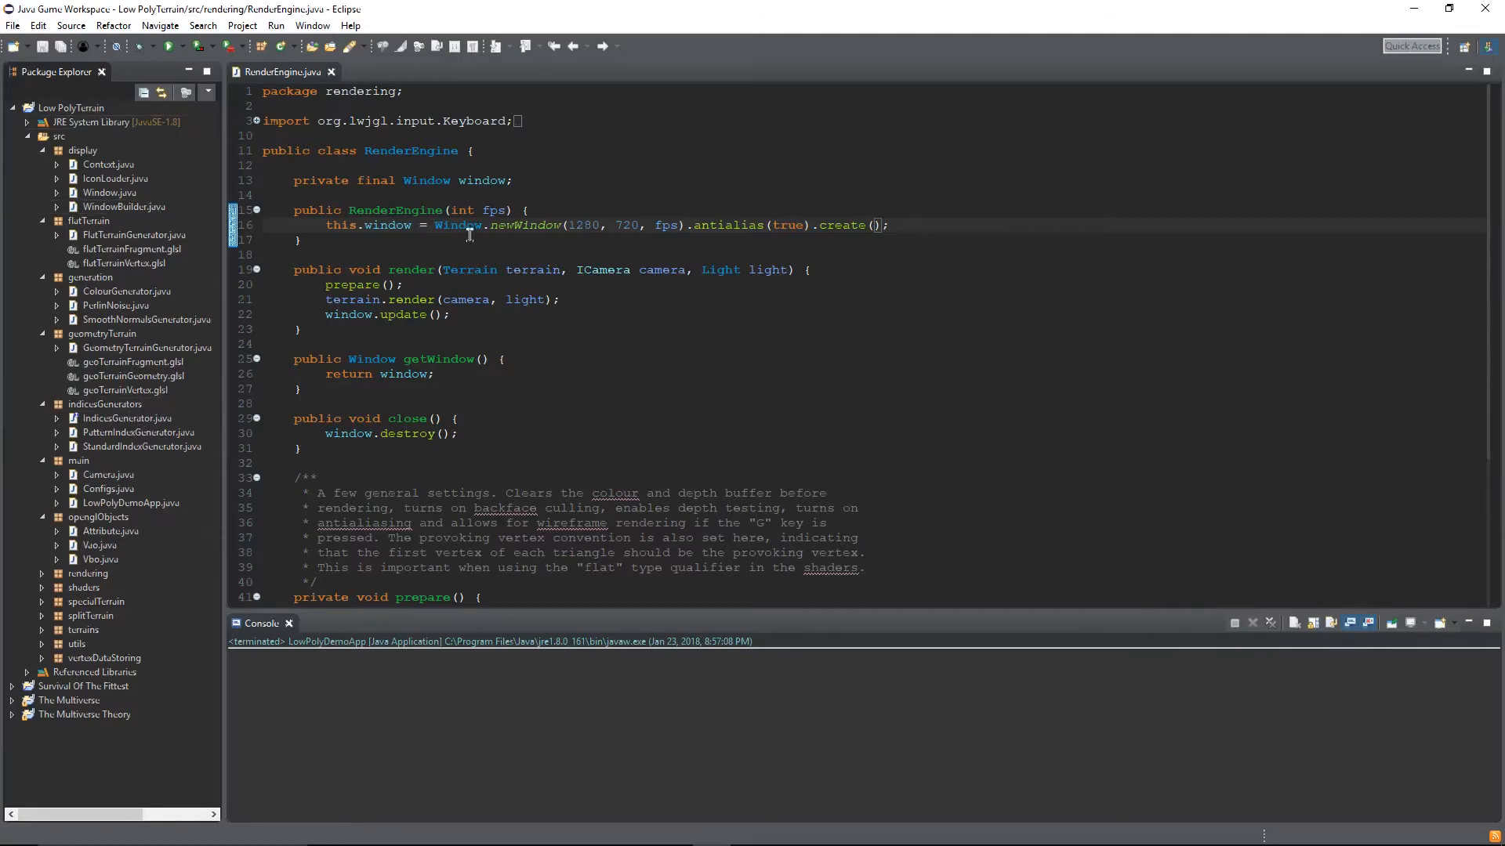
{"action": "scroll", "scroll_direction": "down", "scroll_amount": 3}
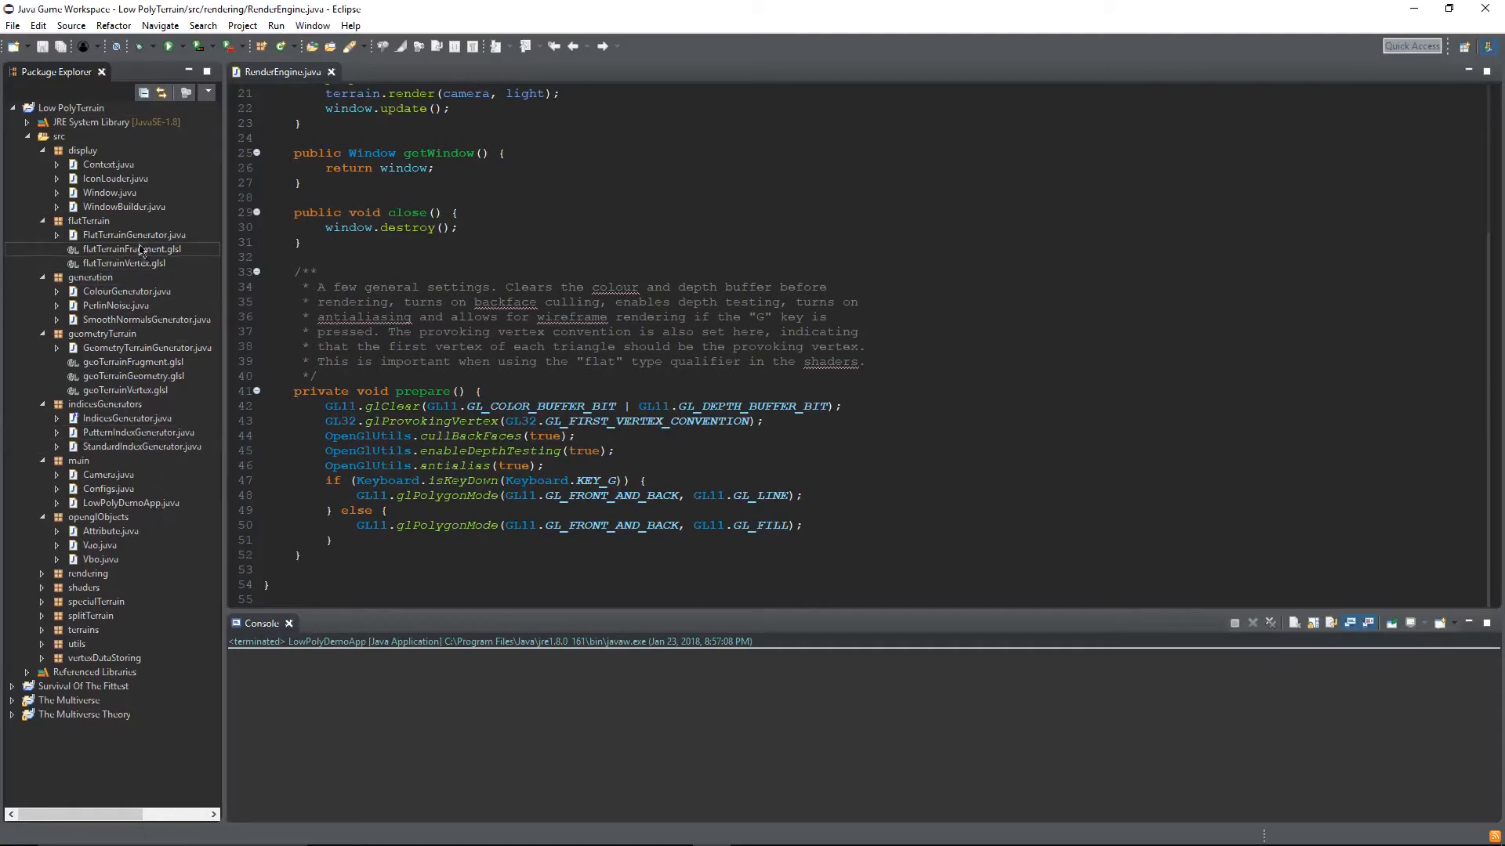
{"action": "left_click", "coordinate": [134, 235]}
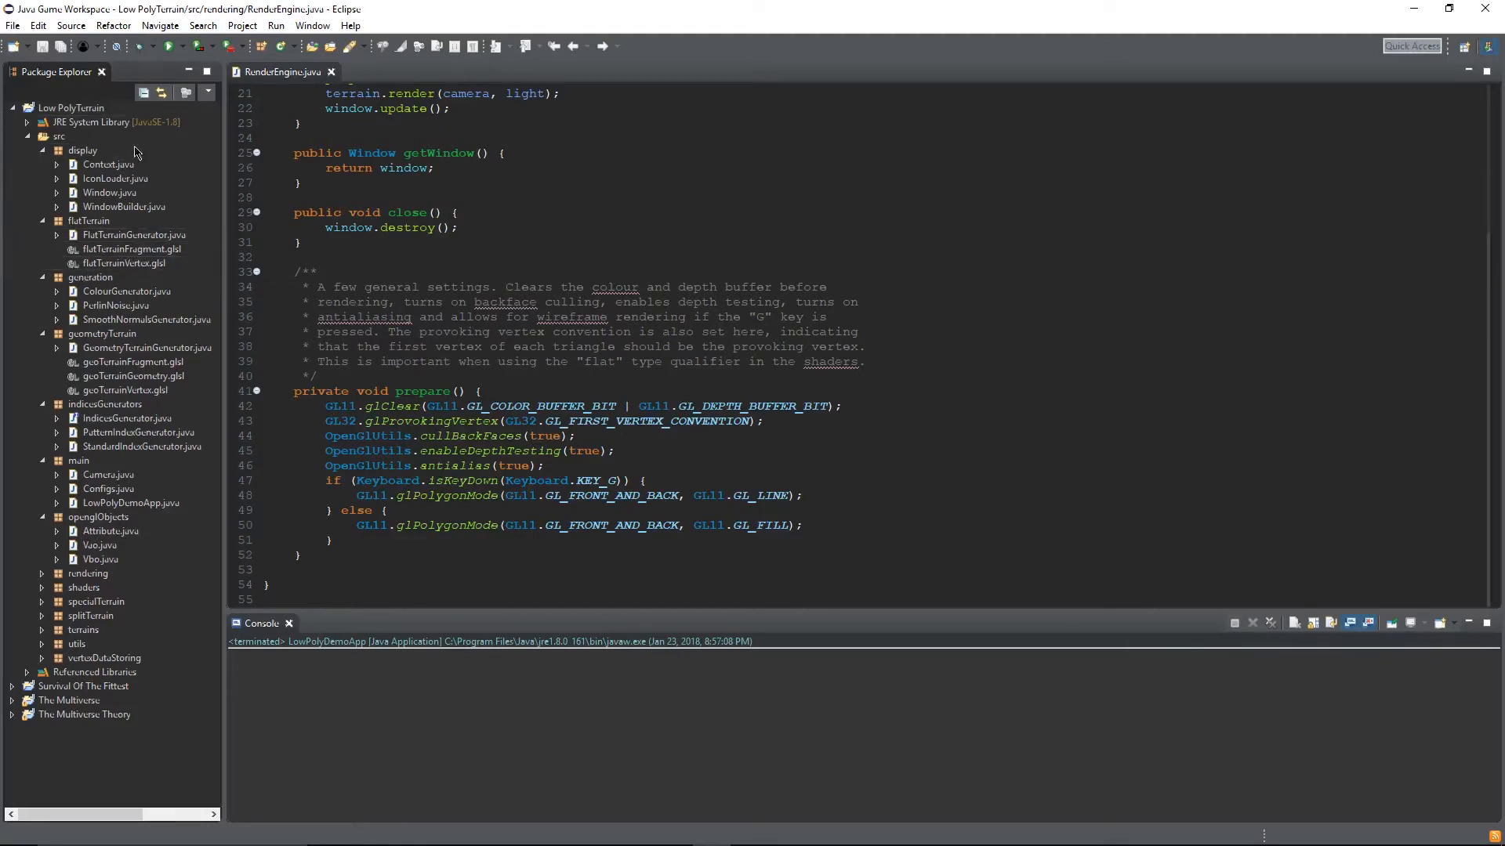
{"action": "mouse_move", "coordinate": [182, 214]}
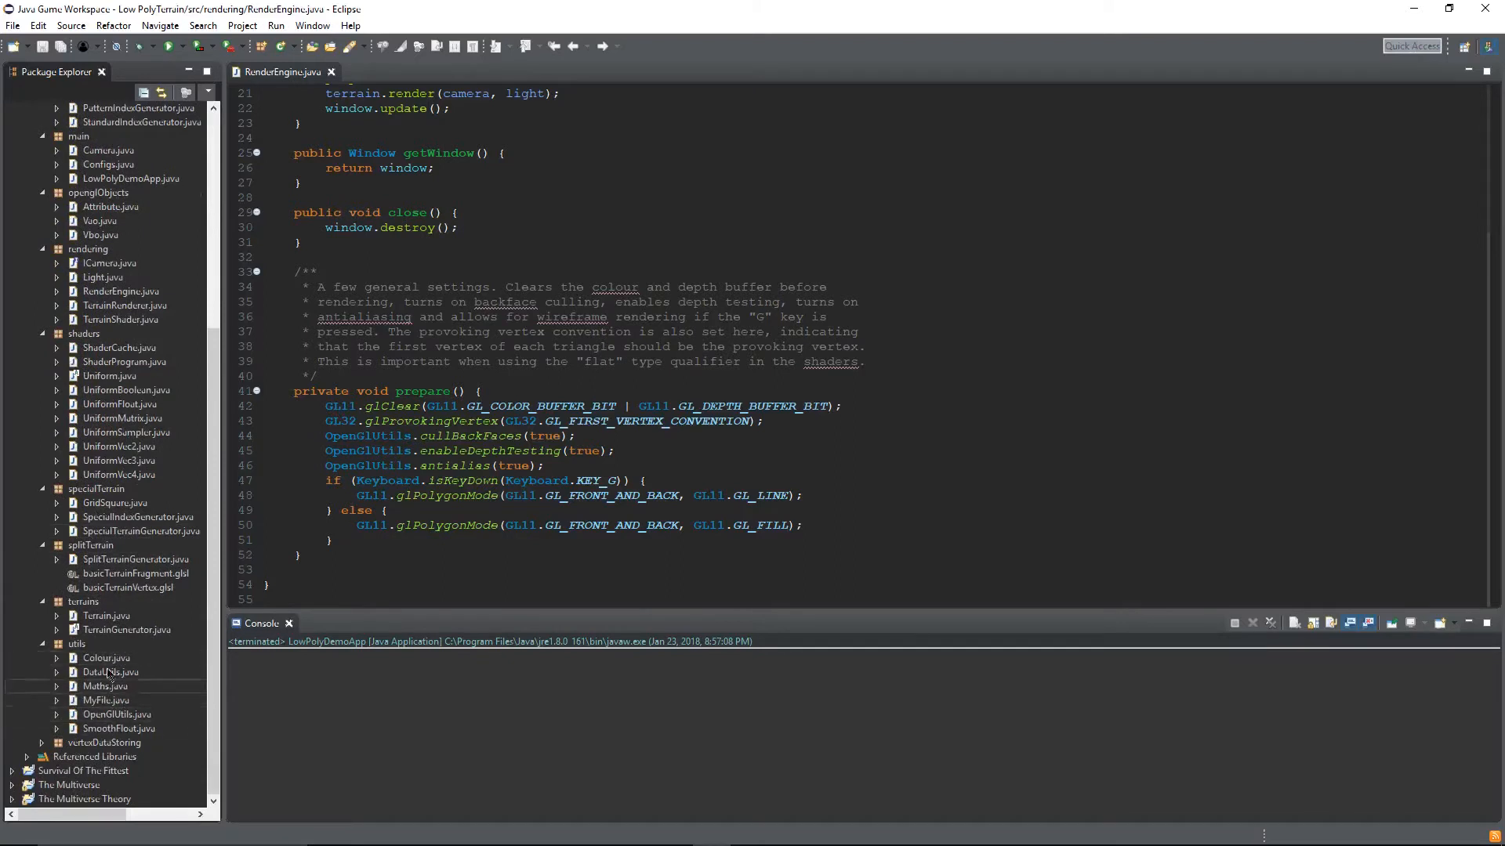
Expand Survival Of The Fittest in Package Explorer and scroll to RenderEngine's 1280x720 window constructor.
{"action": "left_click", "coordinate": [106, 659]}
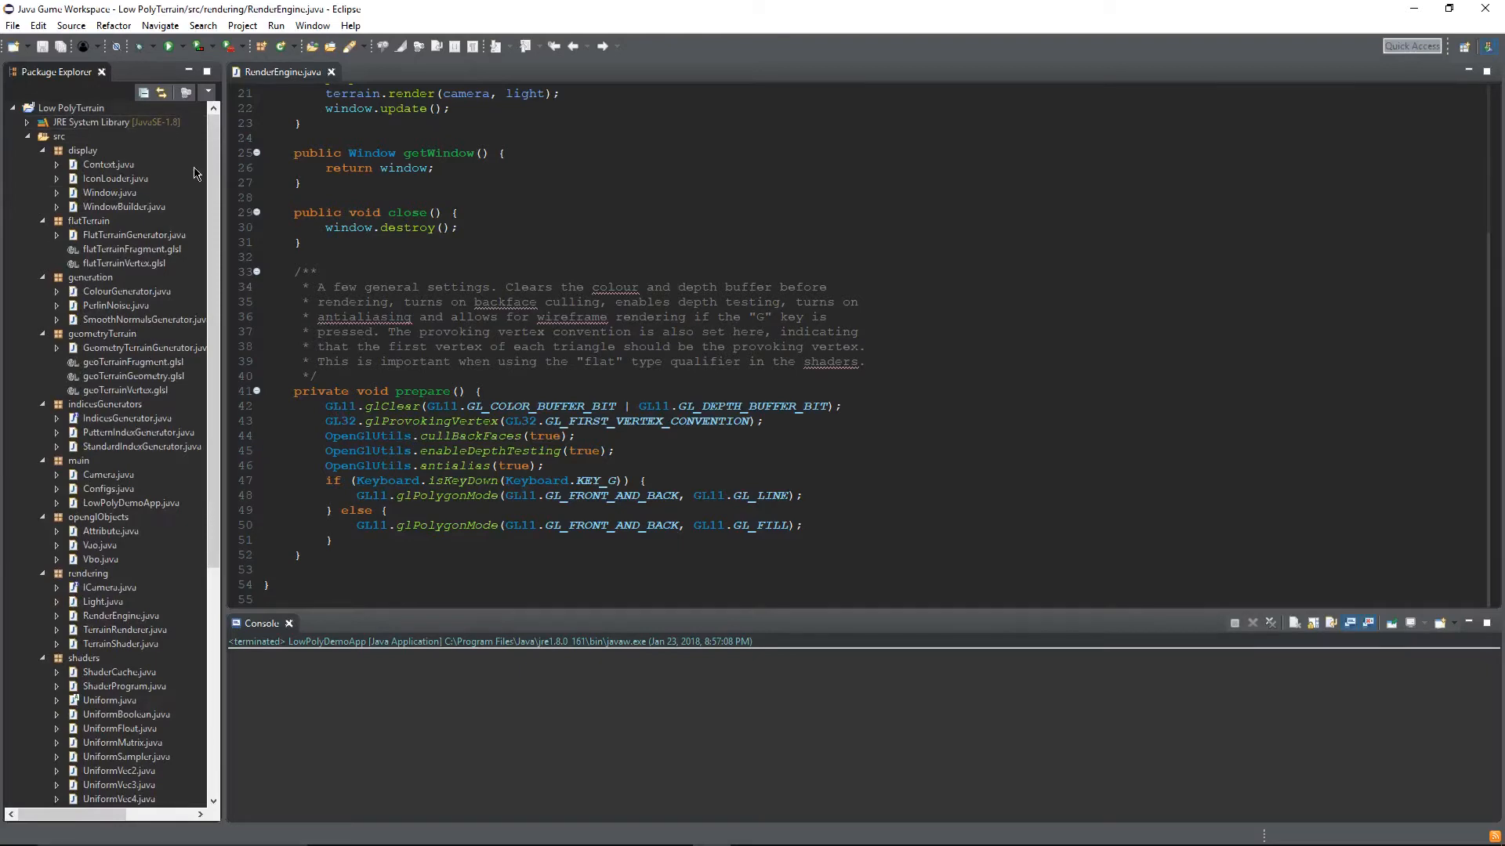
{"action": "scroll", "scroll_direction": "down", "scroll_amount": 3}
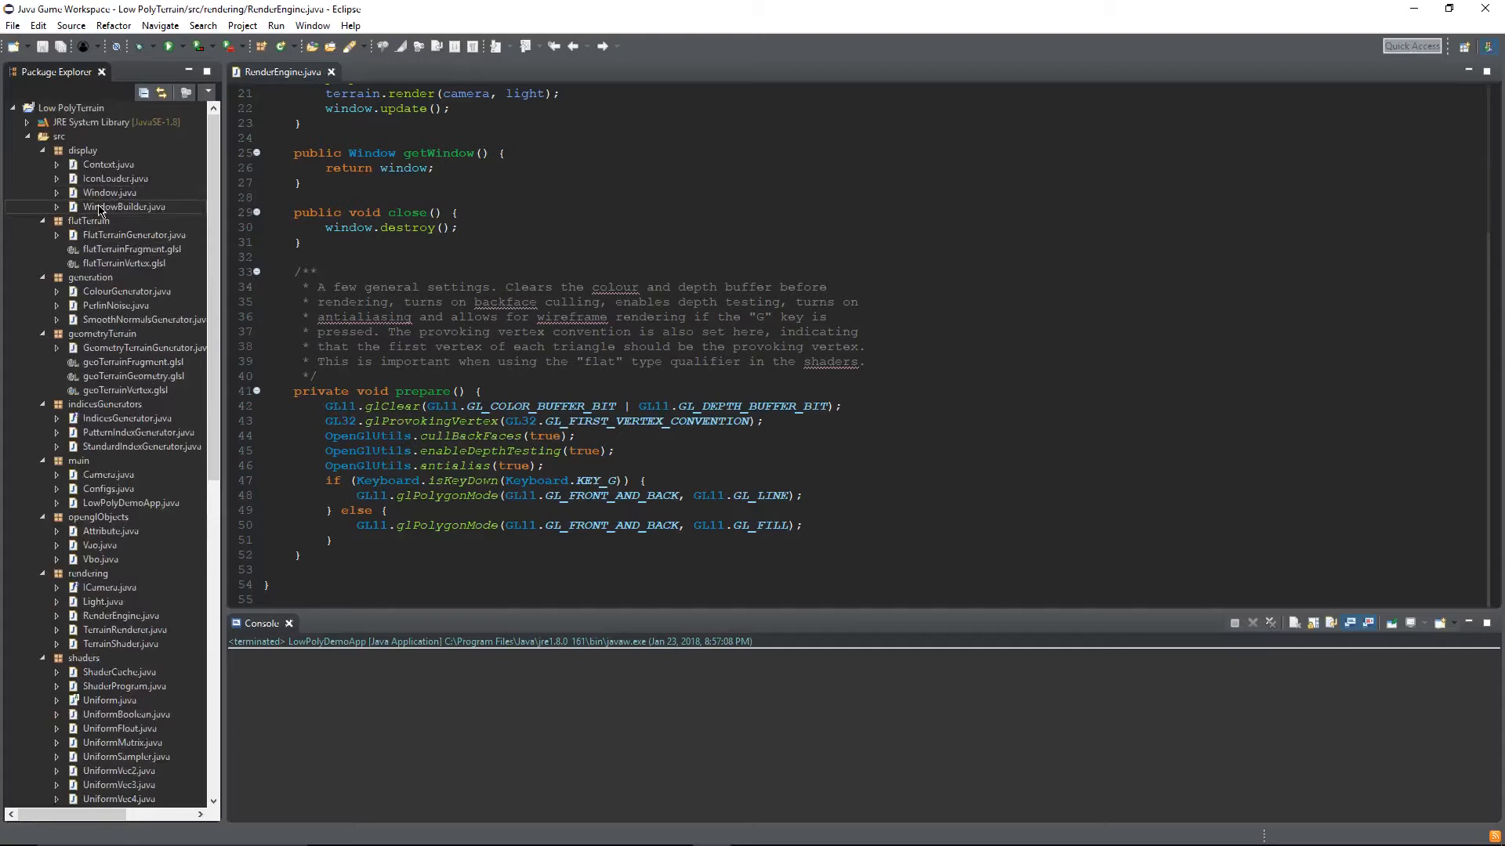
{"action": "scroll", "scroll_direction": "down", "scroll_amount": 3}
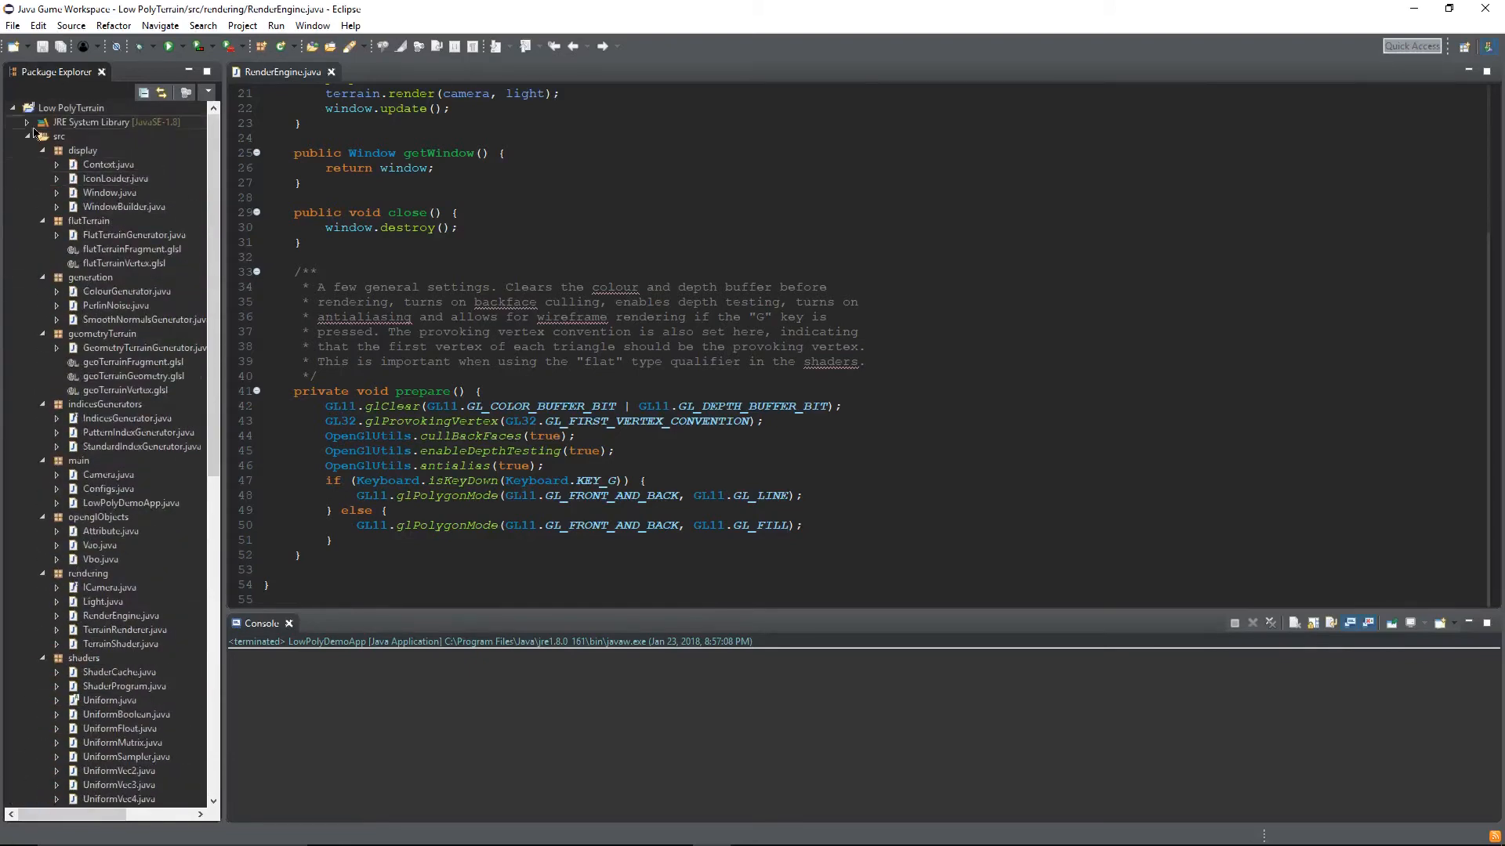
{"action": "scroll", "scroll_direction": "down", "scroll_amount": 3}
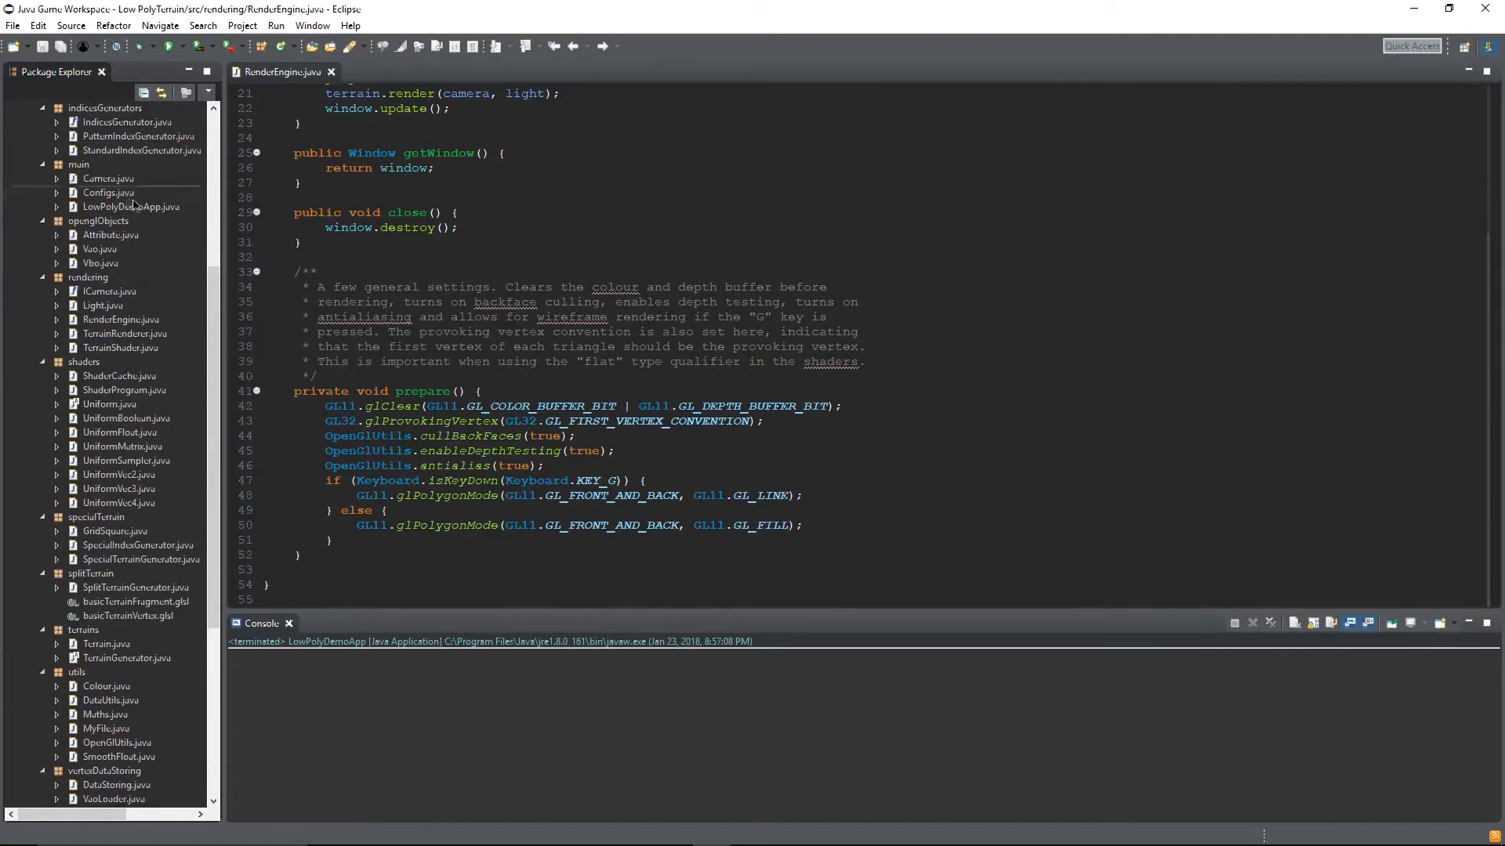
{"action": "scroll", "scroll_direction": "down", "scroll_amount": 3}
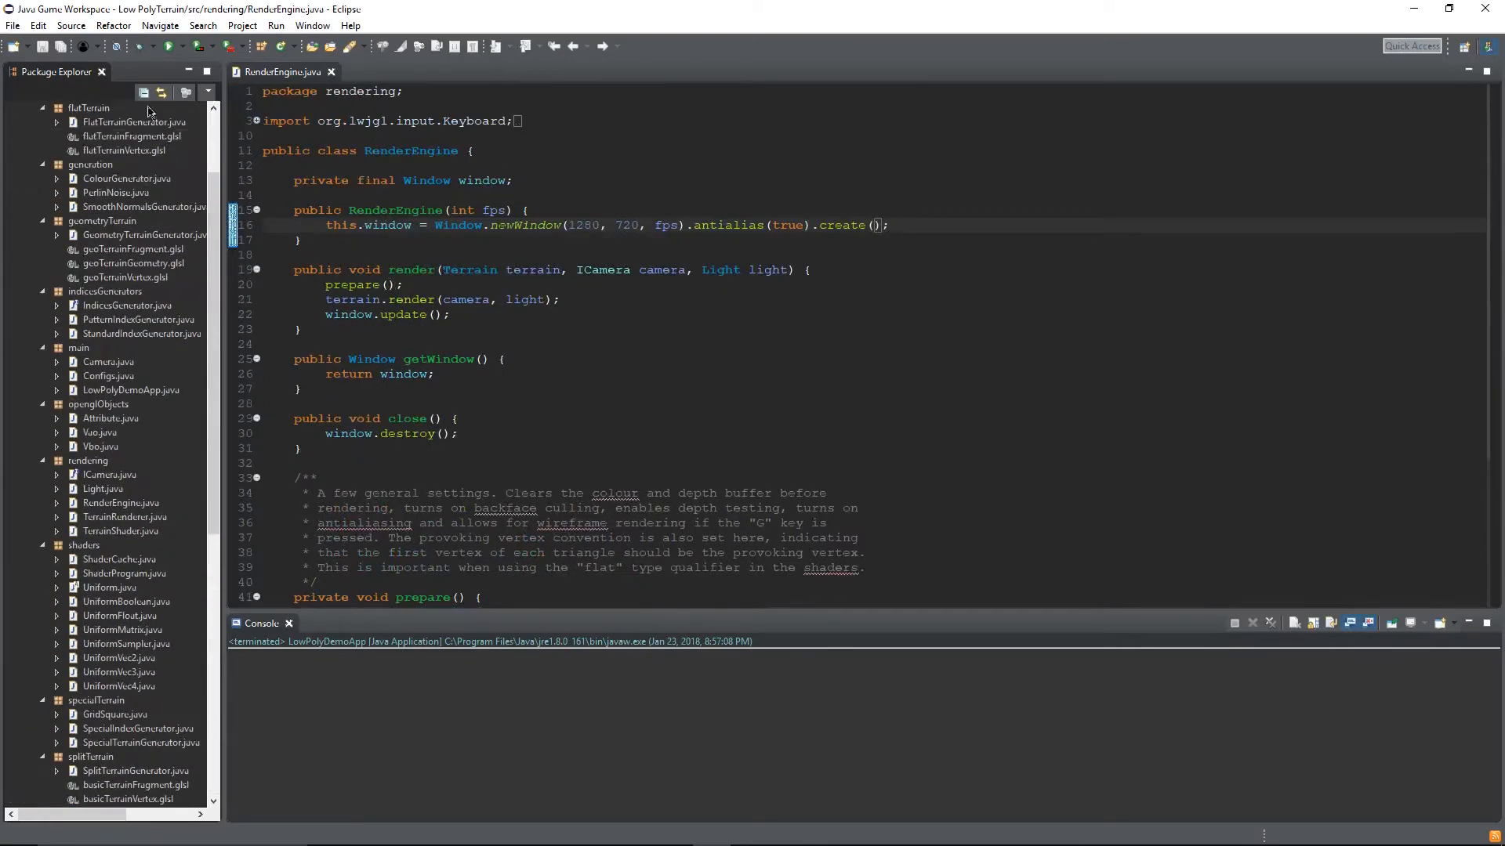
{"action": "scroll", "scroll_direction": "down", "scroll_amount": 3}
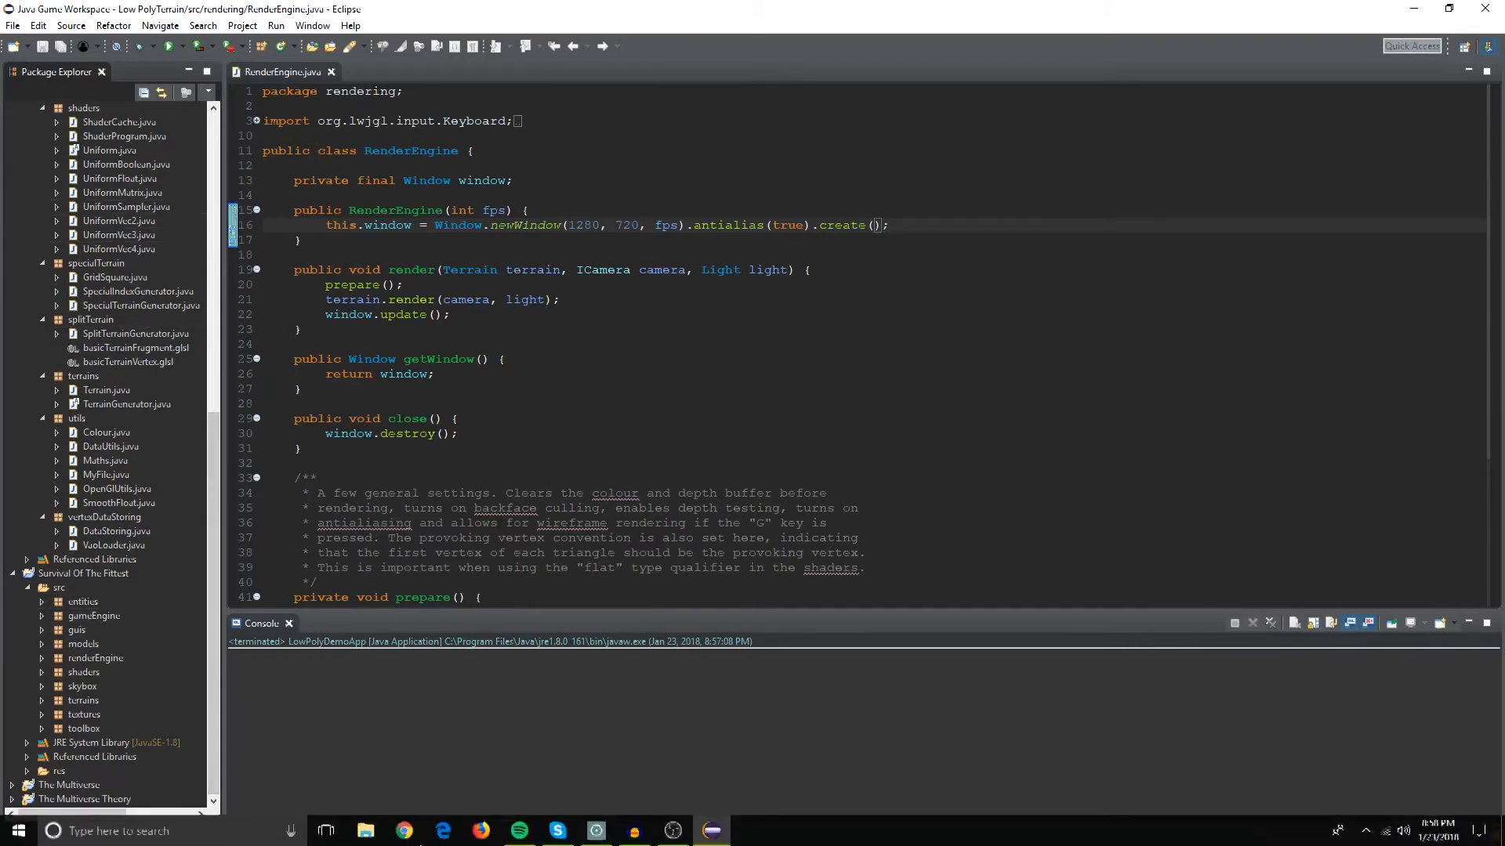
Search 'lwjgl 3' in Chrome and scroll through the lwjgl.org guide's HelloWorld example.
{"action": "left_click", "coordinate": [402, 831]}
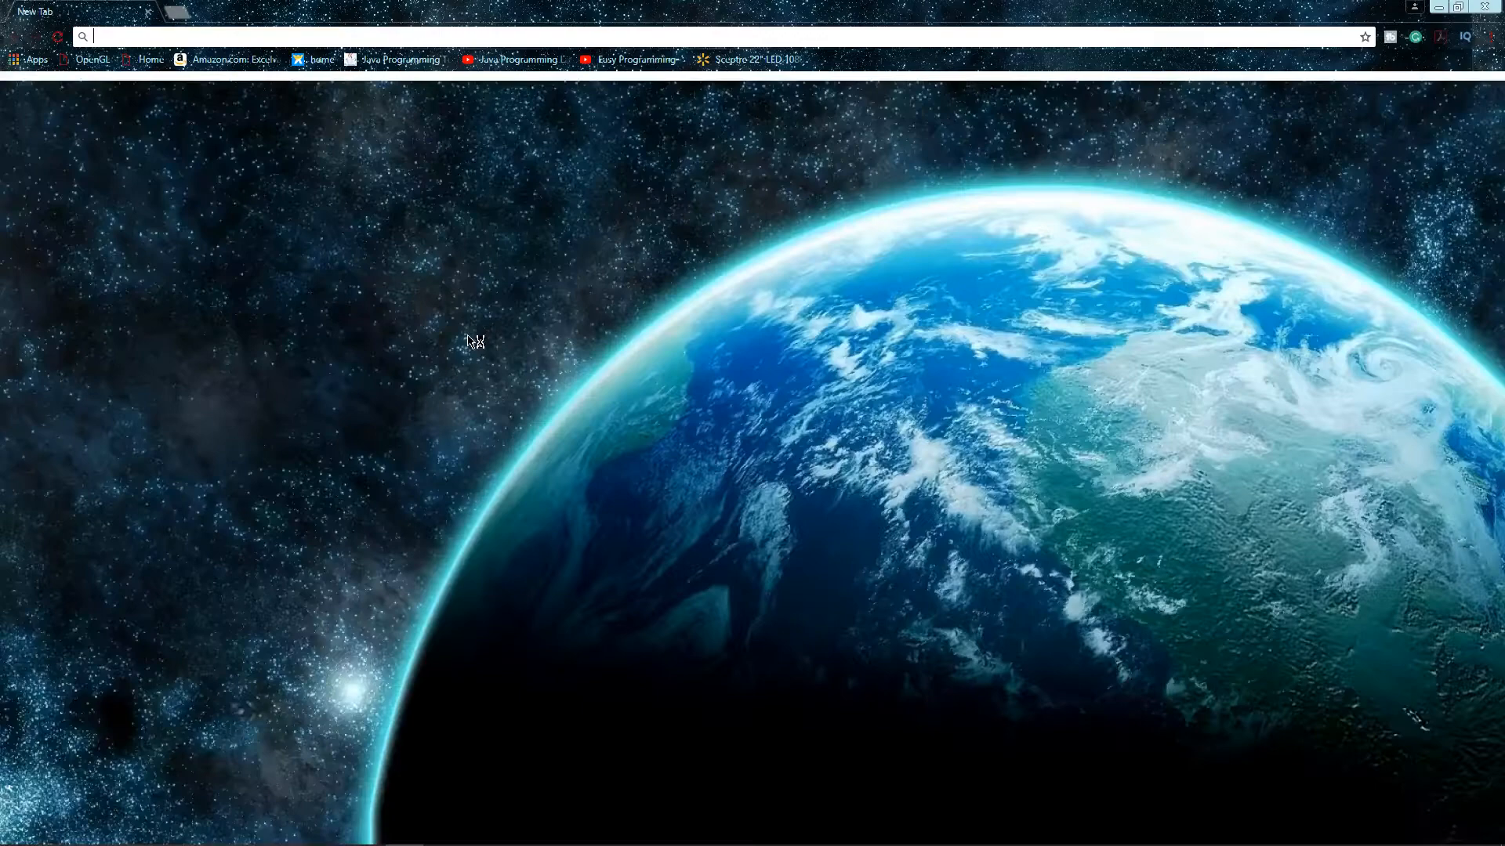
{"action": "type", "text": "lwjgl 3"}
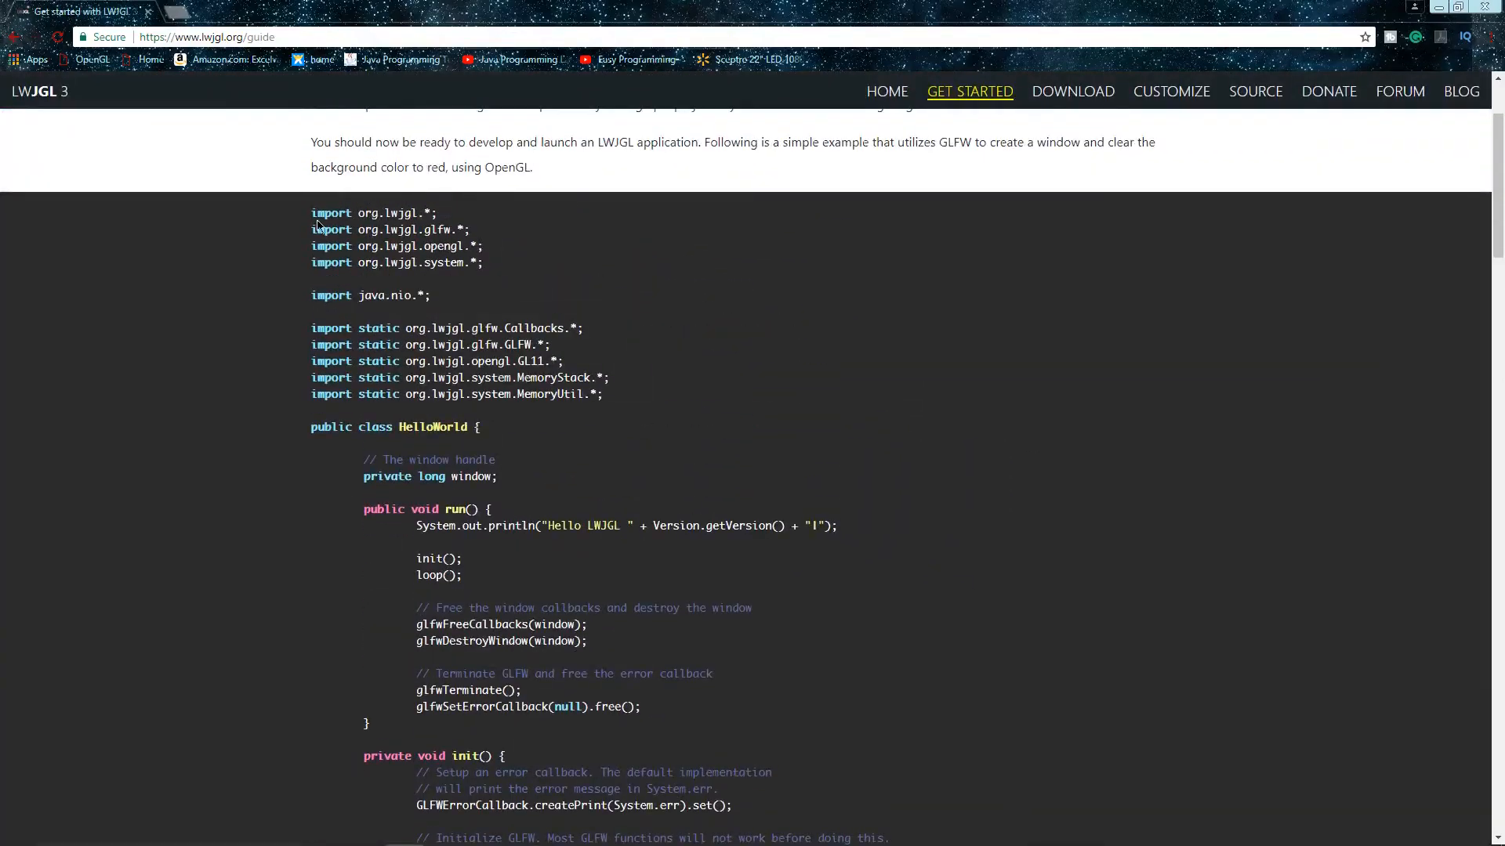
{"action": "mouse_move", "coordinate": [572, 372]}
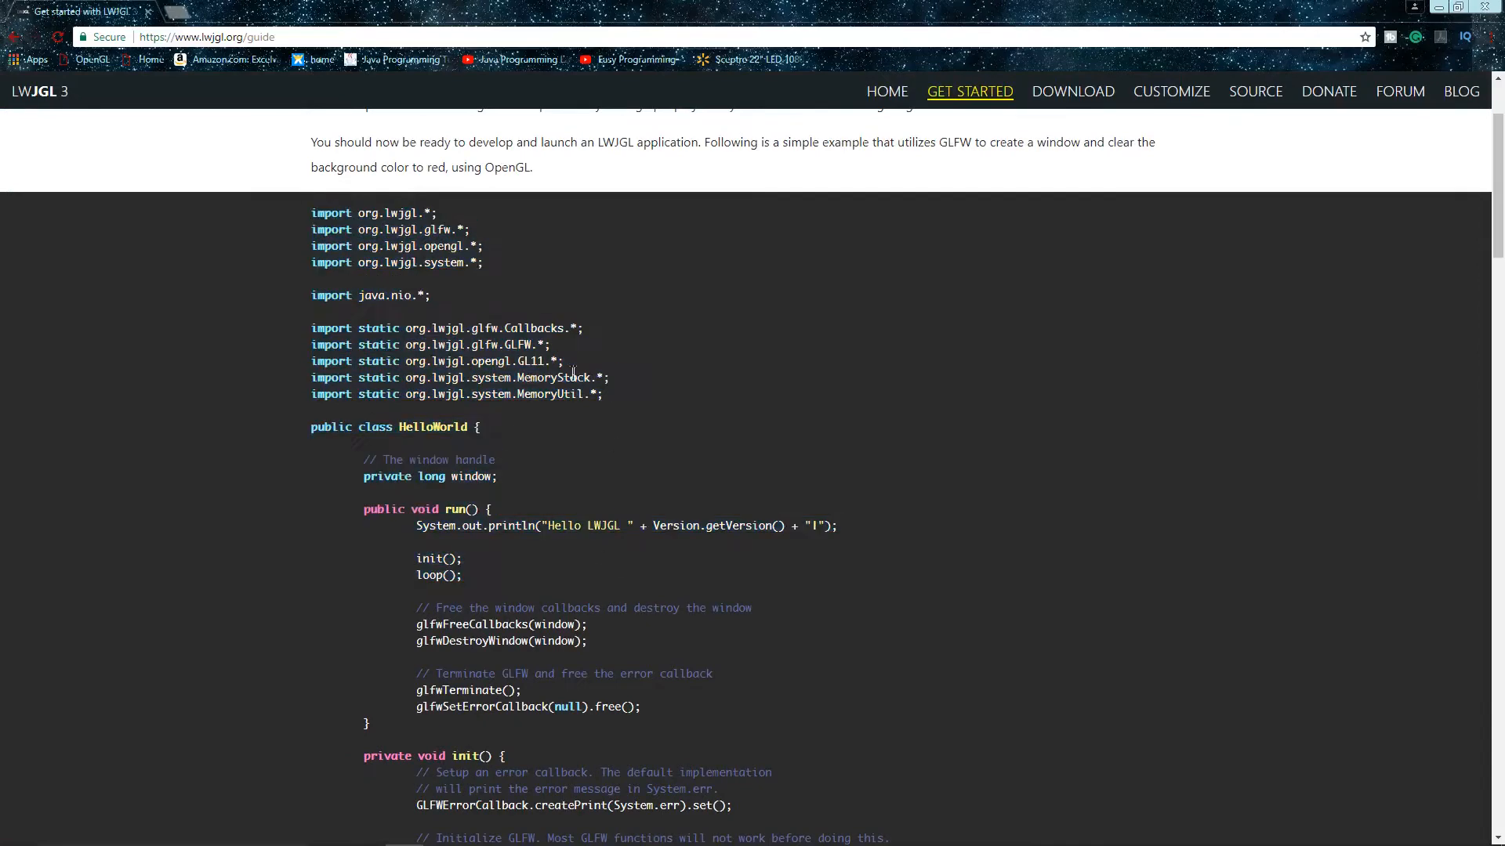
{"action": "scroll", "scroll_direction": "down", "scroll_amount": 3}
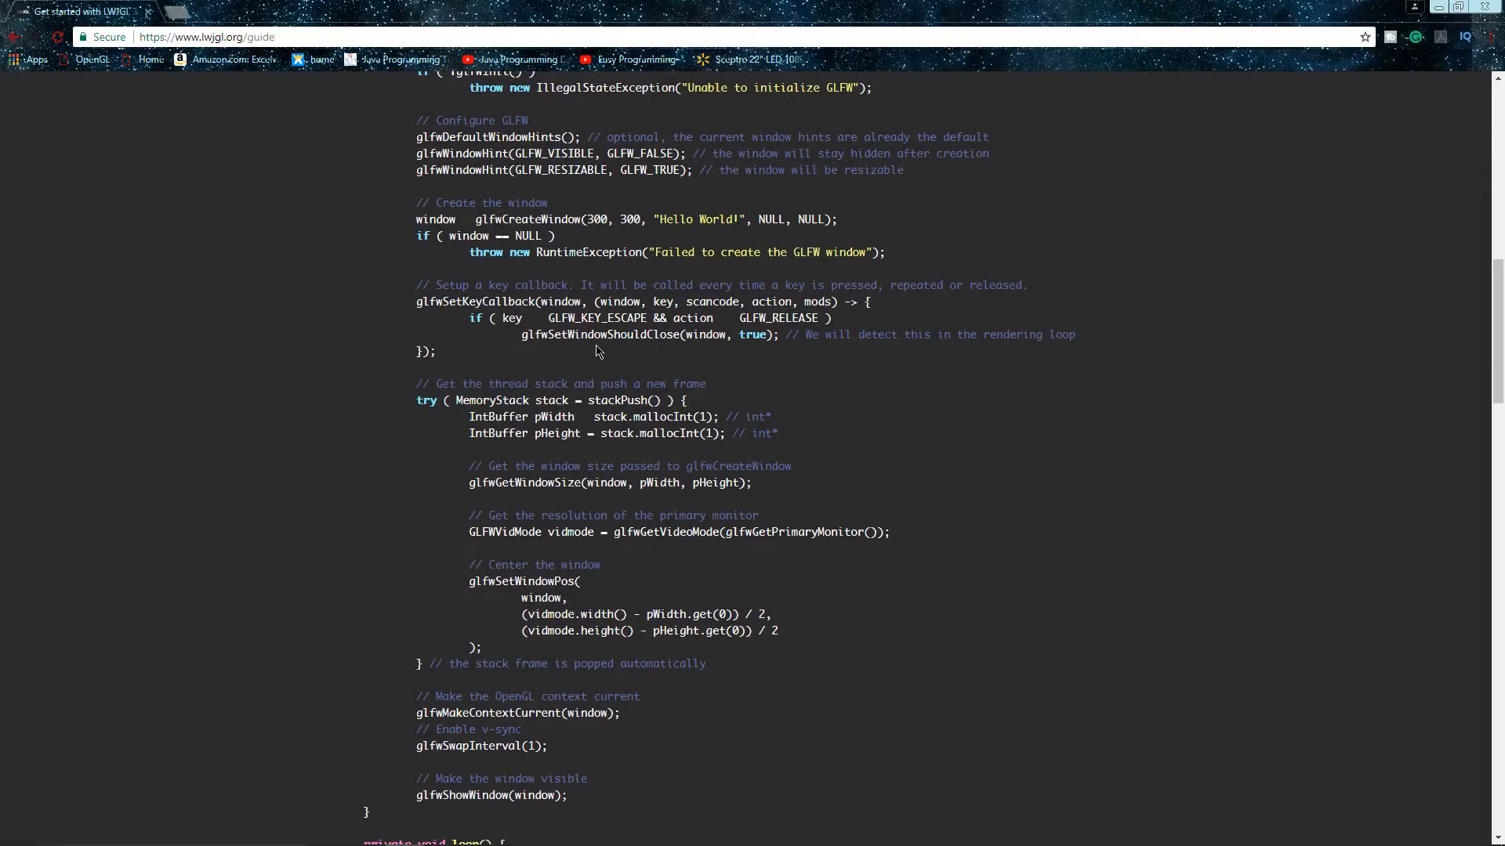
{"action": "scroll", "scroll_direction": "down", "scroll_amount": 3}
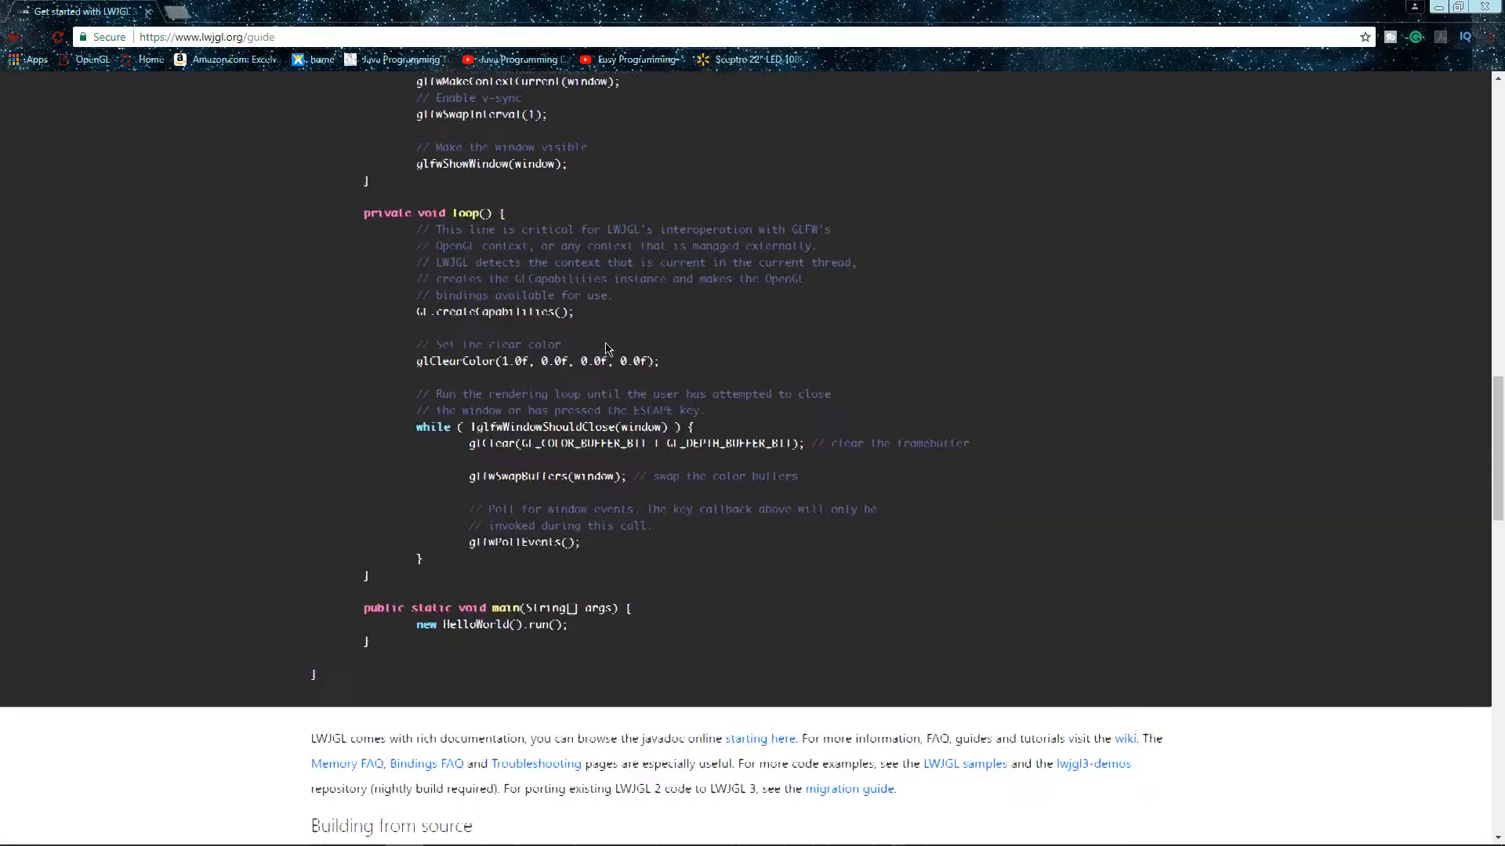
{"action": "scroll", "scroll_direction": "down", "scroll_amount": 3}
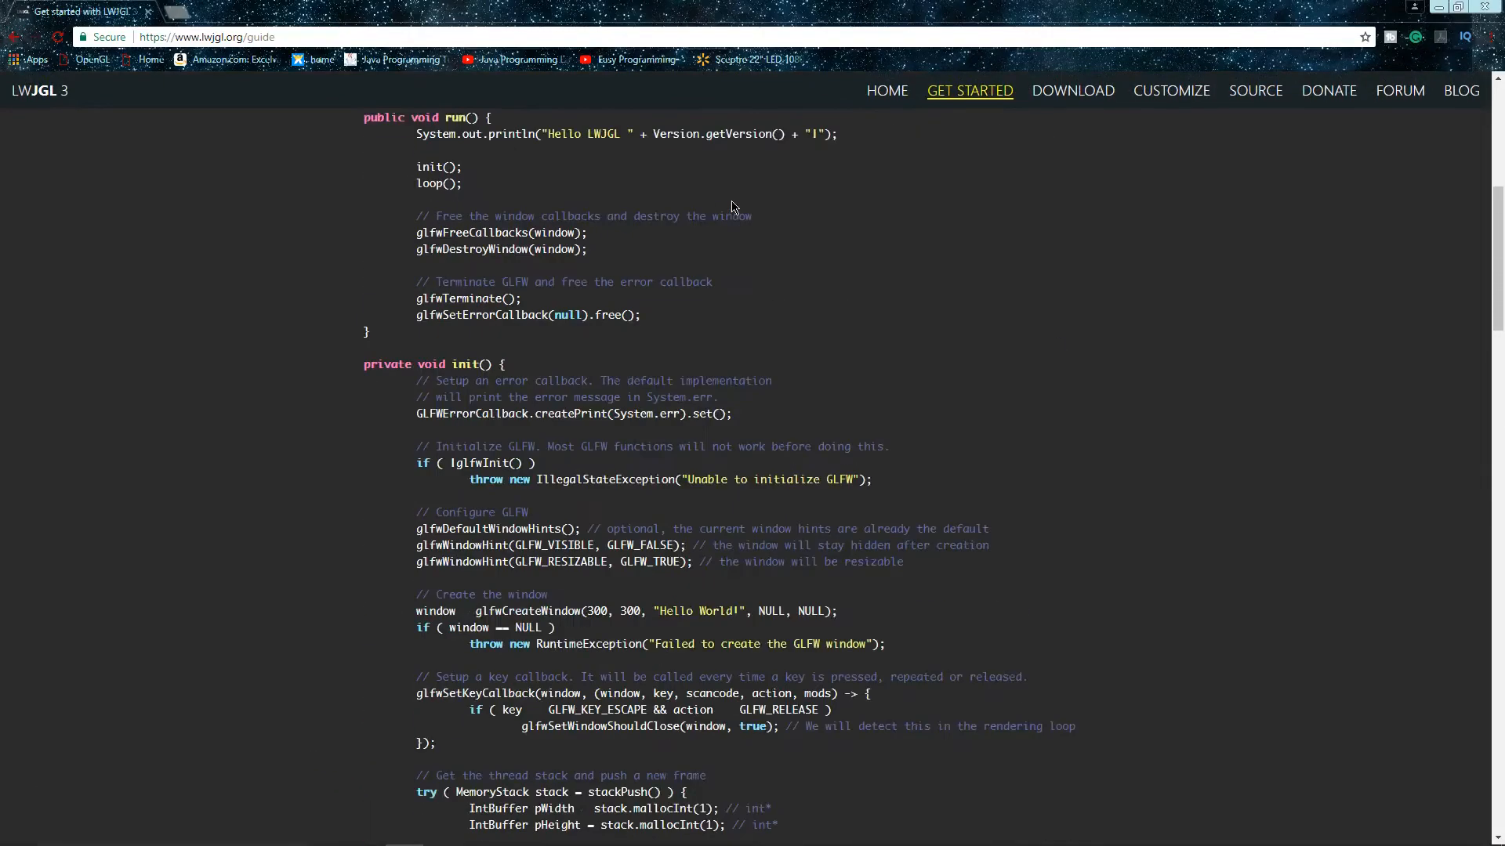
{"action": "scroll", "scroll_direction": "up", "scroll_amount": 3}
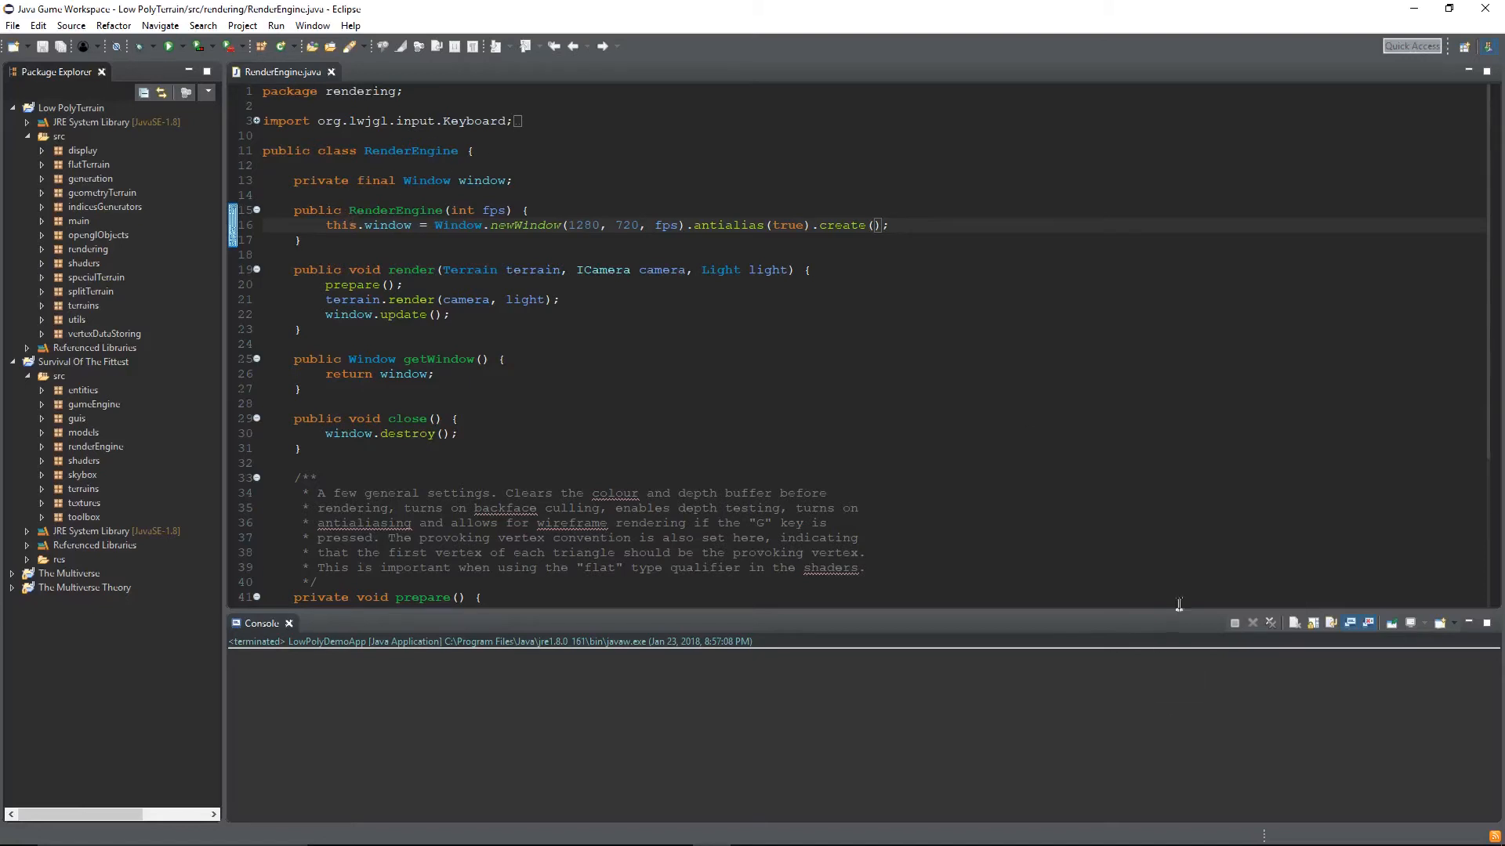
{"action": "mouse_move", "coordinate": [526, 197]}
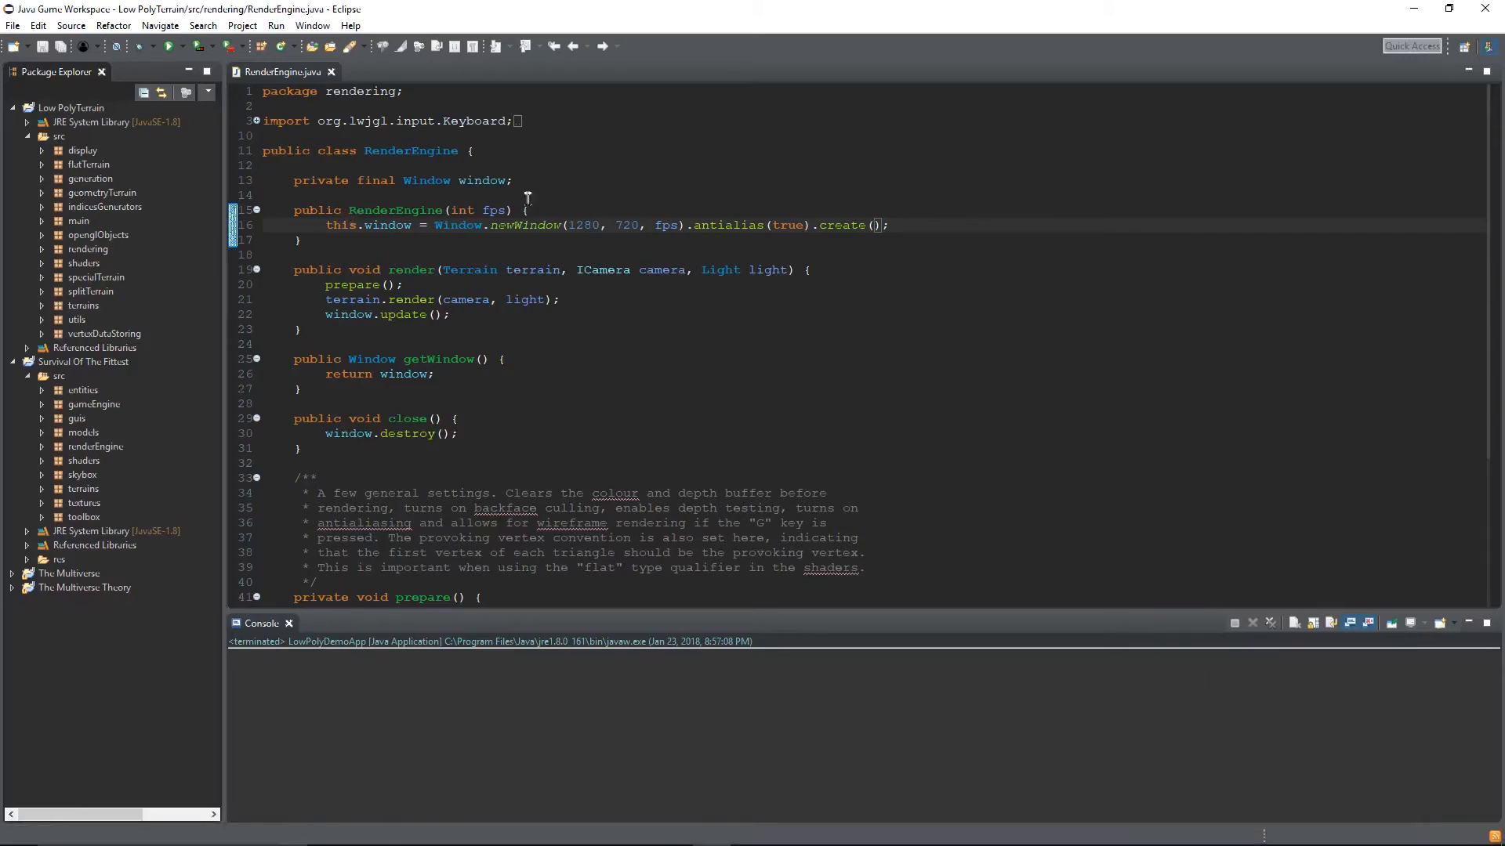
Close RenderEngine.java and open MainGameClass.java from the gameEngine package.
{"action": "left_click", "coordinate": [83, 362]}
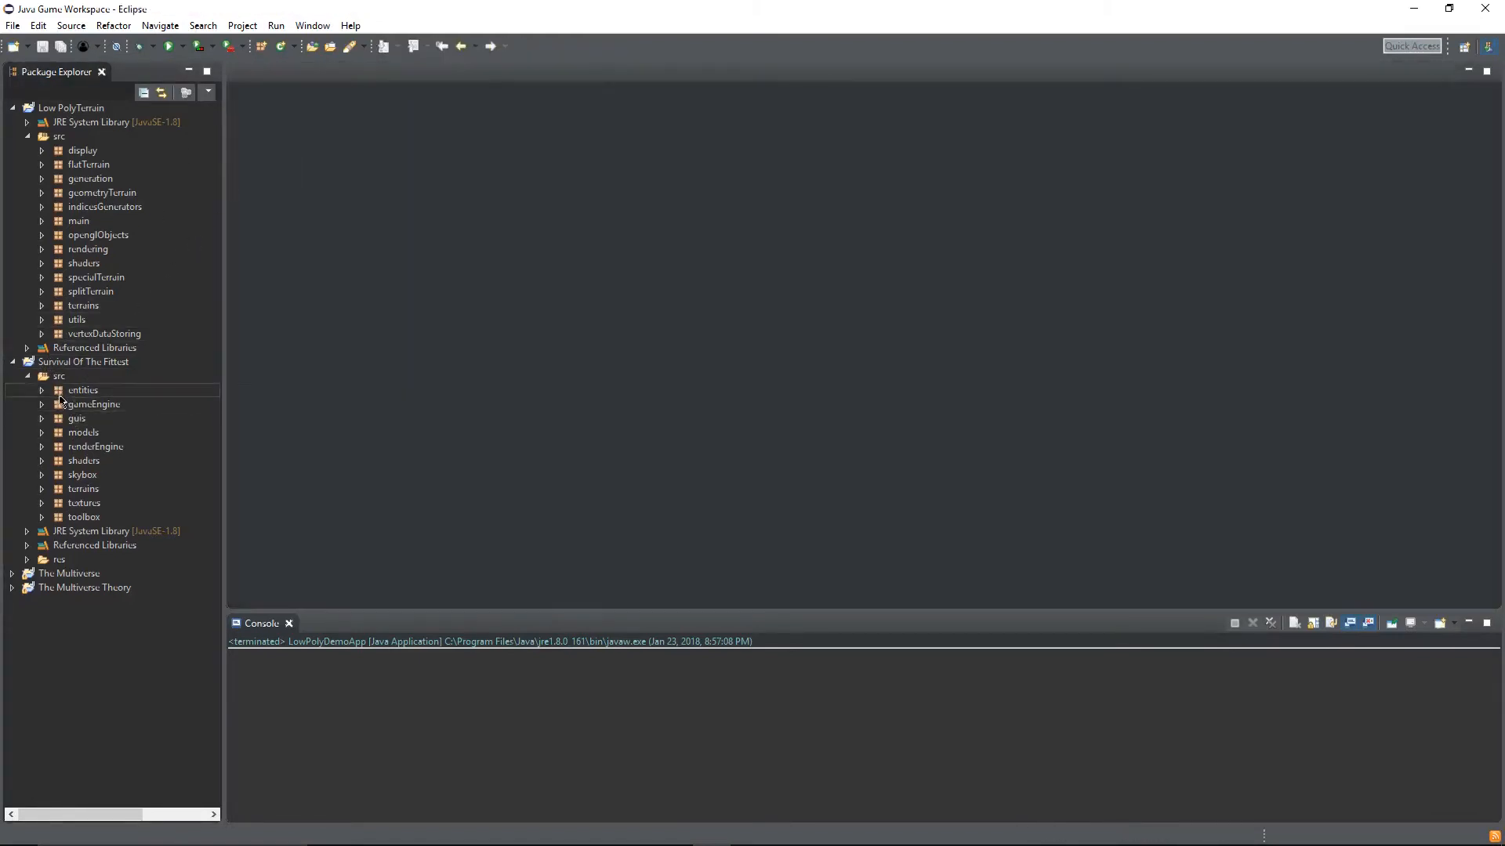
{"action": "double_click", "coordinate": [125, 418]}
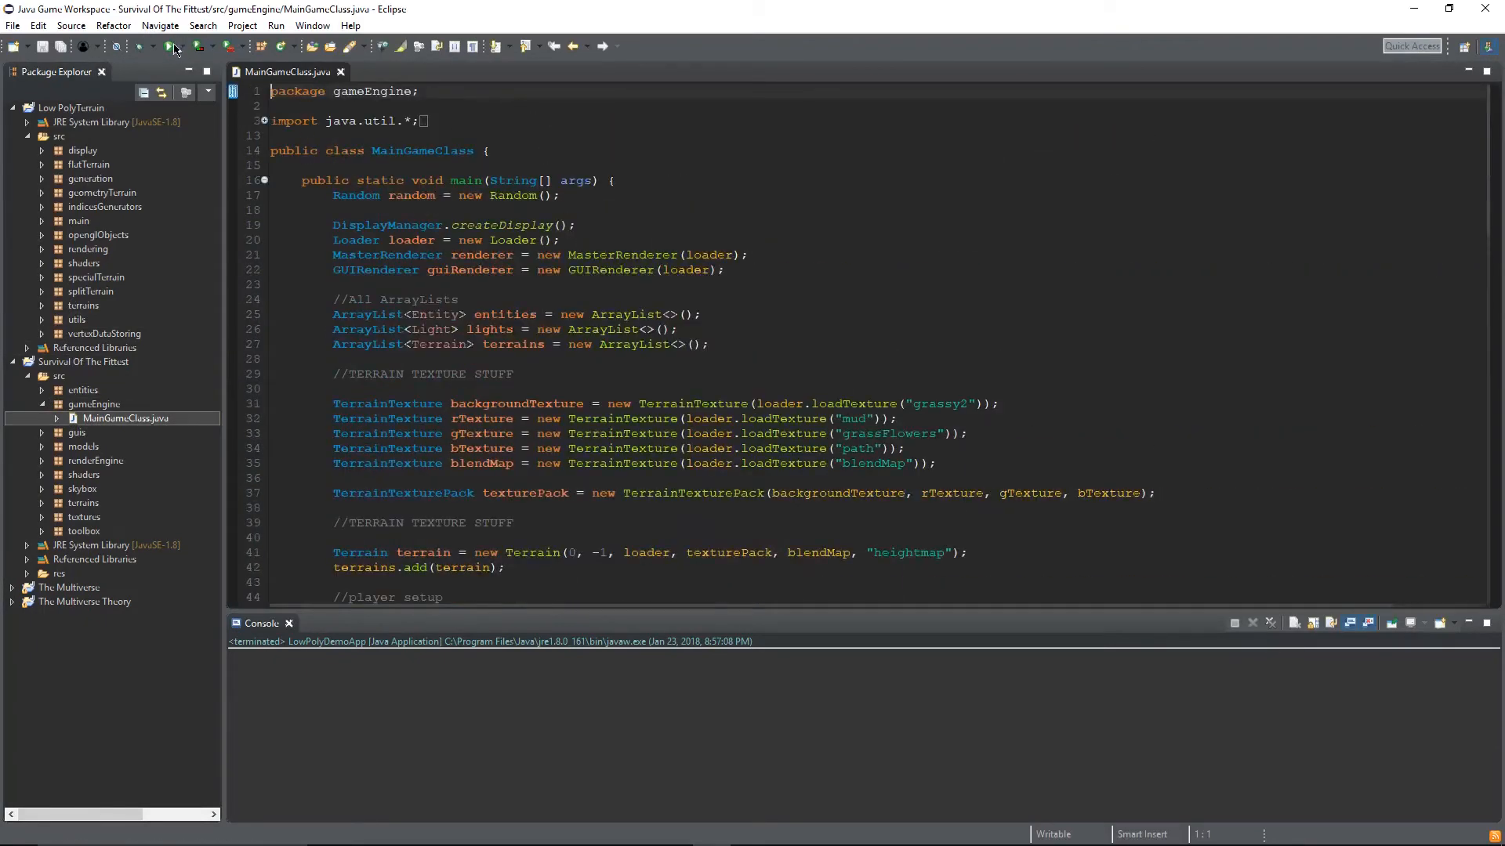
{"action": "left_click", "coordinate": [141, 46]}
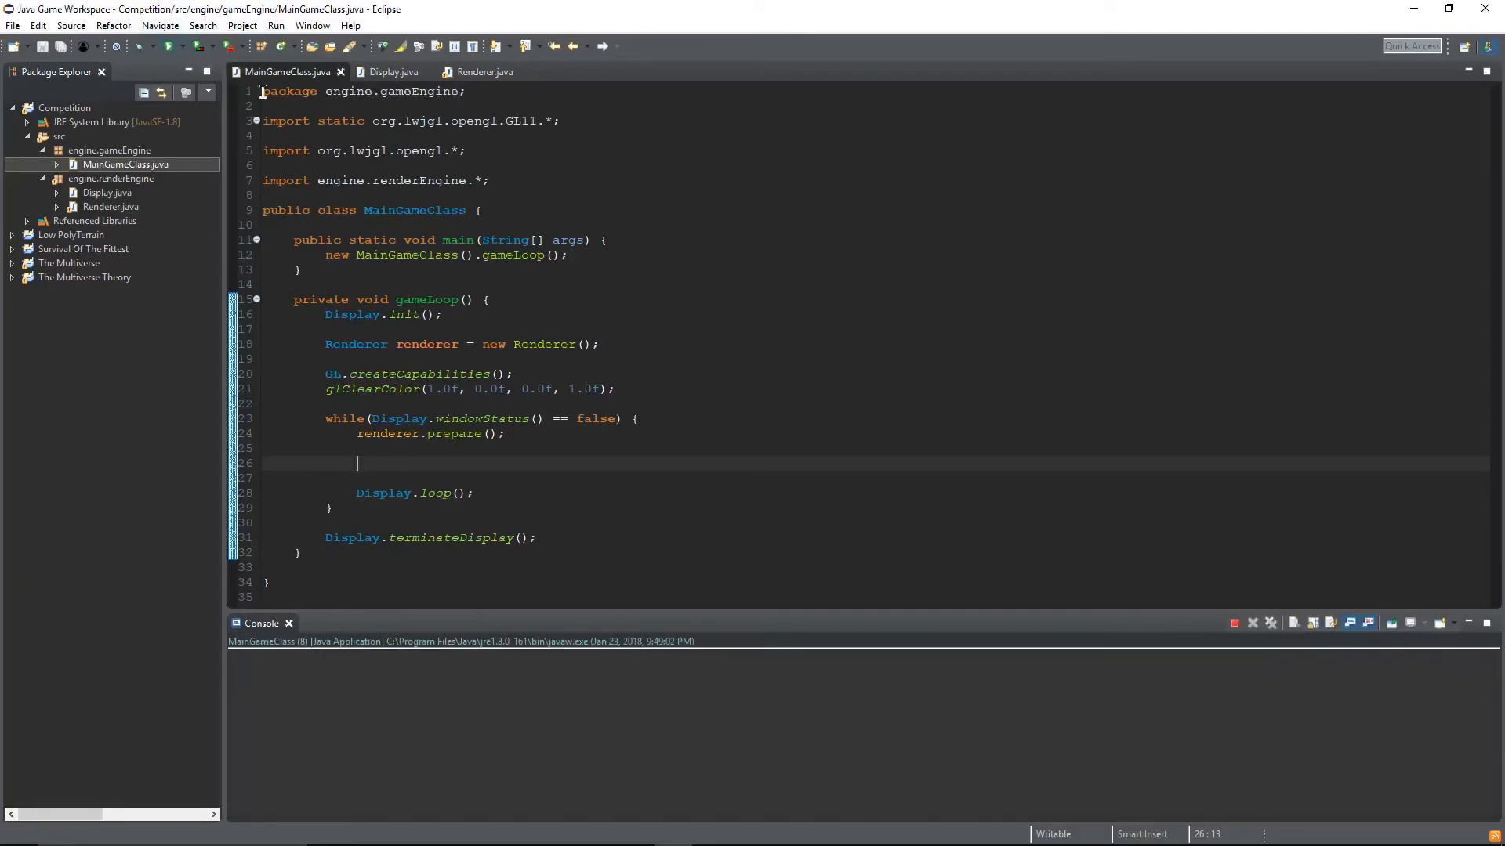
{"action": "left_click", "coordinate": [172, 46]}
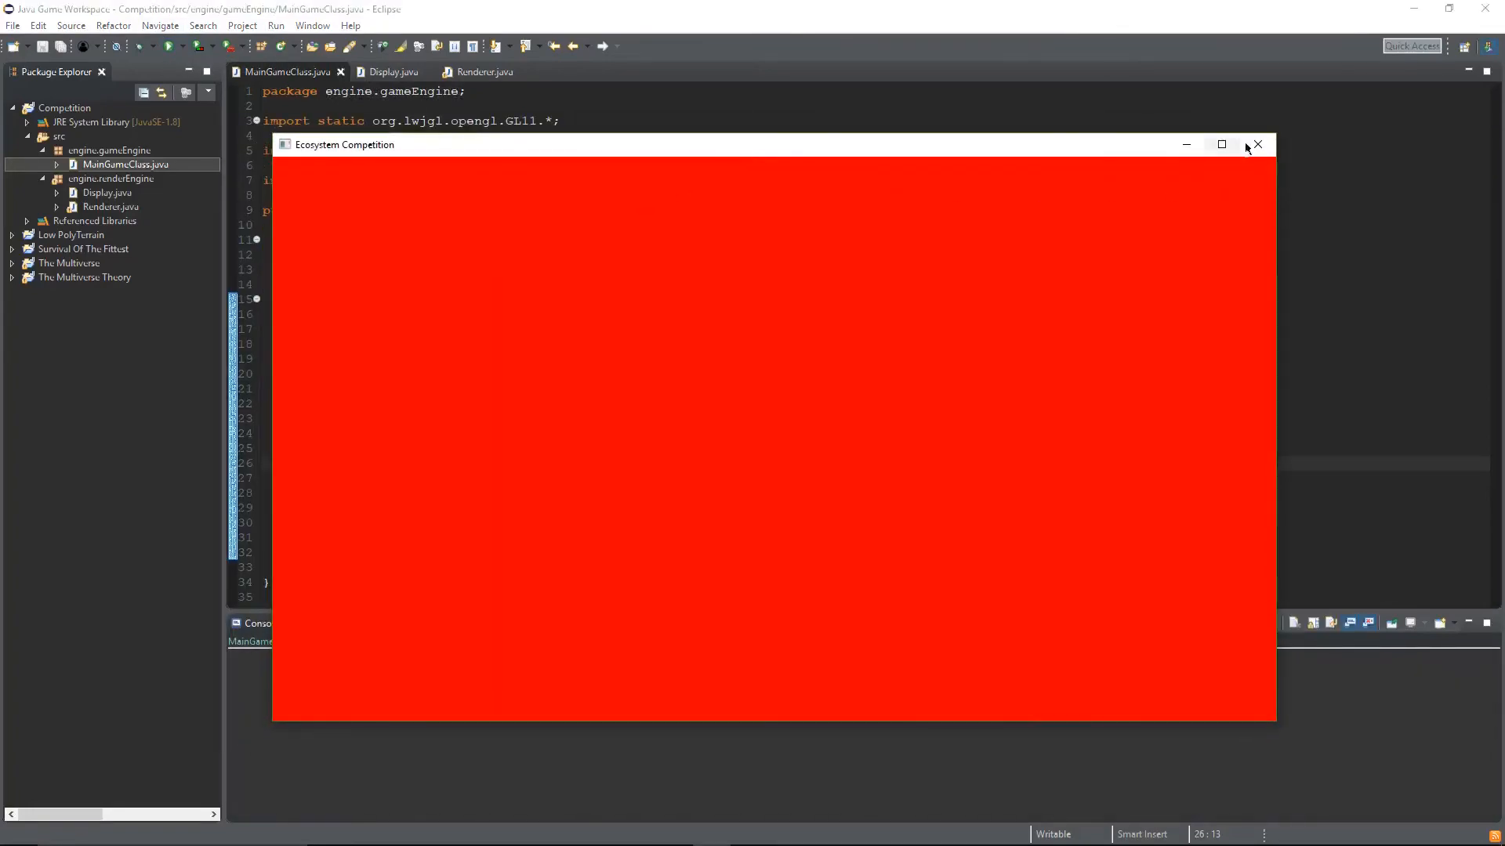
{"action": "left_click", "coordinate": [1257, 144]}
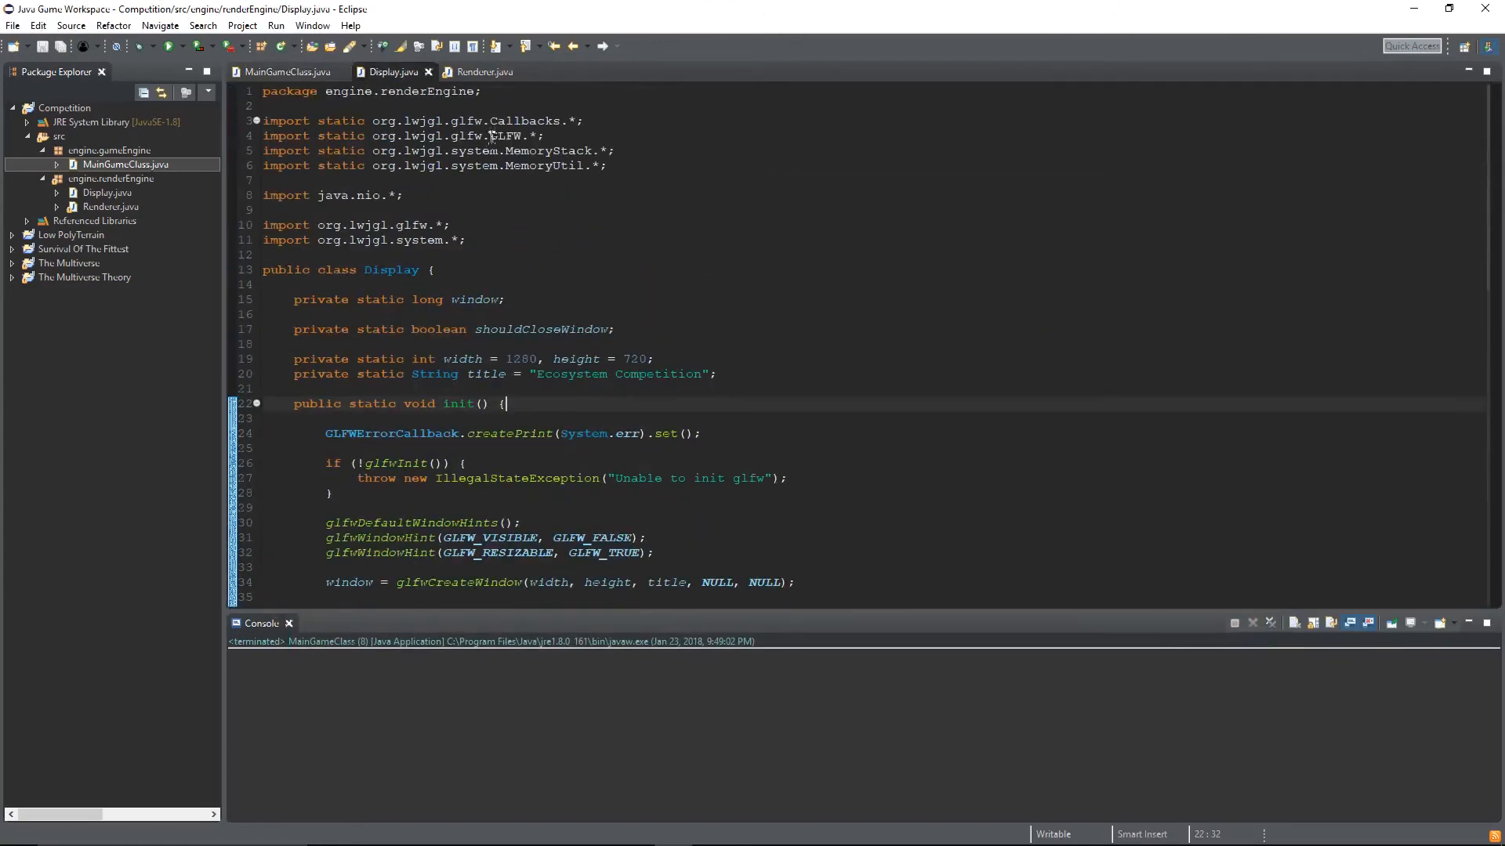
{"action": "left_click", "coordinate": [484, 71]}
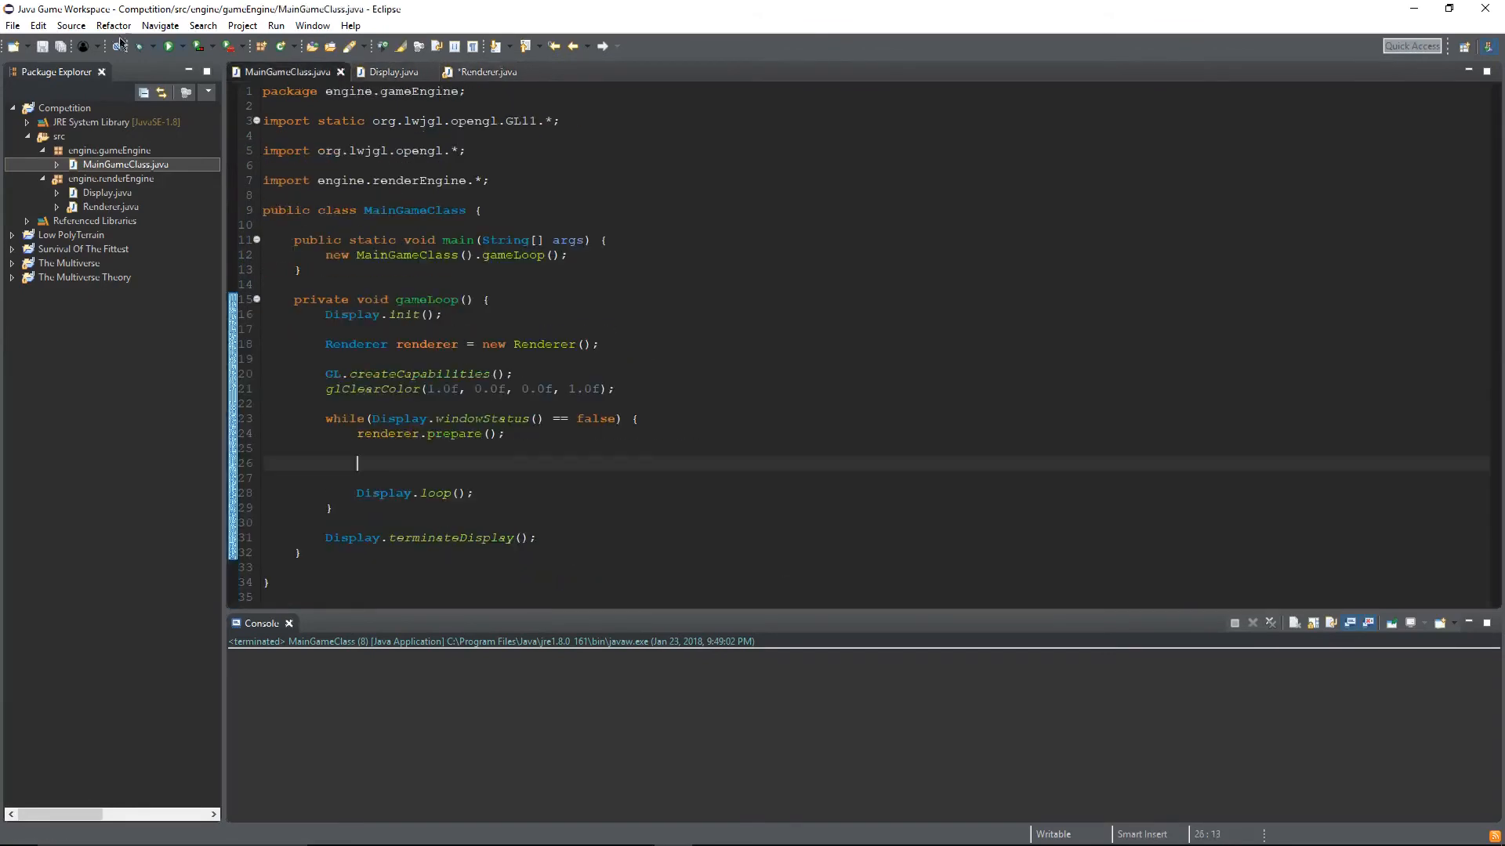
{"action": "left_click", "coordinate": [482, 72]}
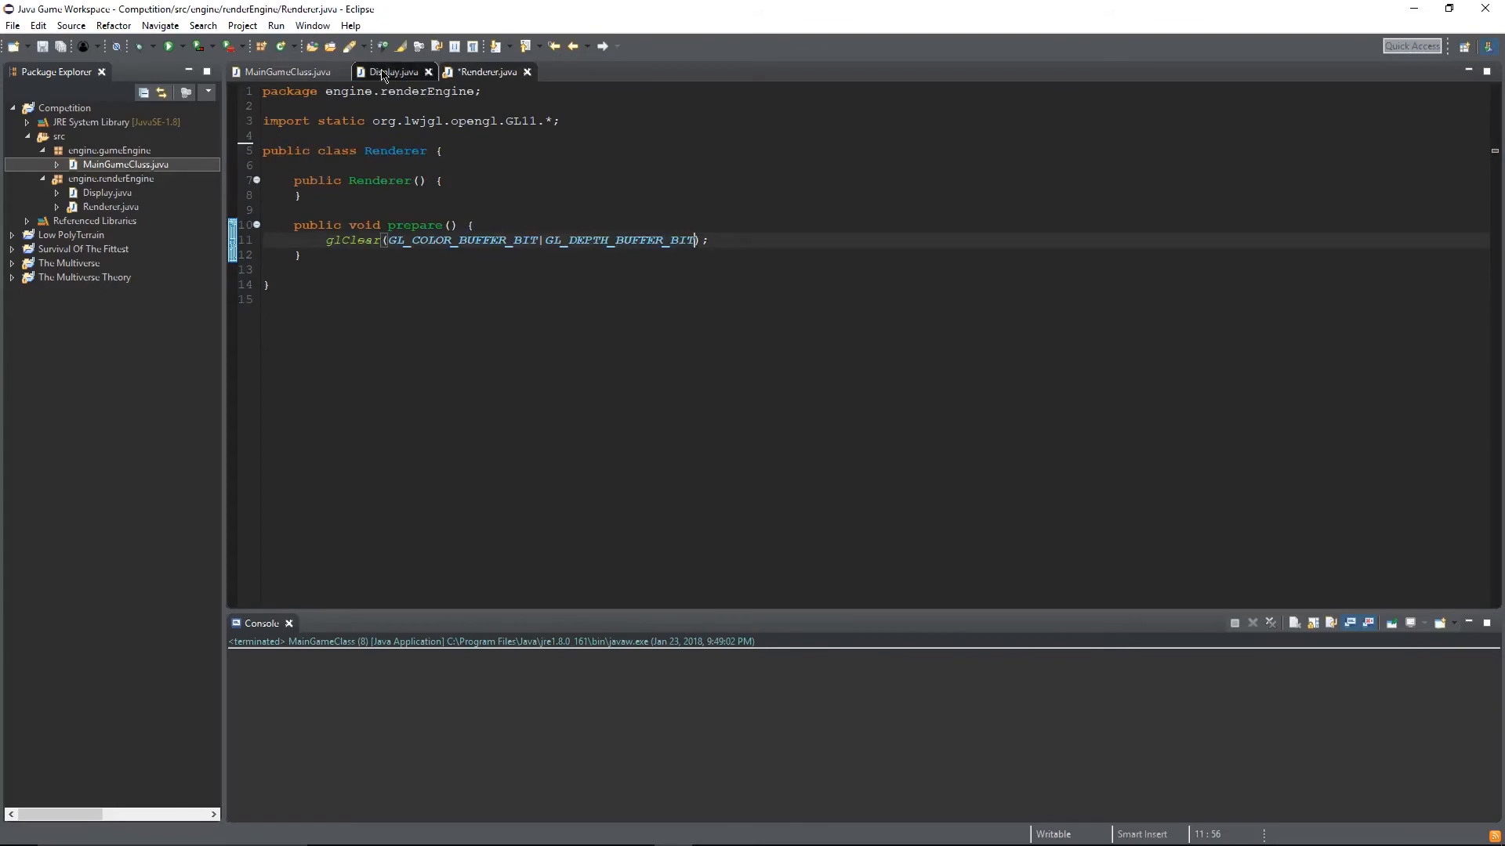
{"action": "left_click", "coordinate": [287, 71]}
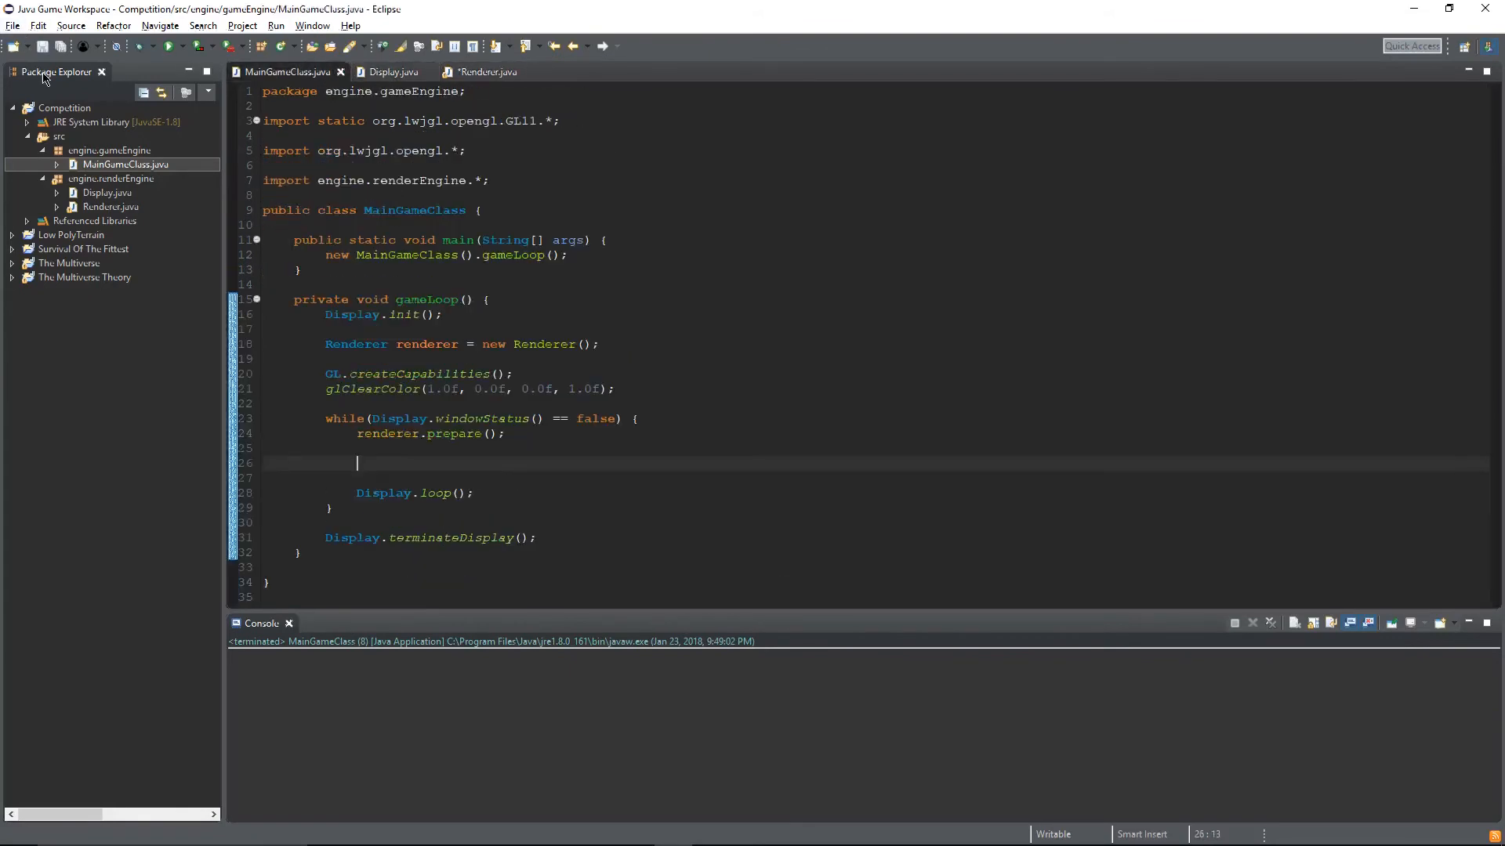
{"action": "left_click", "coordinate": [484, 71]}
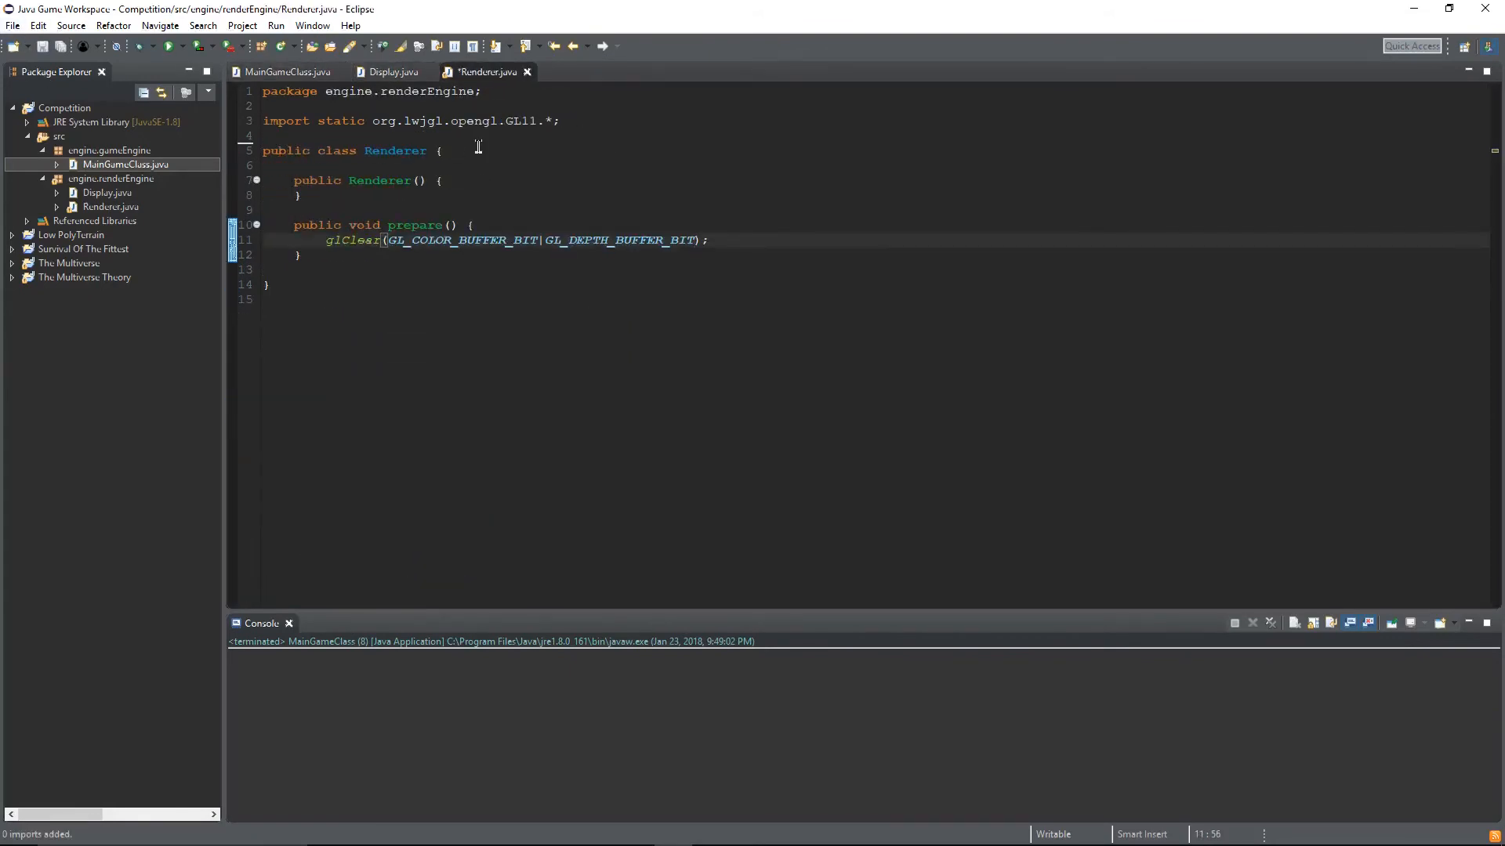
{"action": "left_click", "coordinate": [286, 72]}
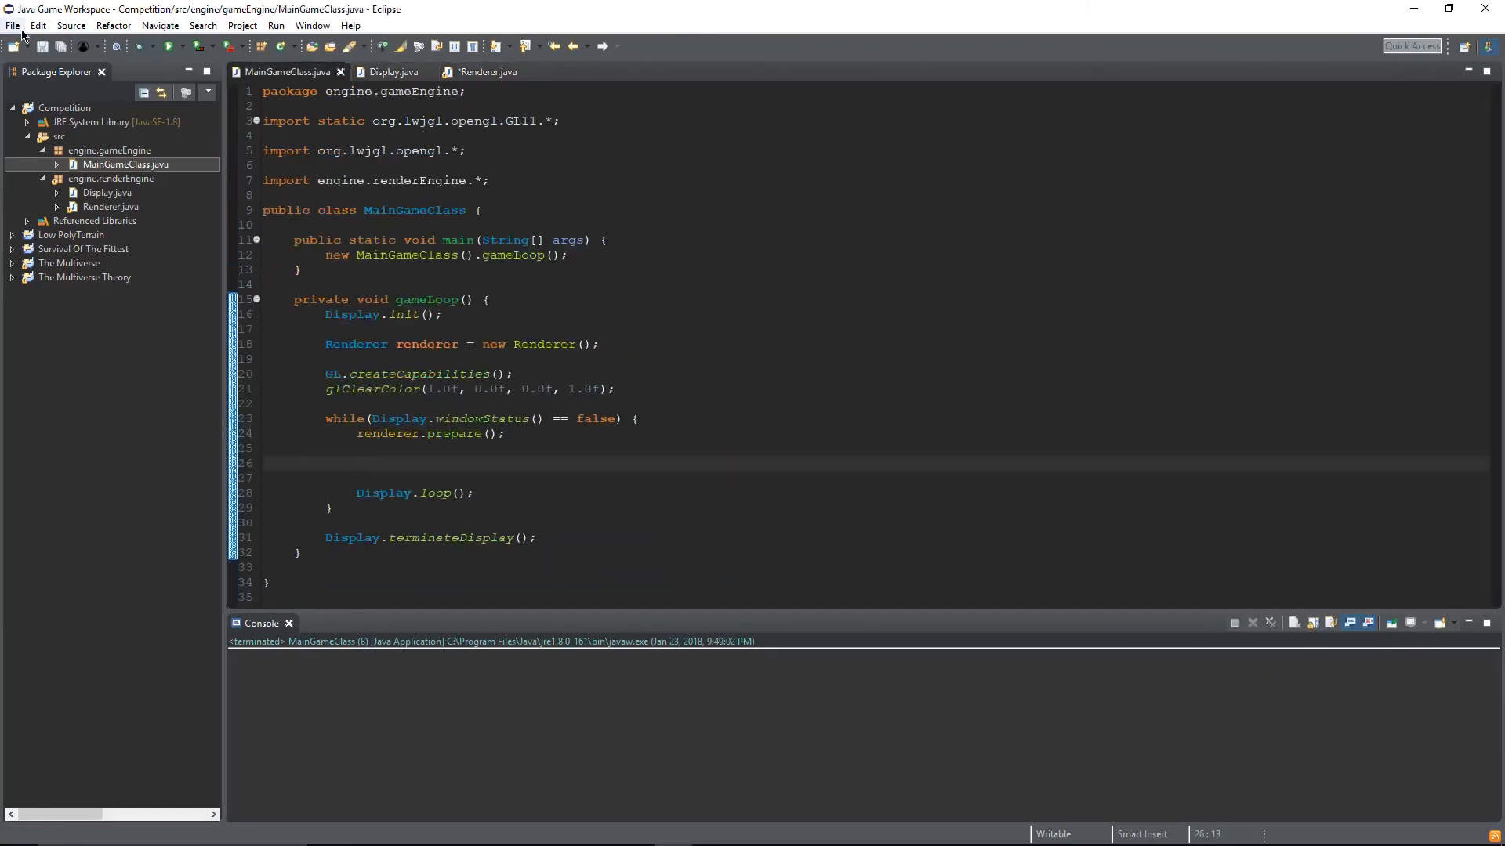
{"action": "left_click", "coordinate": [479, 72]}
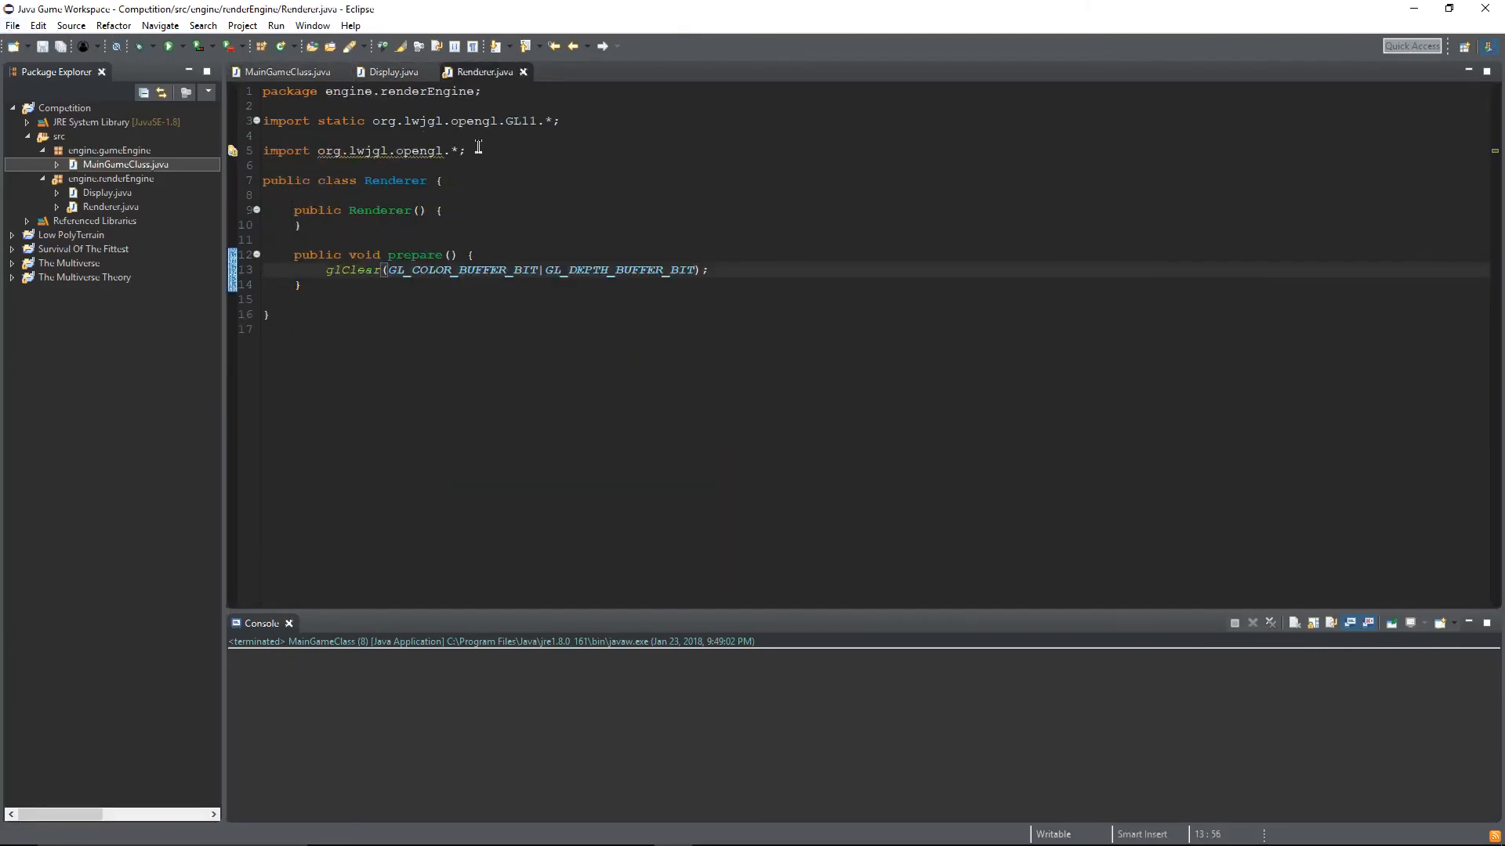
{"action": "left_click", "coordinate": [285, 72]}
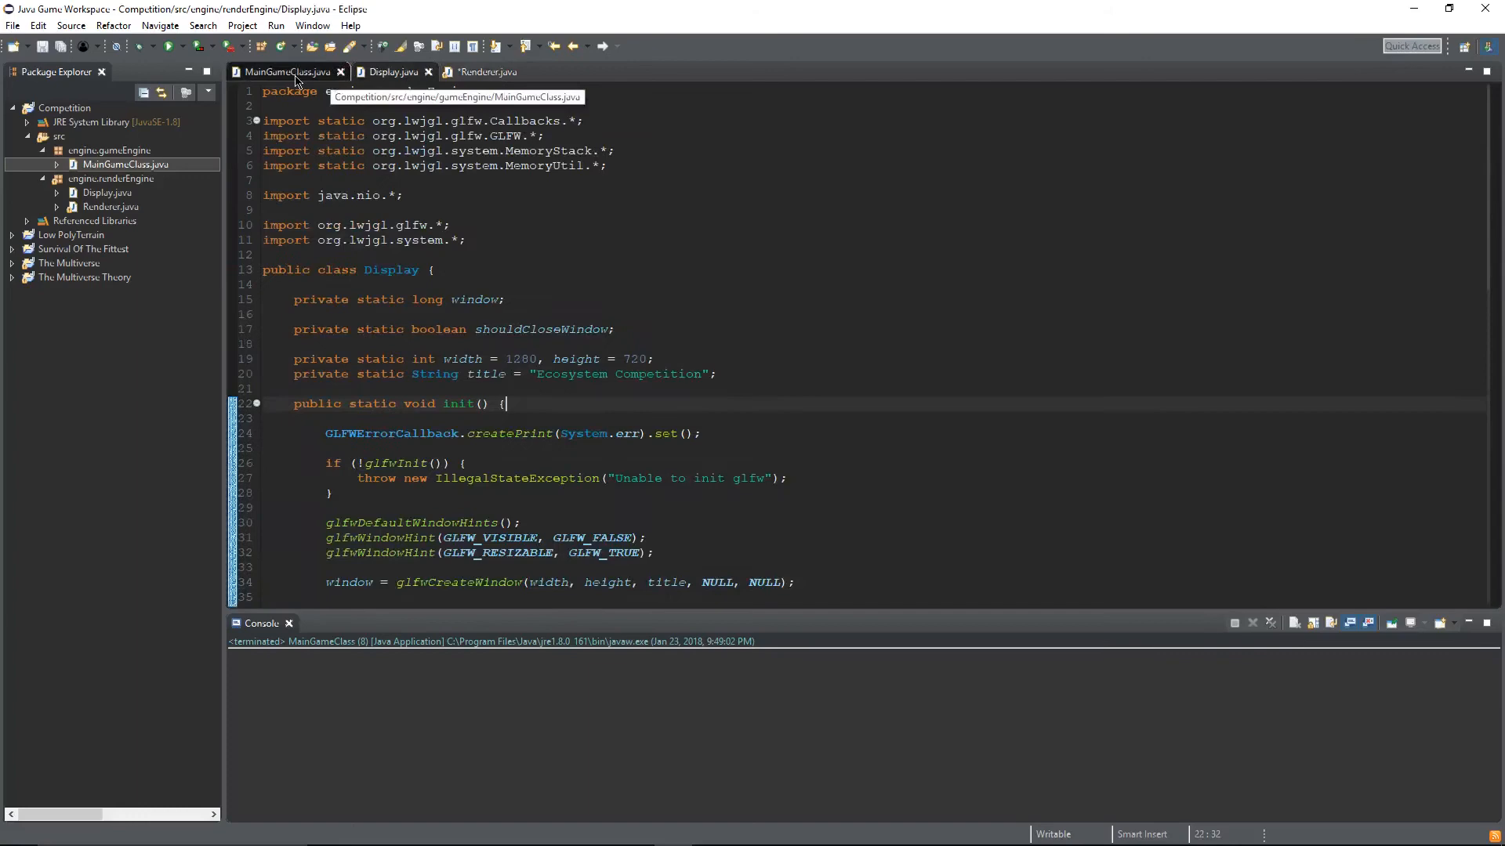
{"action": "left_click", "coordinate": [484, 72]}
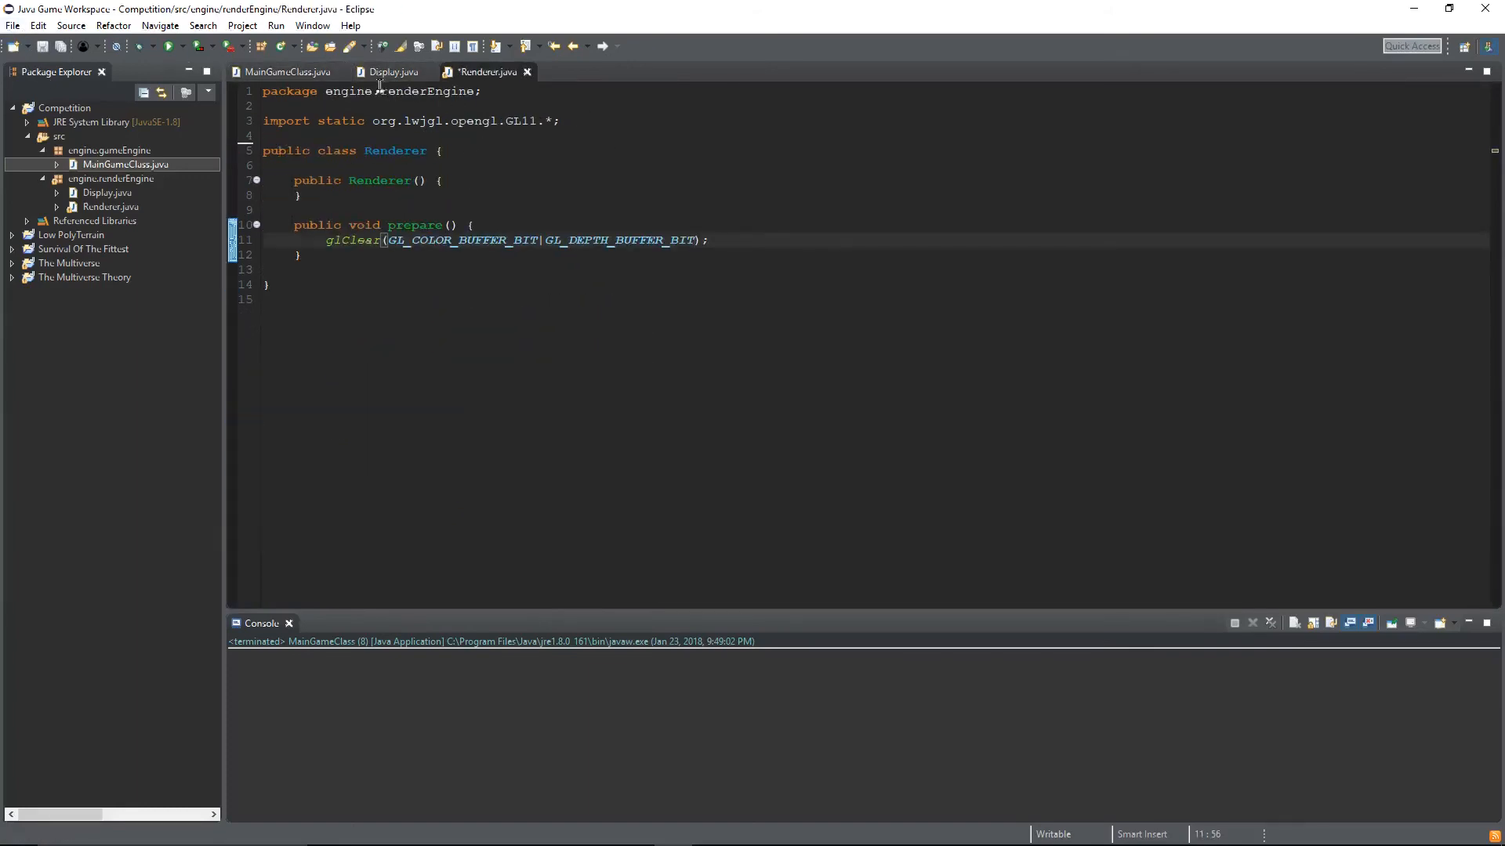
{"action": "left_click", "coordinate": [286, 72]}
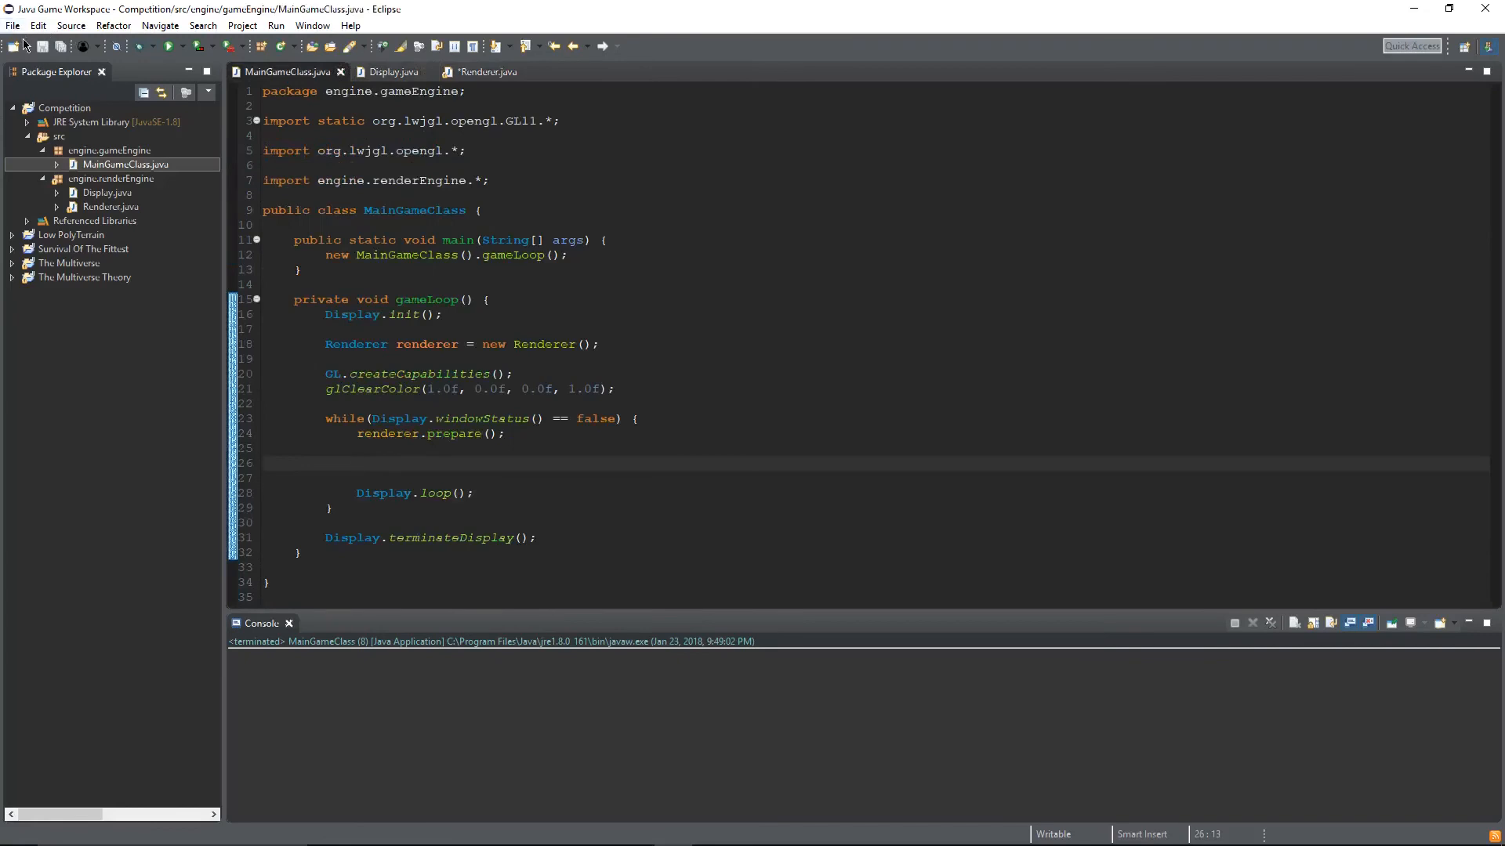
{"action": "left_click", "coordinate": [484, 71]}
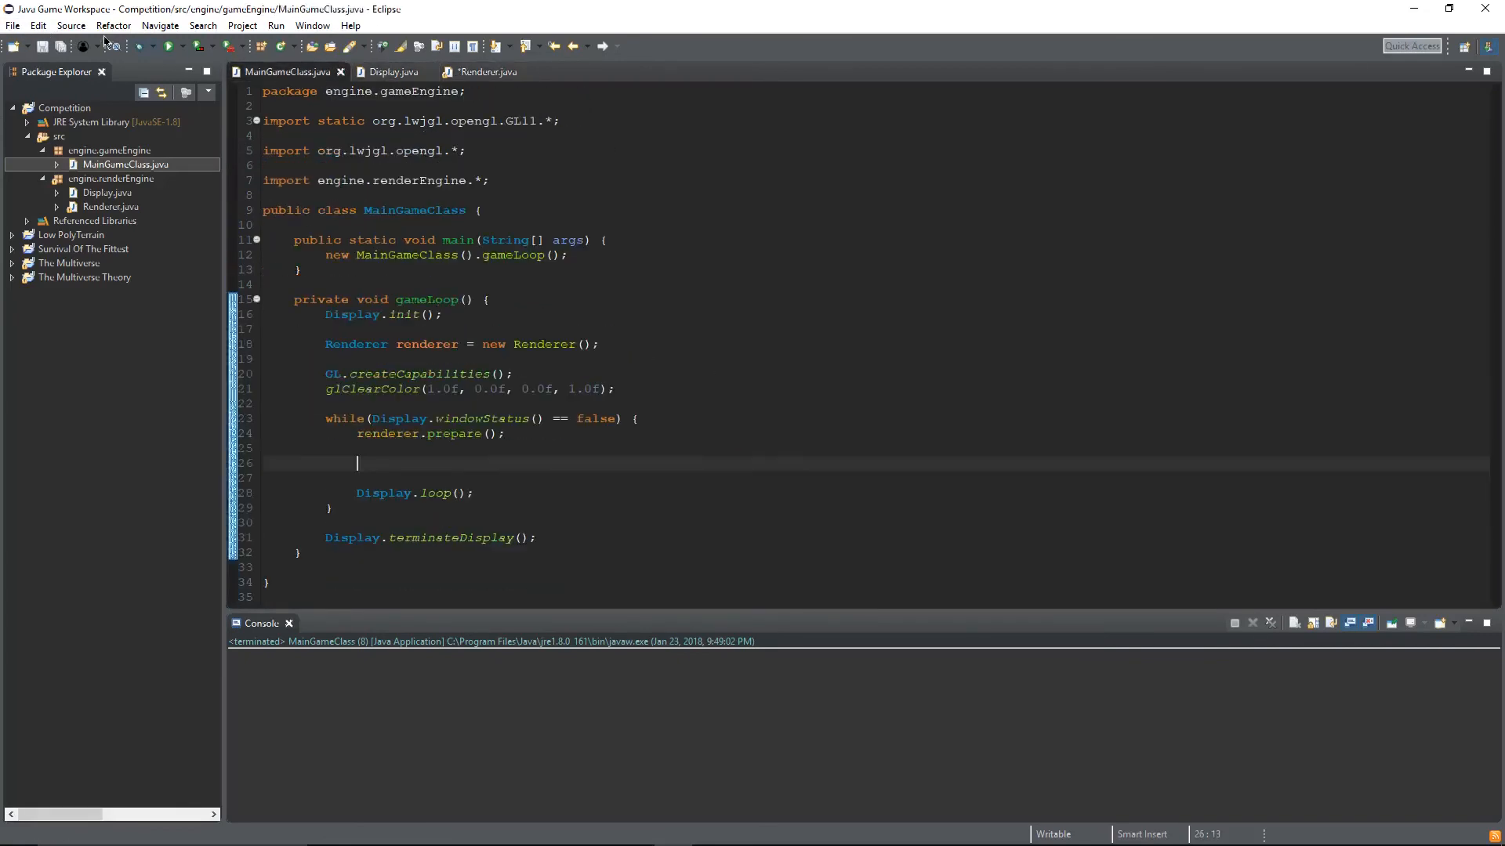
{"action": "left_click", "coordinate": [482, 72]}
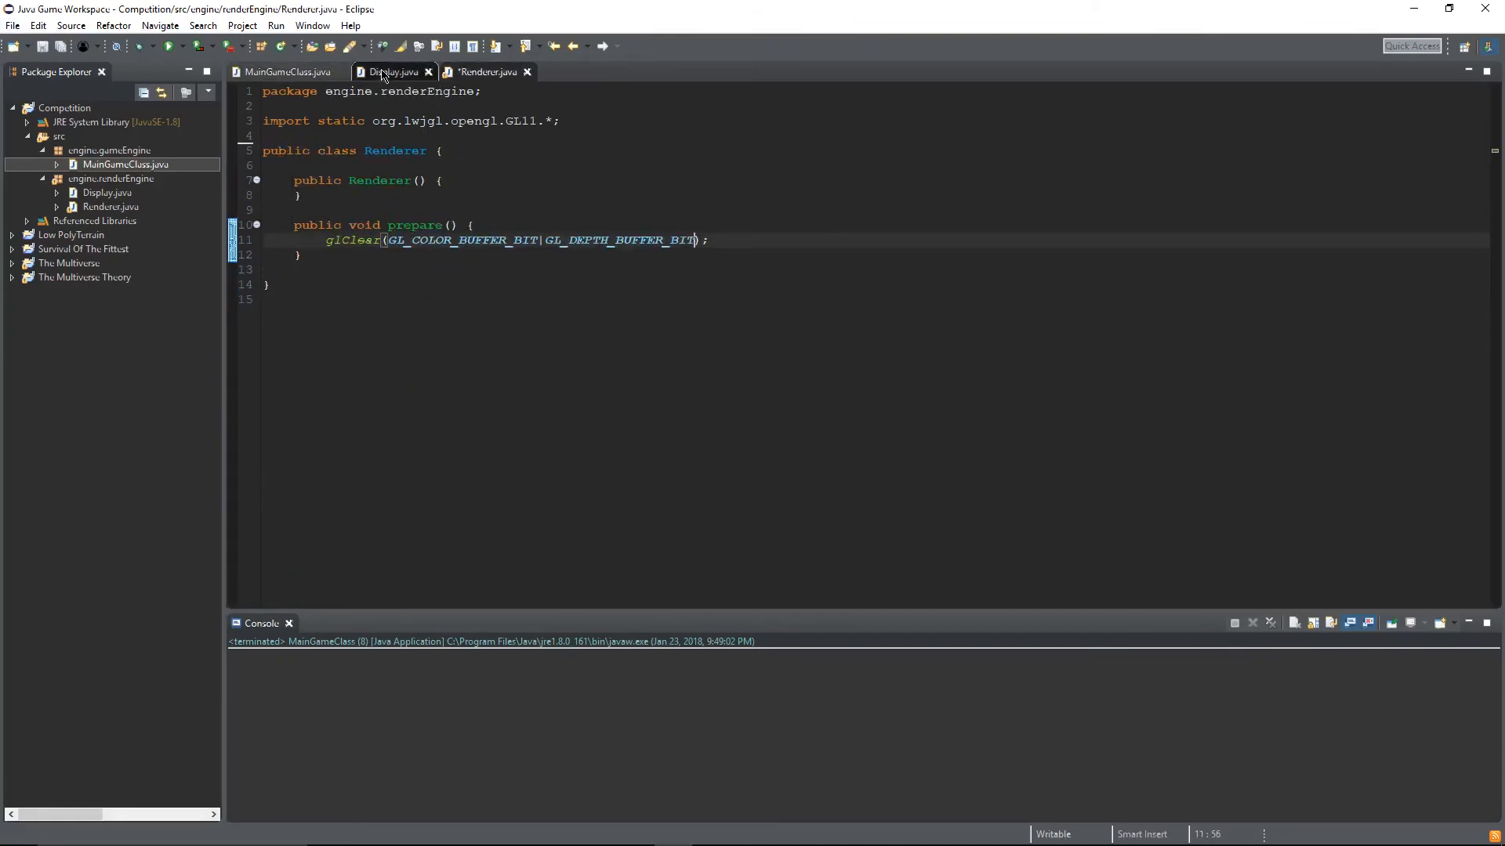
{"action": "left_click", "coordinate": [286, 71]}
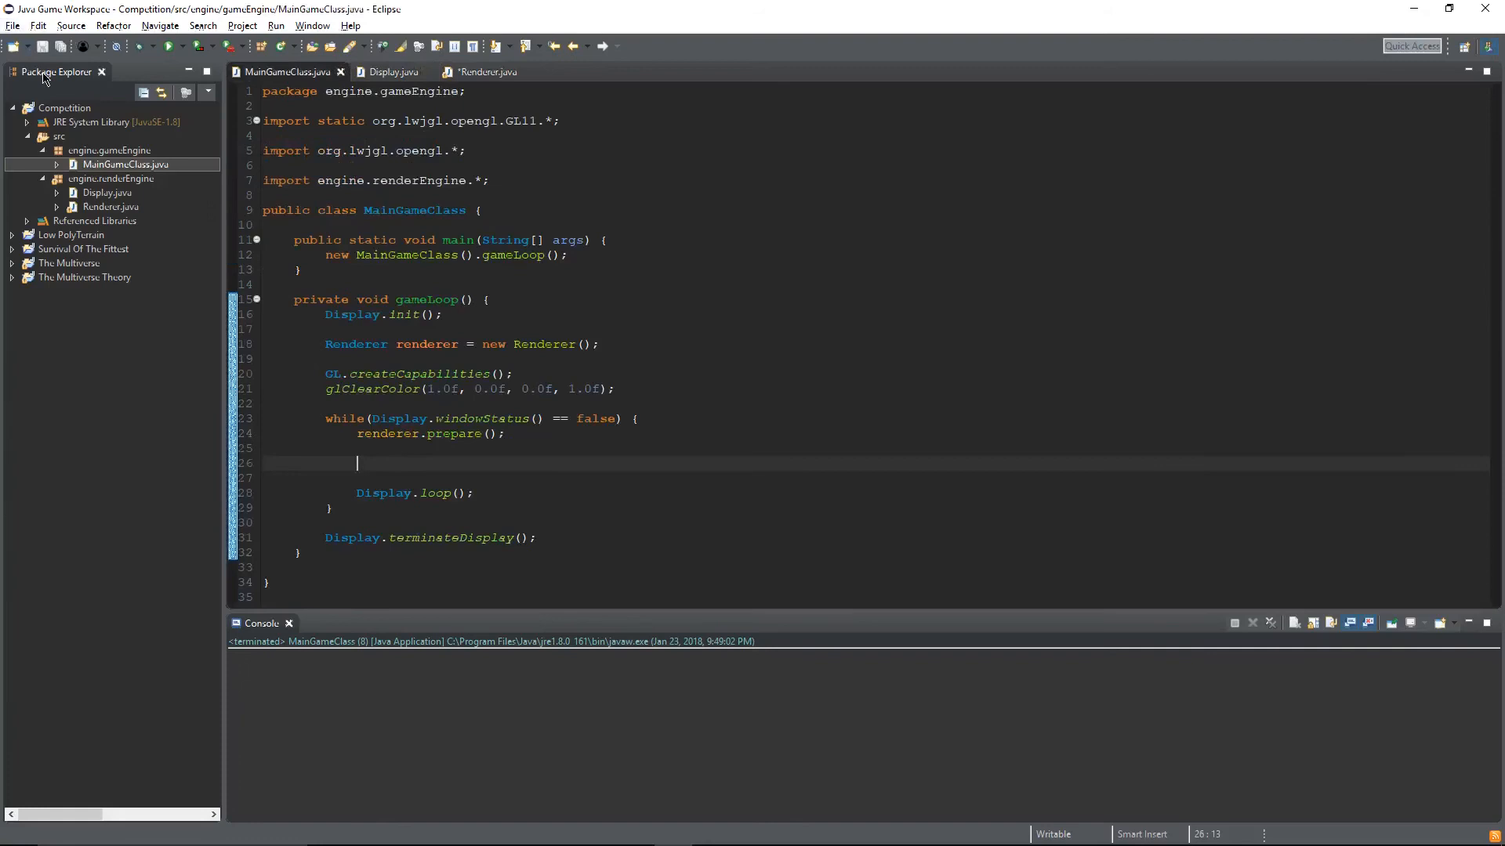
{"action": "left_click", "coordinate": [483, 72]}
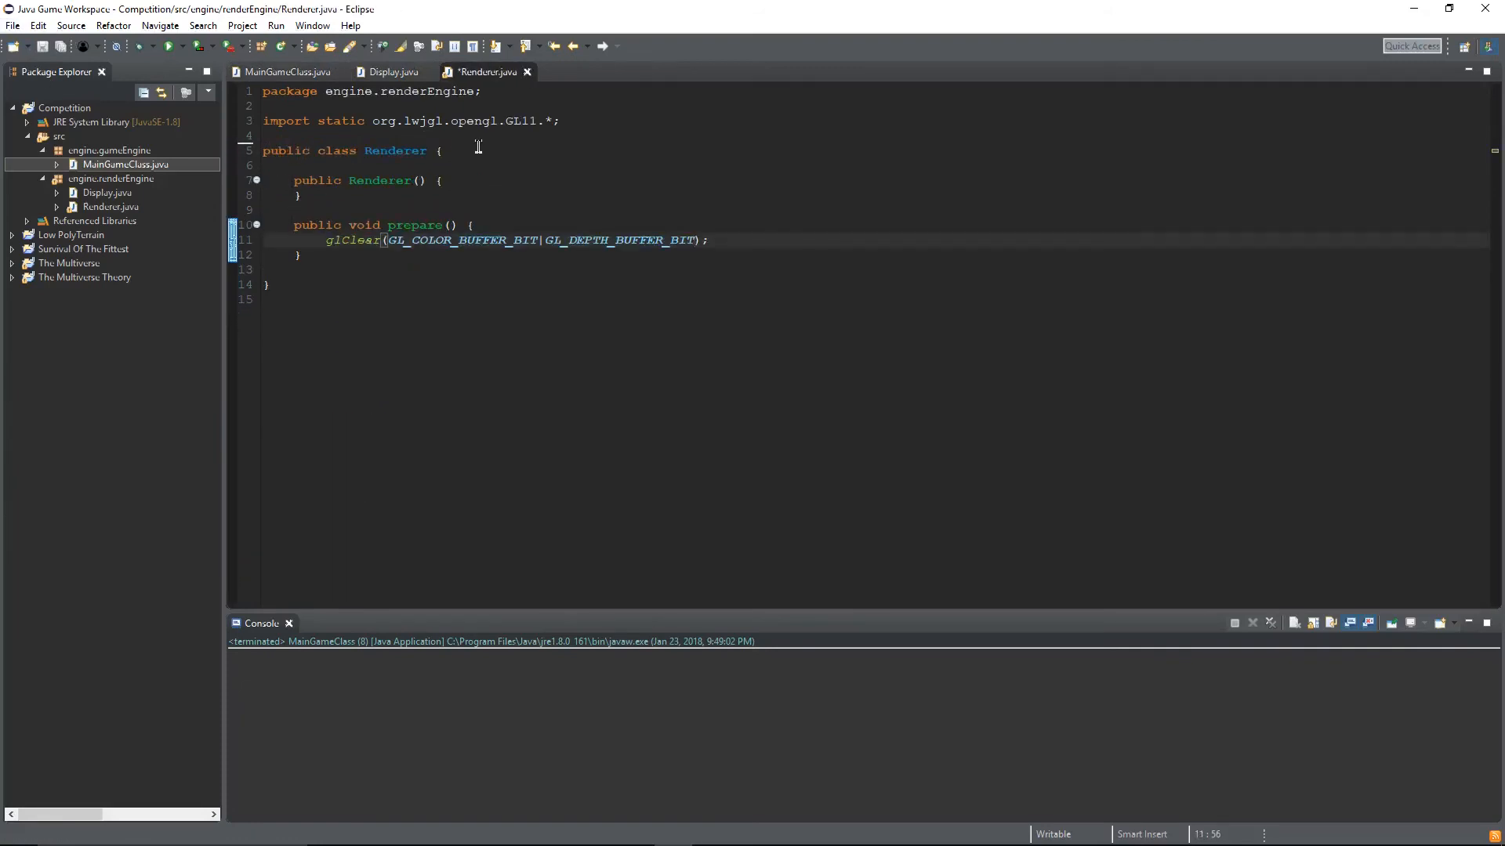
{"action": "left_click", "coordinate": [288, 72]}
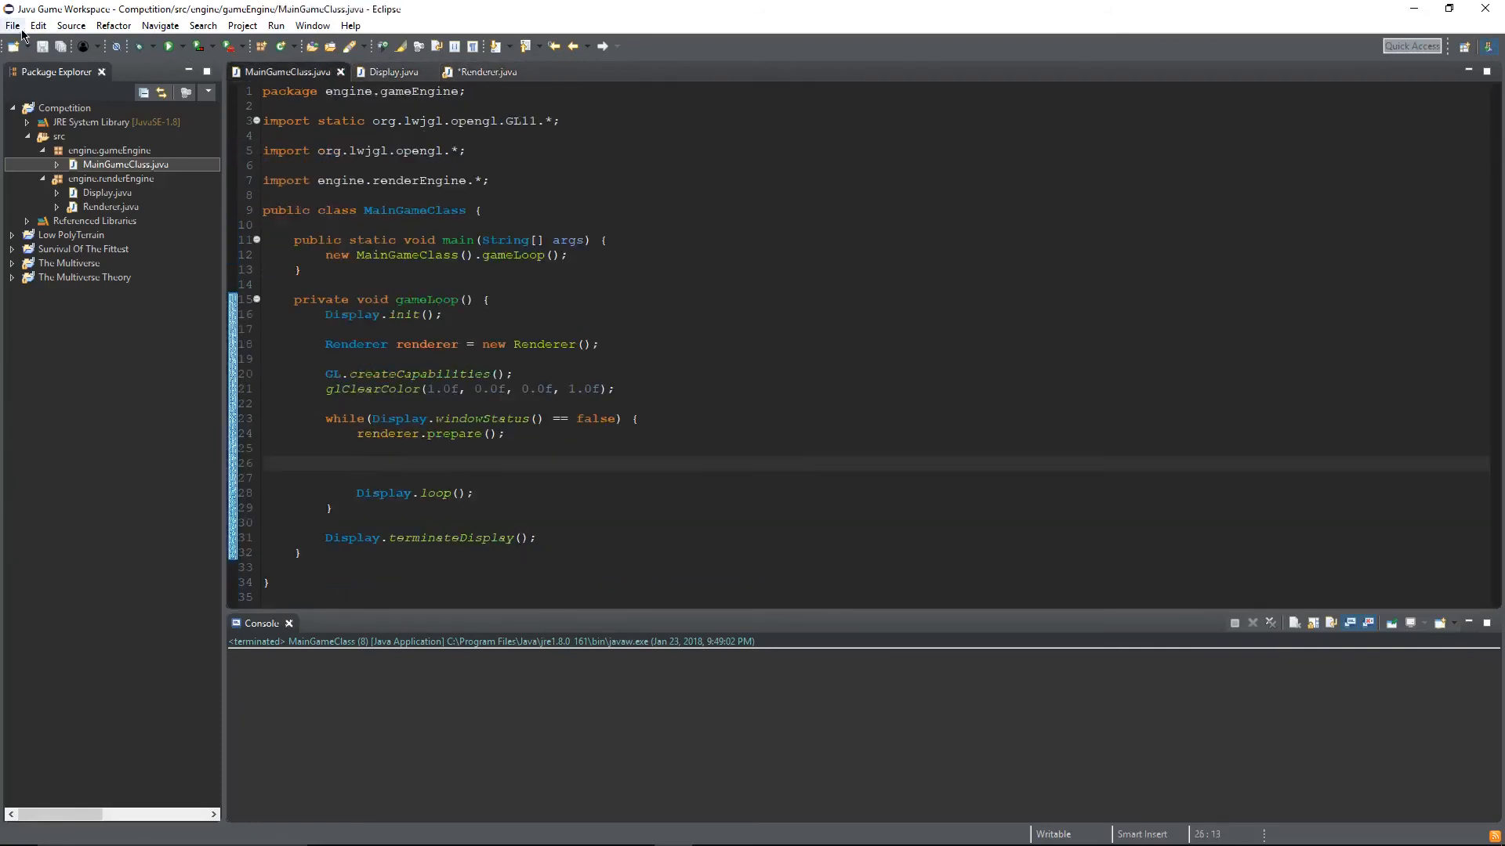
{"action": "left_click", "coordinate": [485, 72]}
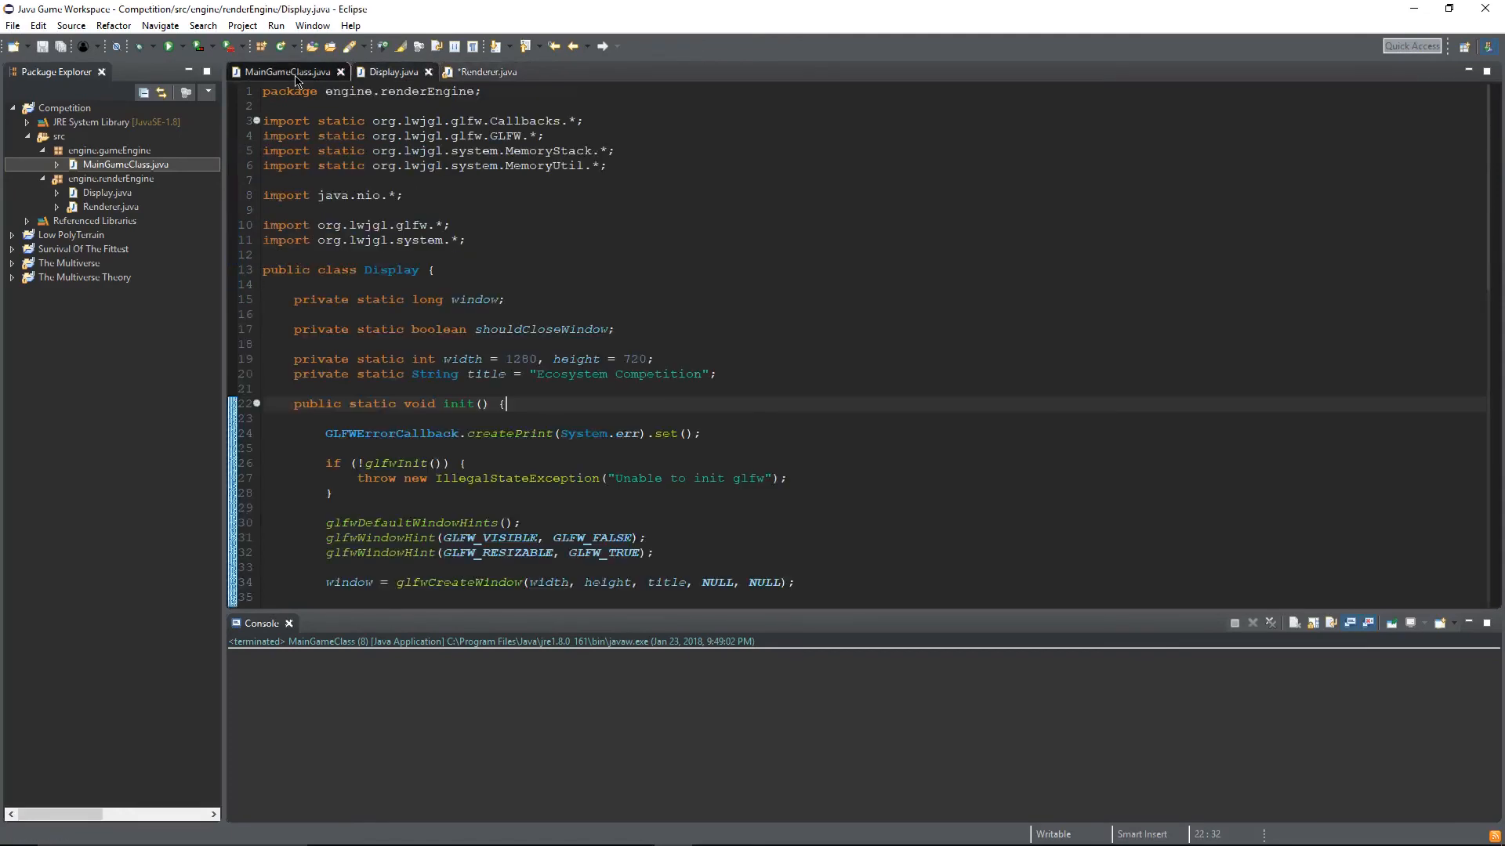
{"action": "left_click", "coordinate": [482, 72]}
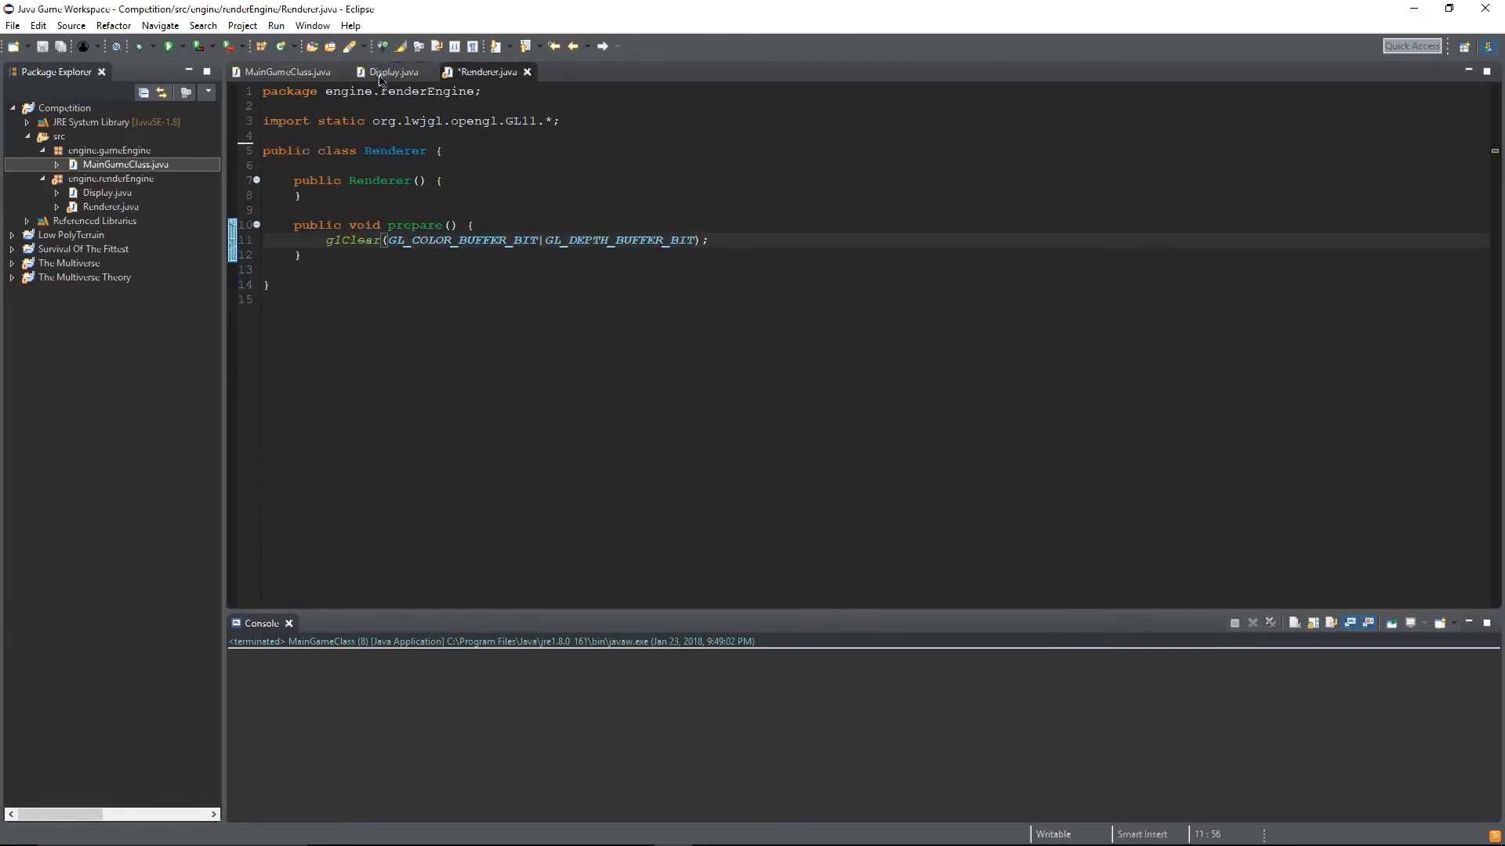
{"action": "left_click", "coordinate": [286, 72]}
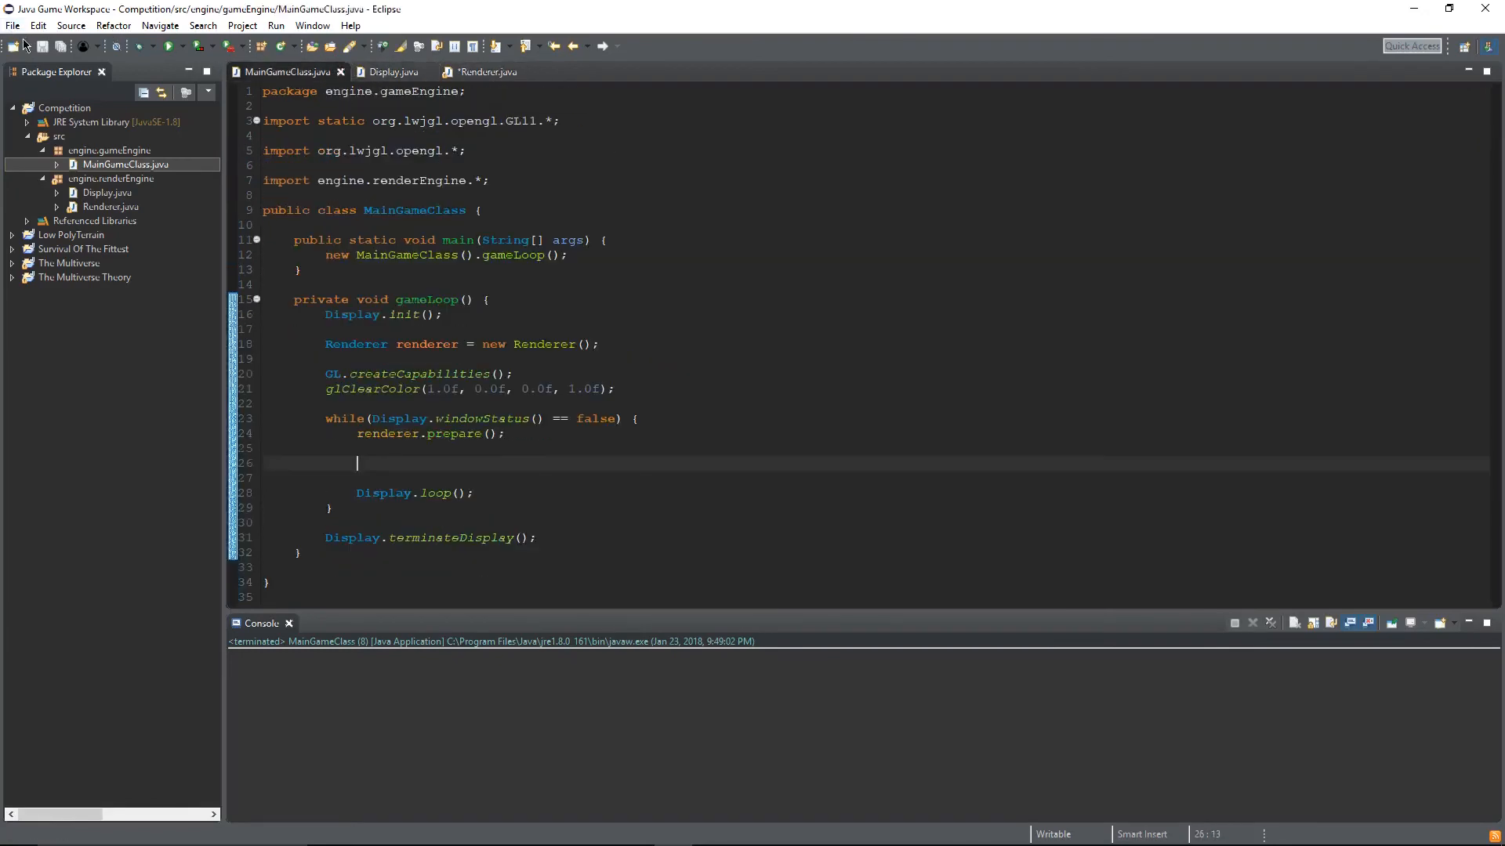
{"action": "left_click", "coordinate": [488, 72]}
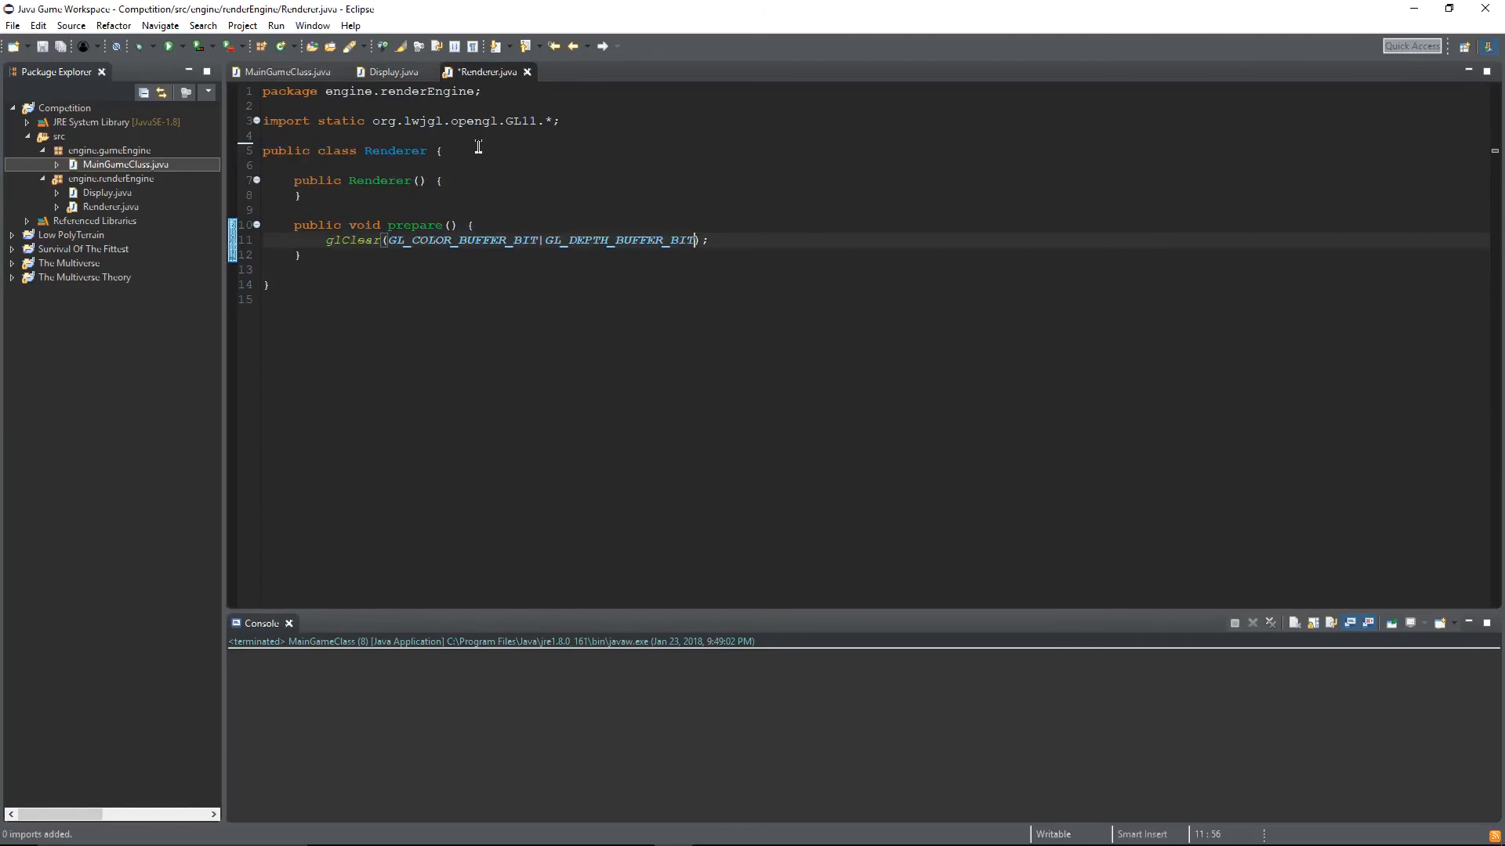
{"action": "left_click", "coordinate": [285, 71]}
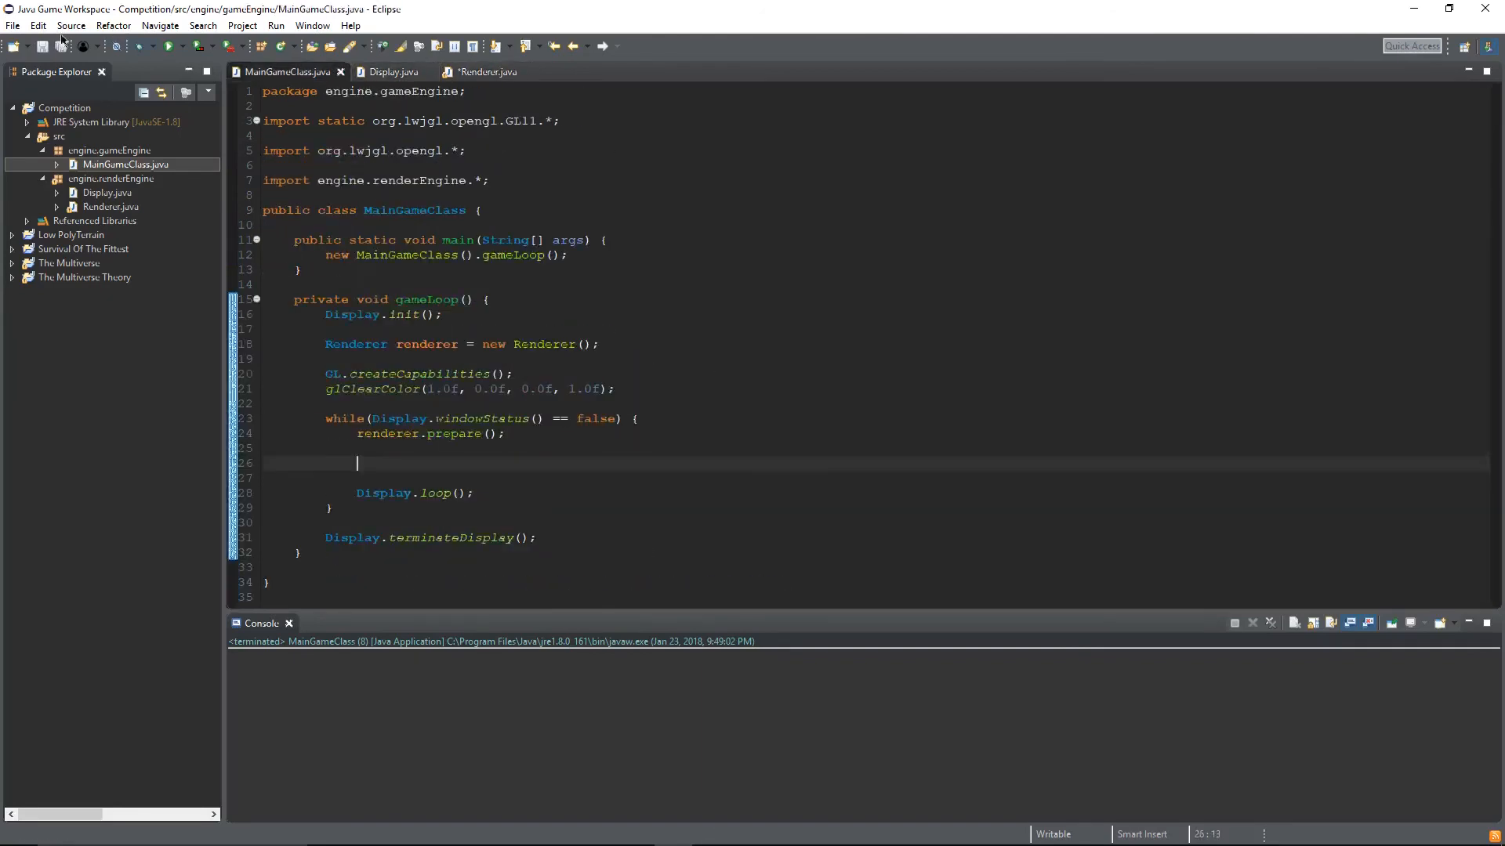
{"action": "left_click", "coordinate": [484, 72]}
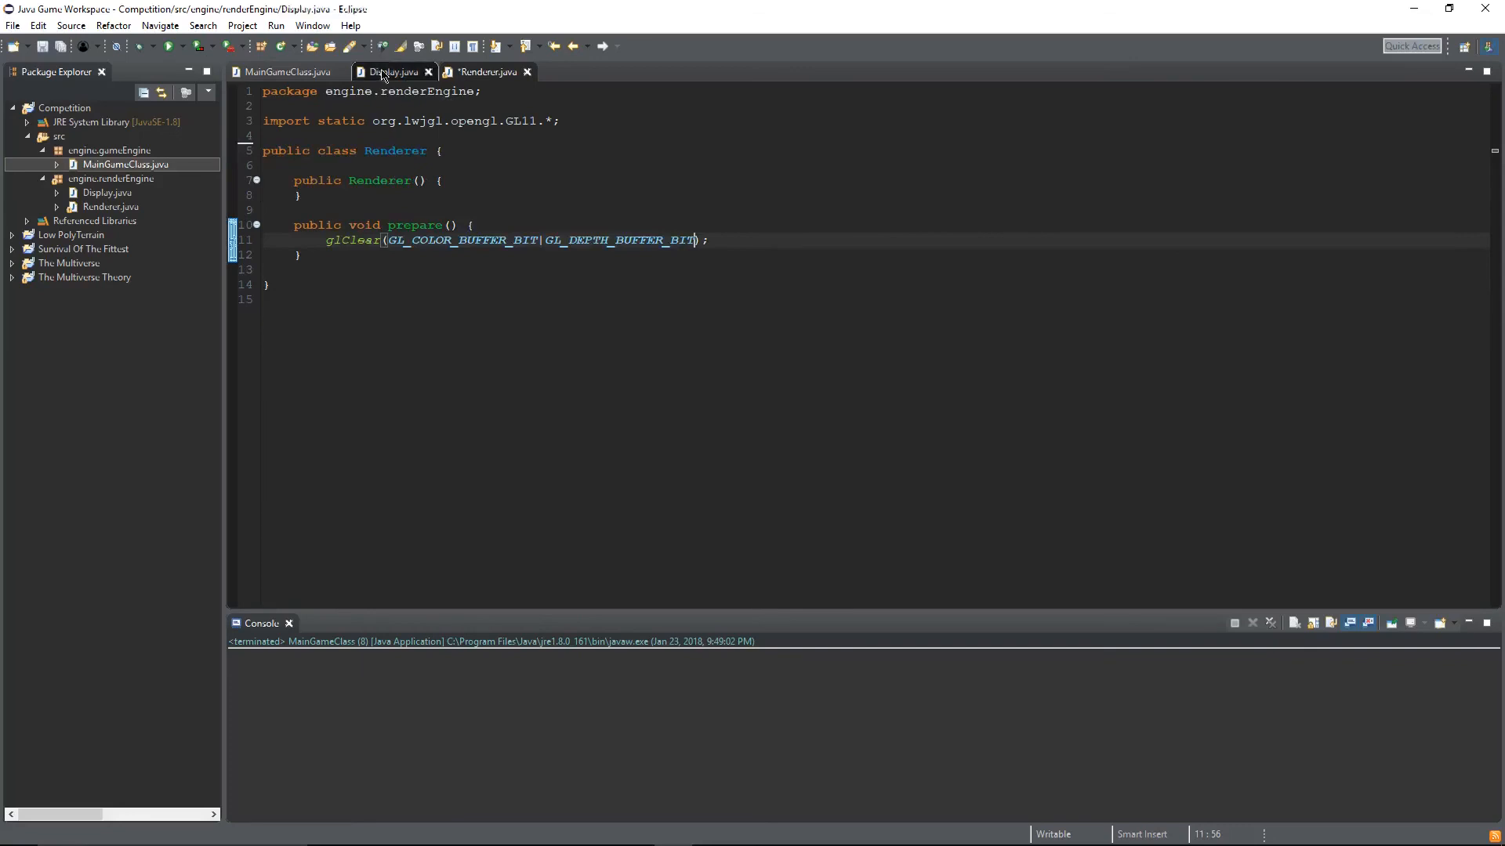
{"action": "left_click", "coordinate": [286, 72]}
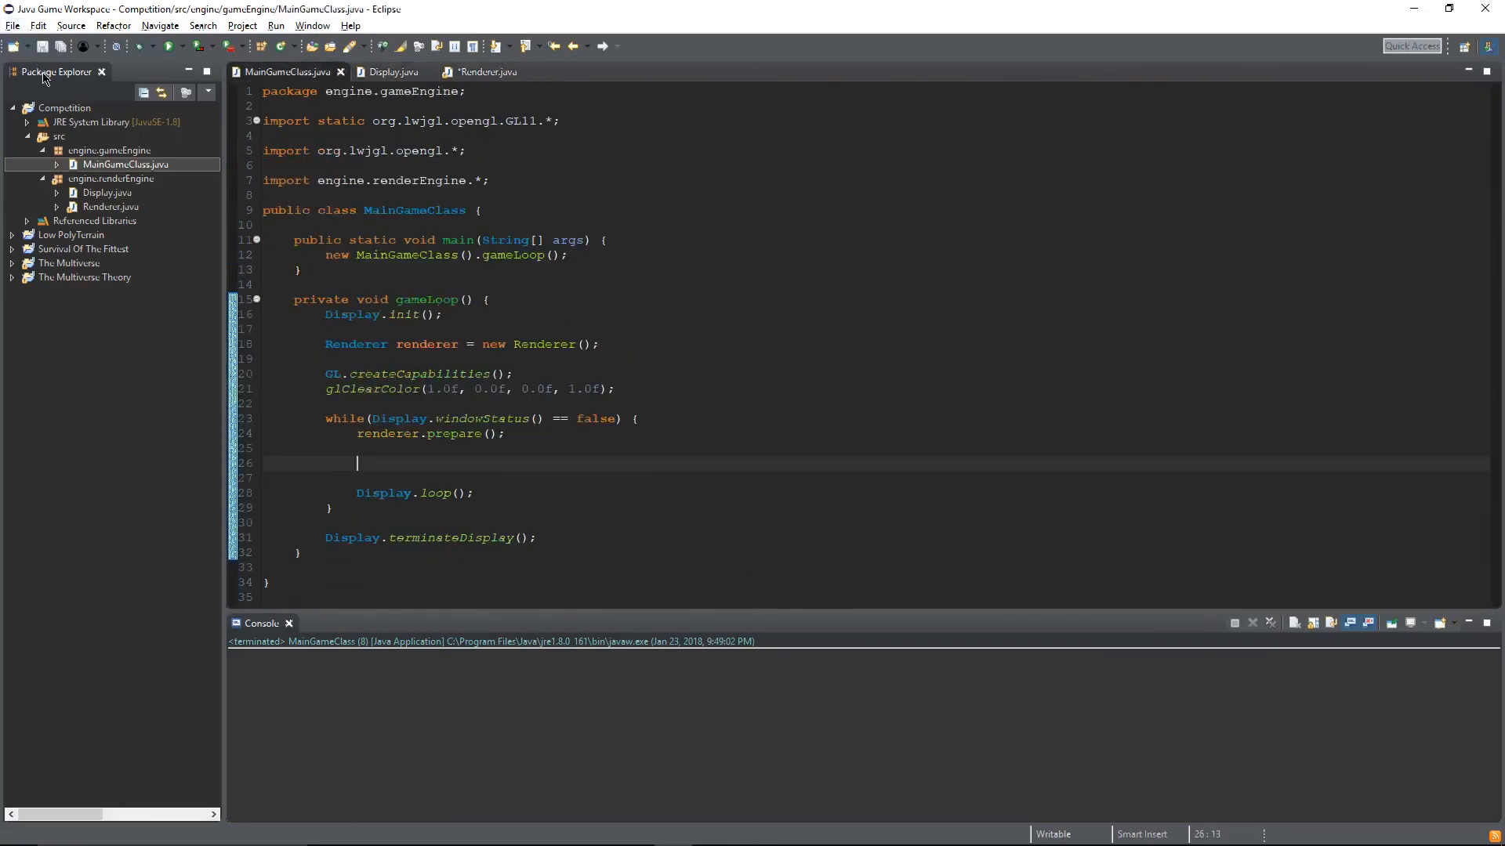
{"action": "left_click", "coordinate": [484, 72]}
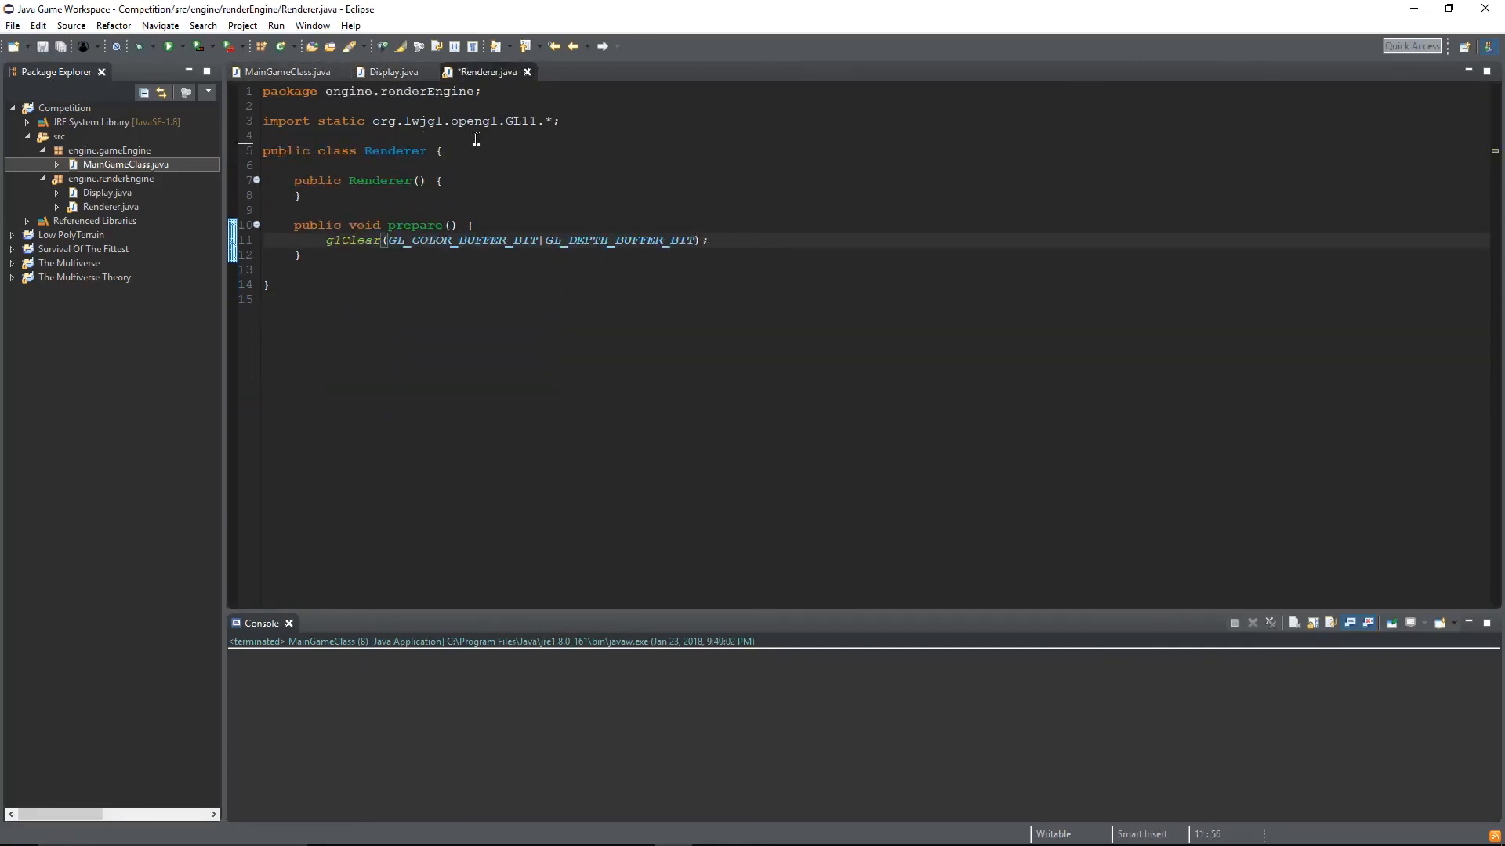
{"action": "left_click", "coordinate": [285, 72]}
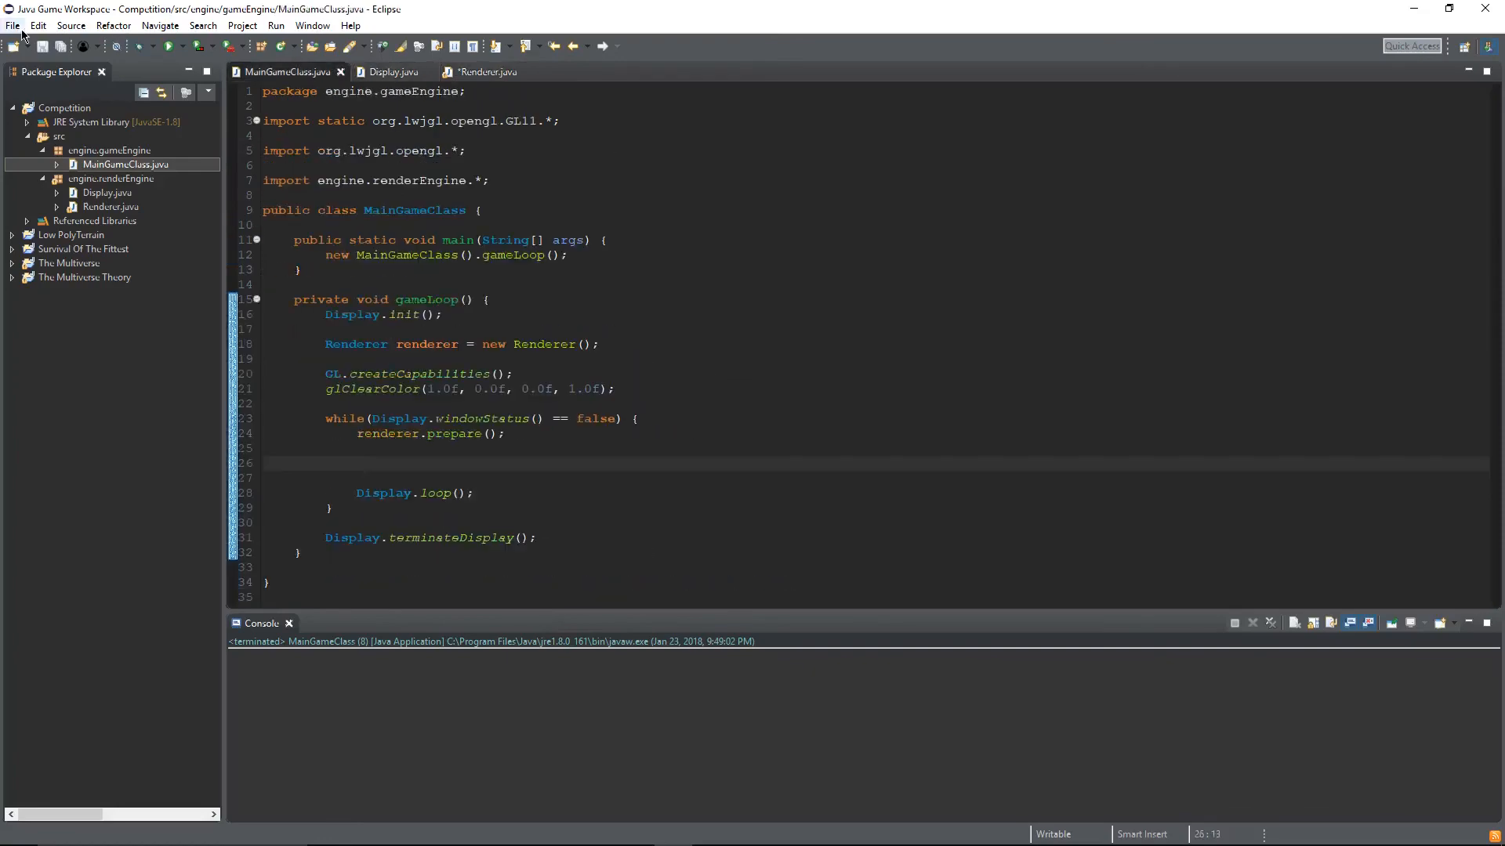
{"action": "left_click", "coordinate": [484, 72]}
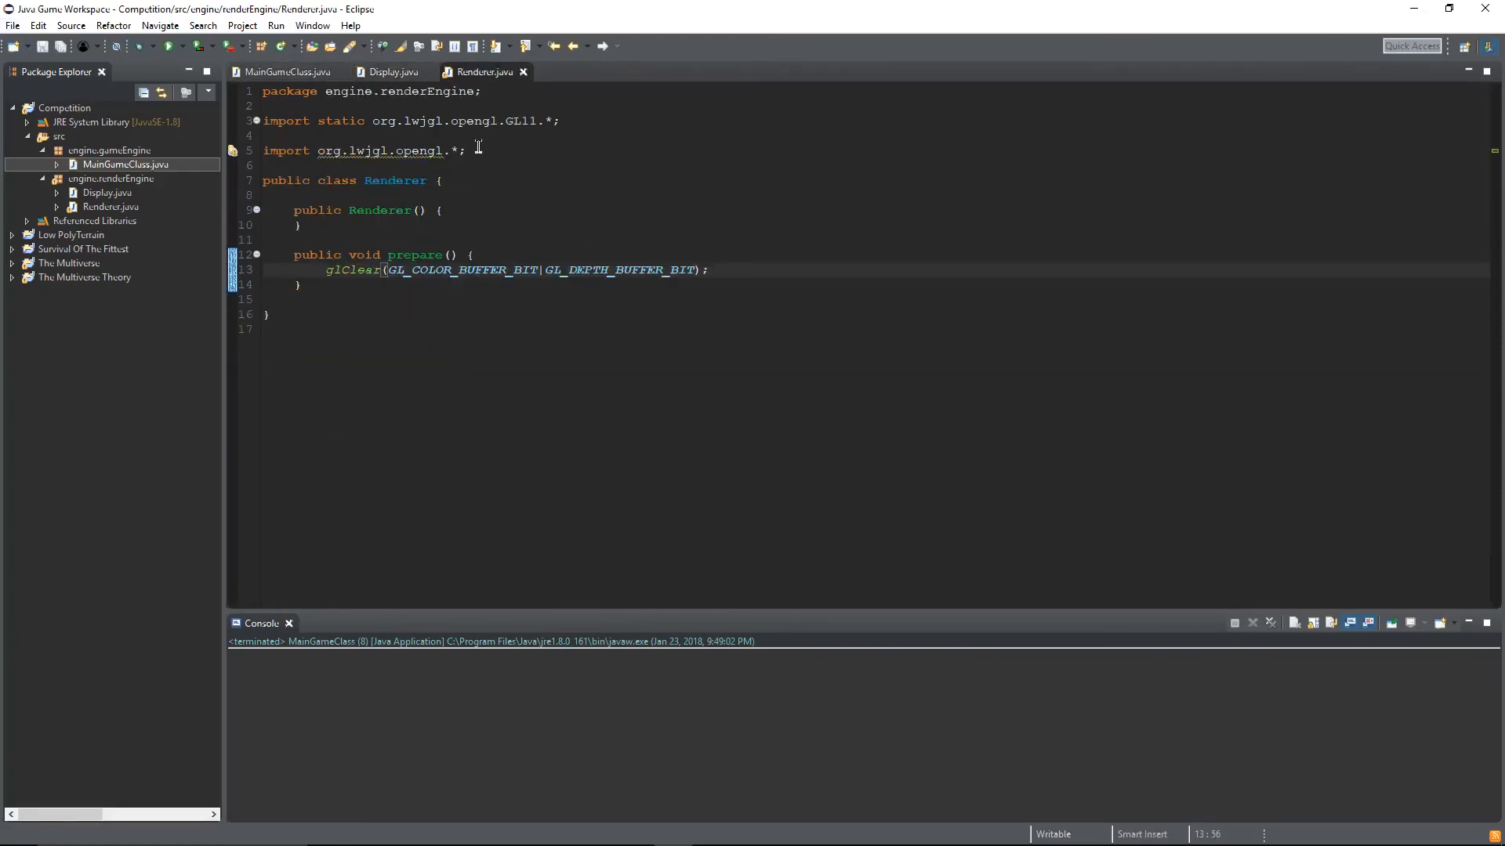
{"action": "left_click", "coordinate": [283, 72]}
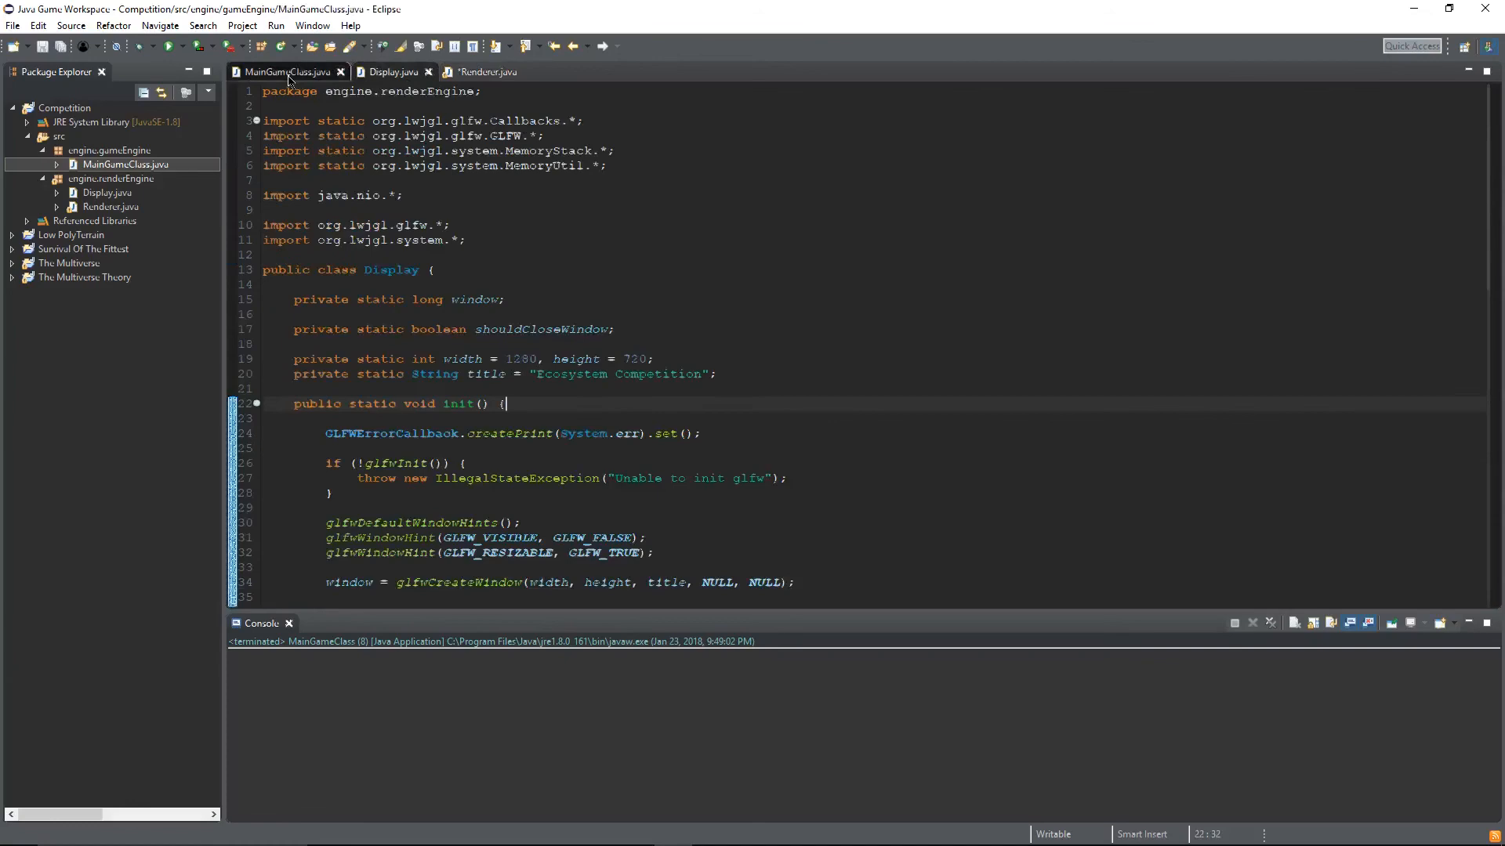
{"action": "left_click", "coordinate": [485, 71]}
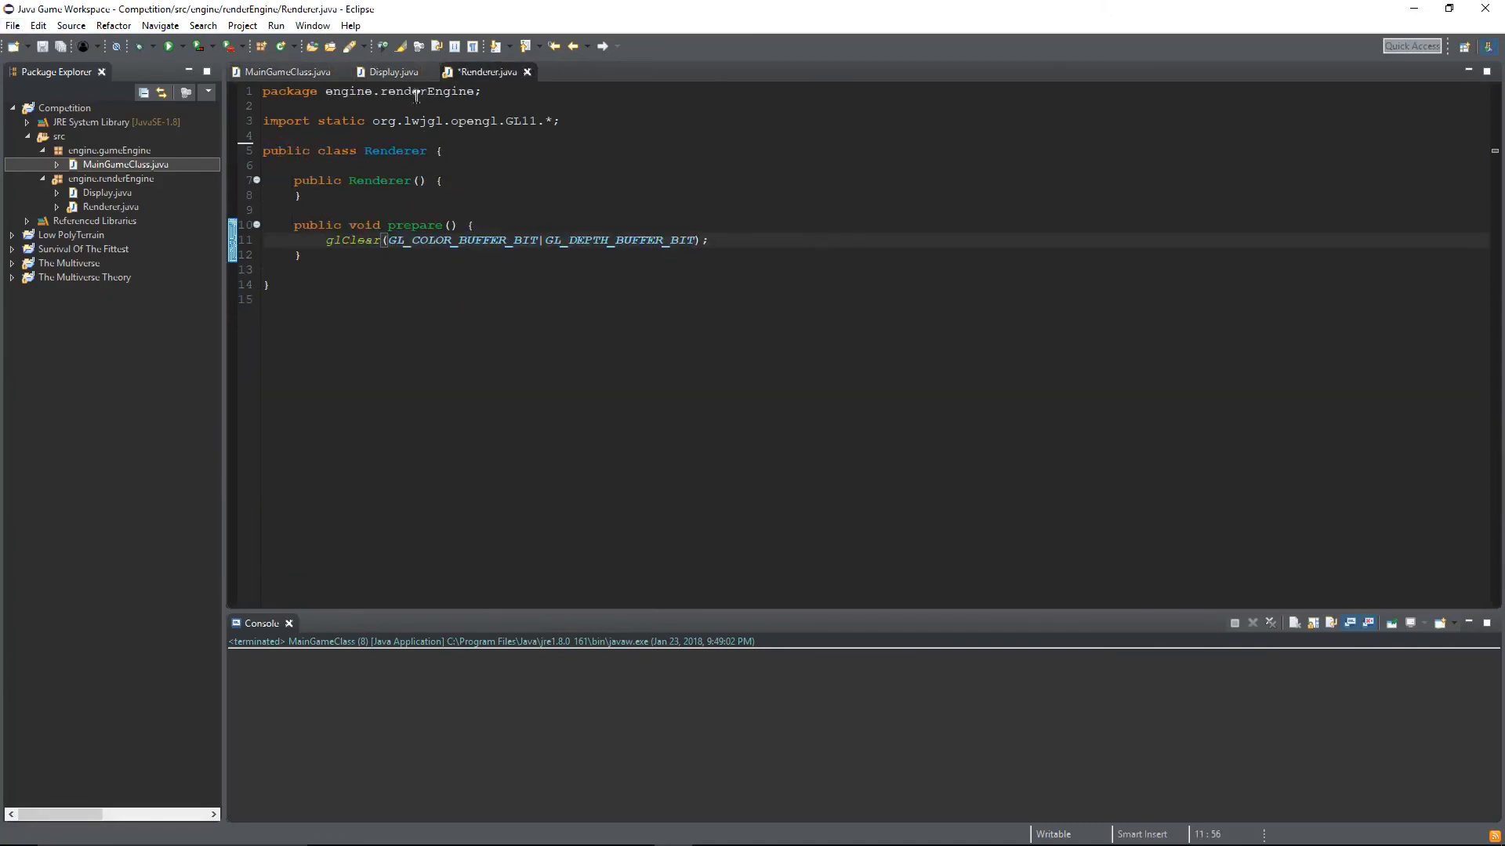
{"action": "left_click", "coordinate": [287, 72]}
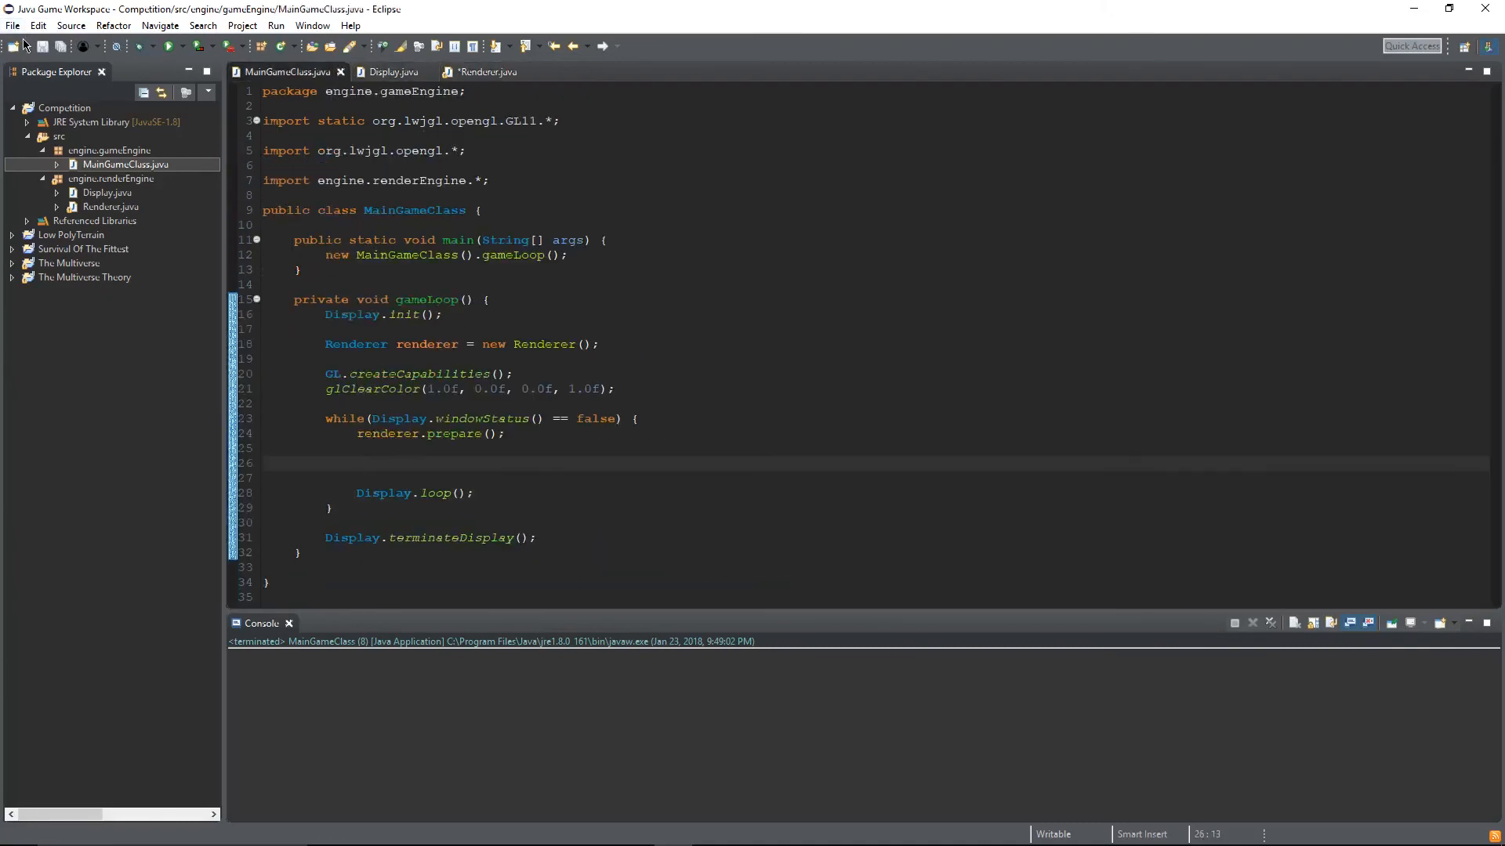
{"action": "left_click", "coordinate": [486, 72]}
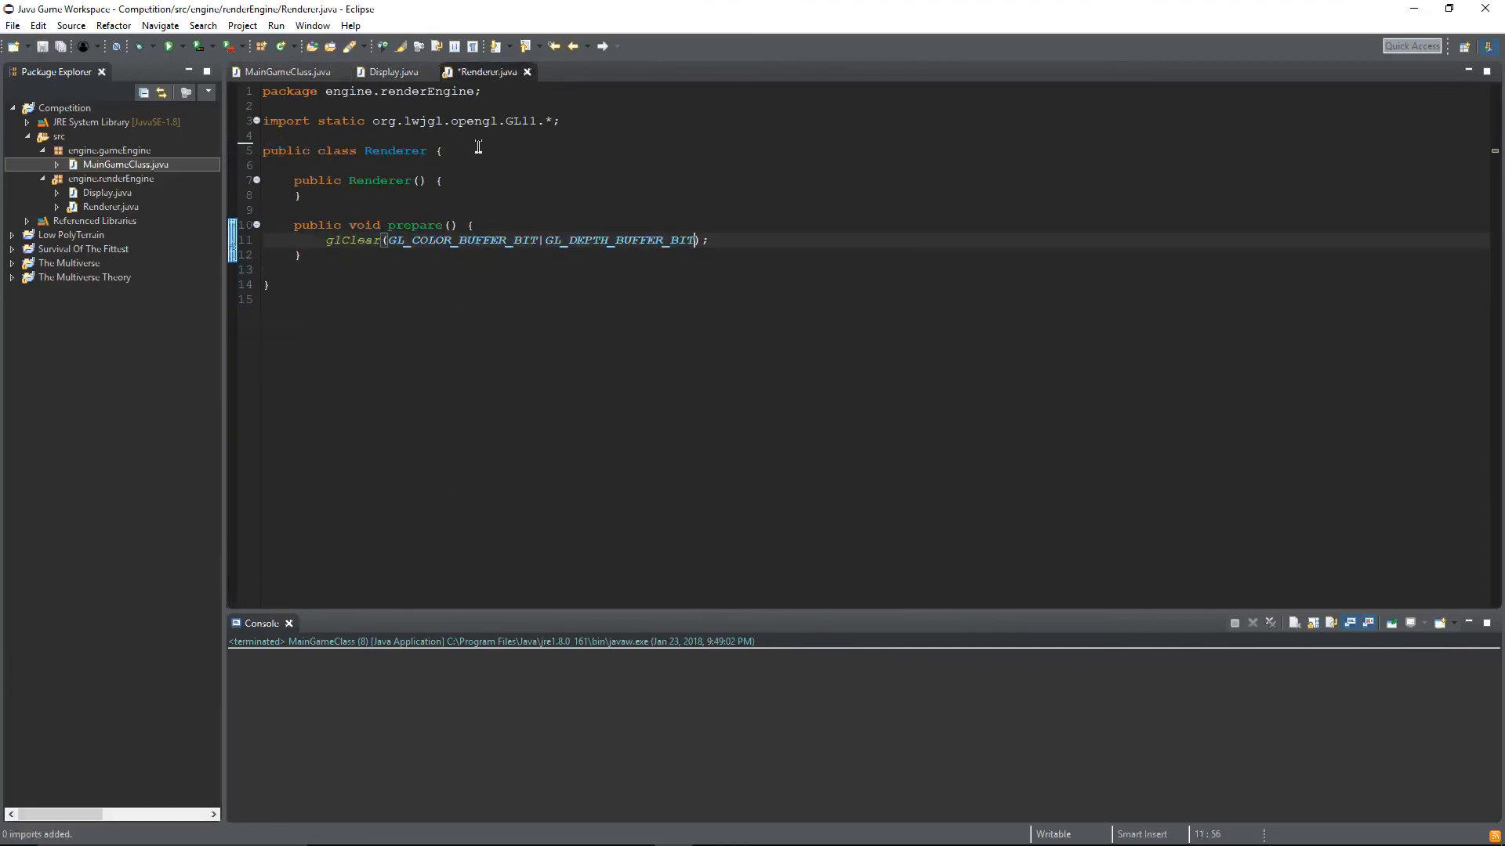
{"action": "left_click", "coordinate": [285, 71]}
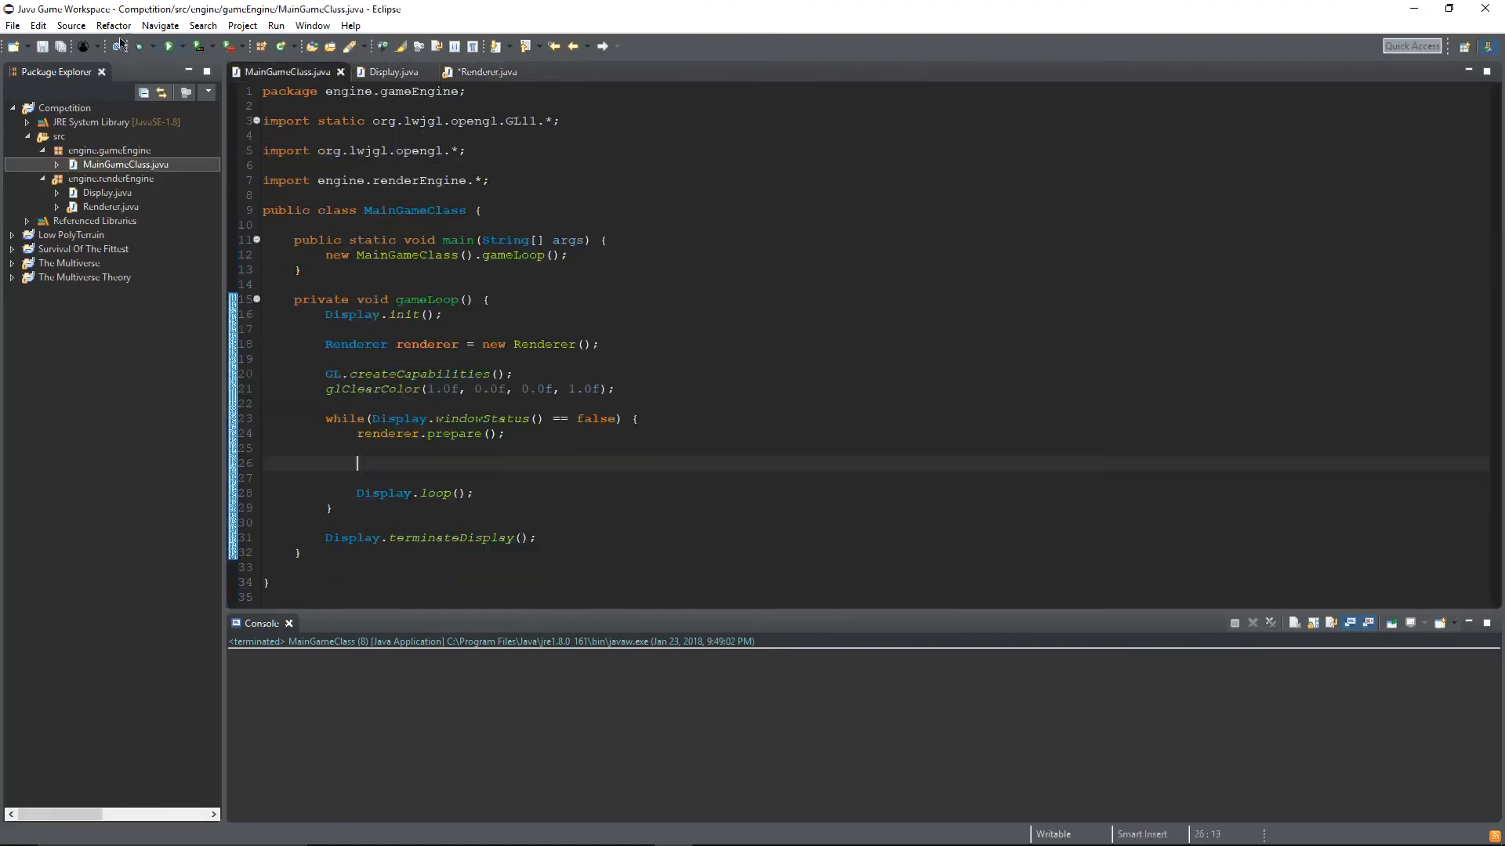